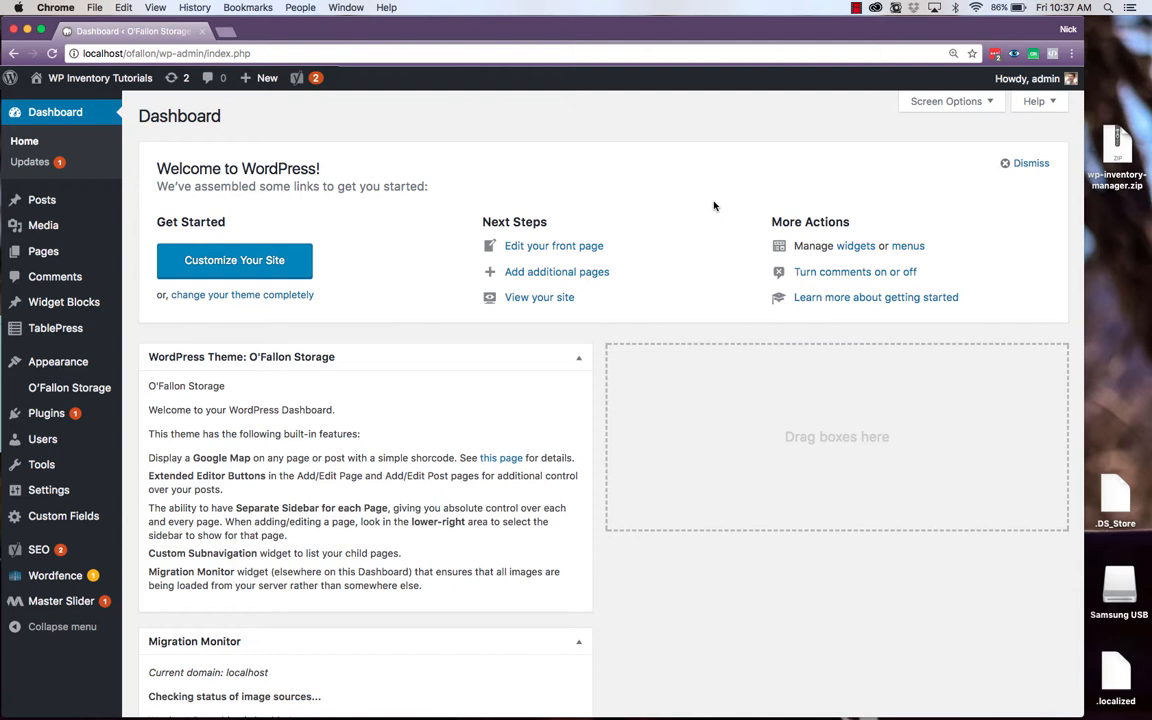
mouse_move(1056, 120)
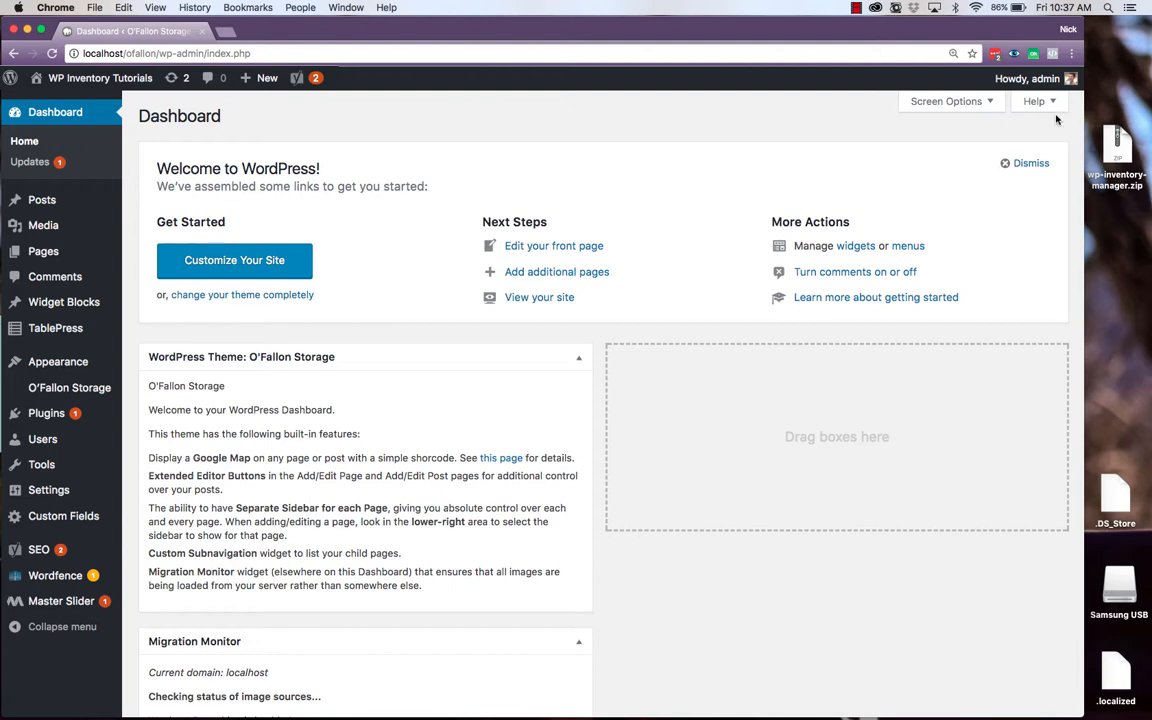
mouse_move(1132, 138)
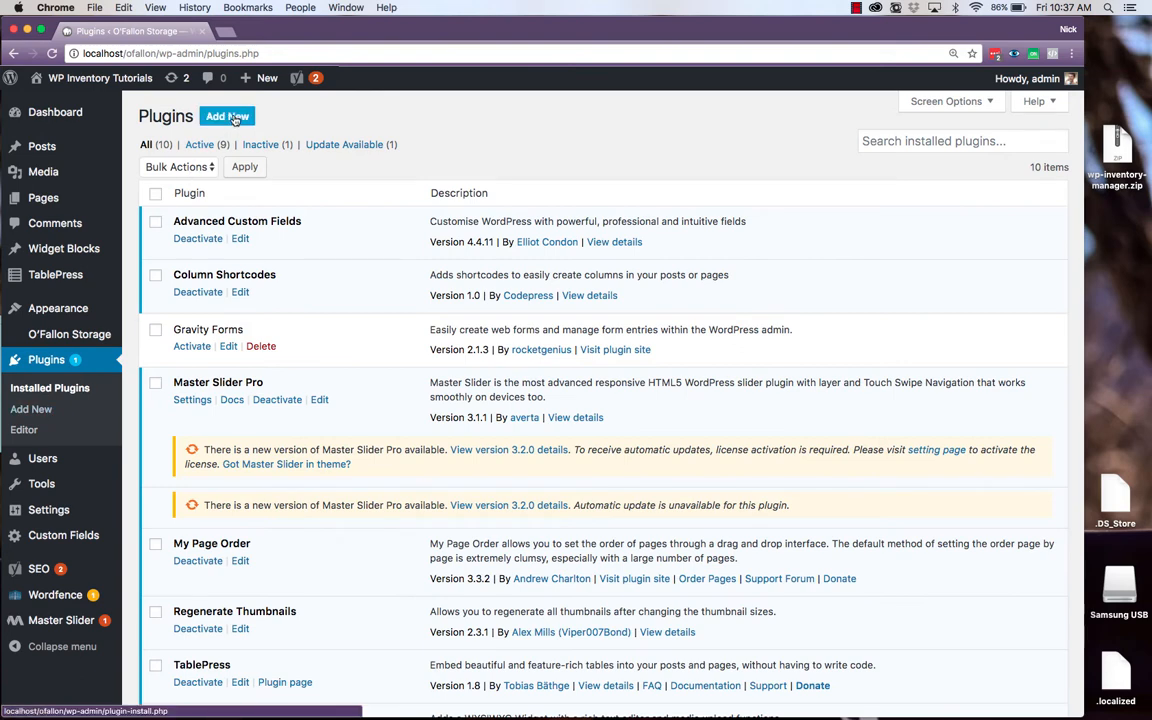
Upload the wp-inventory-manager.zip file through the Add New > Upload Plugin form
left_click(228, 116)
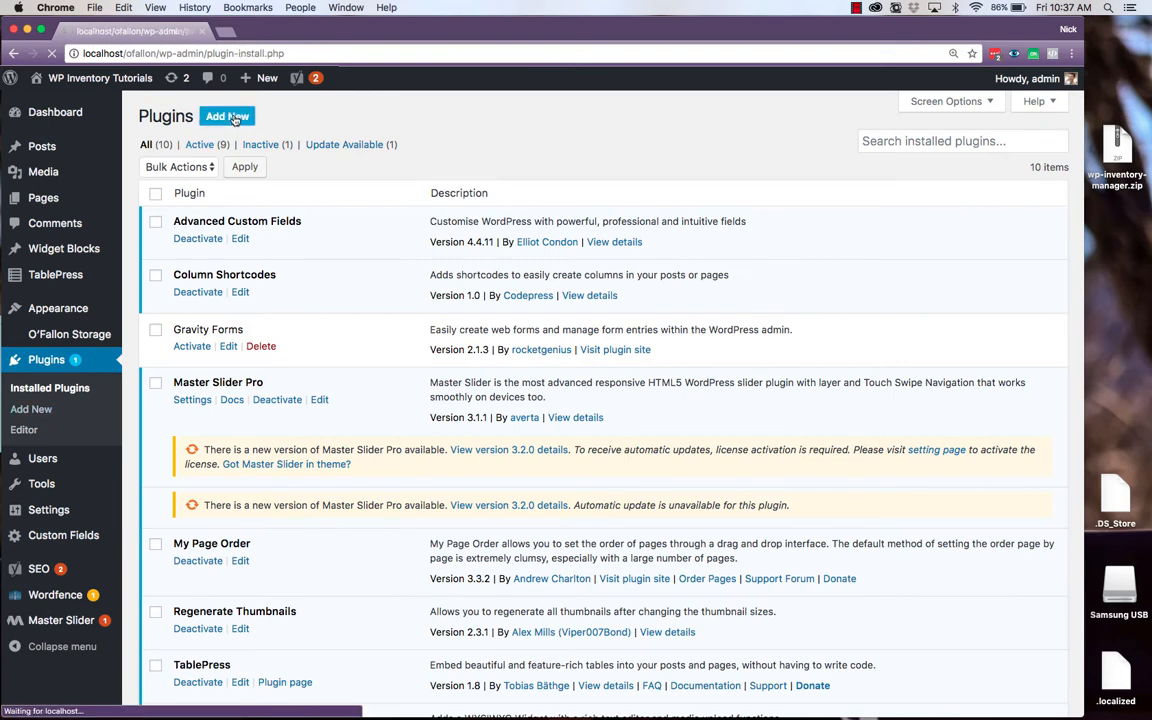
left_click(228, 116)
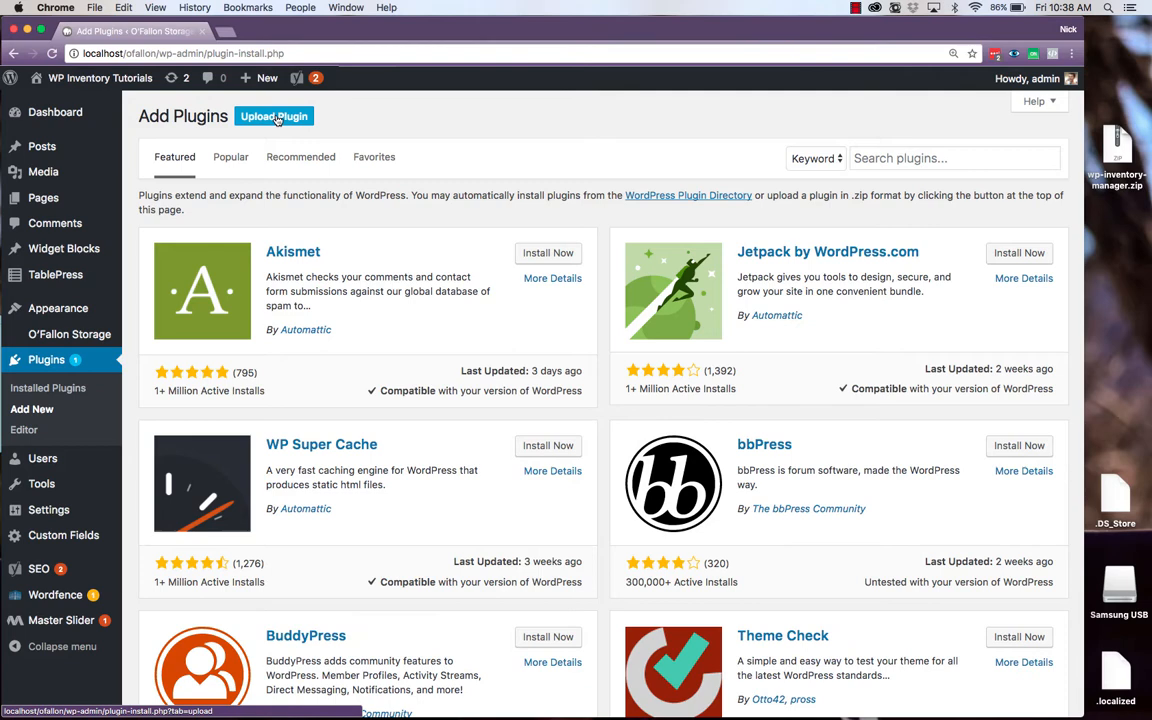
left_click(274, 116)
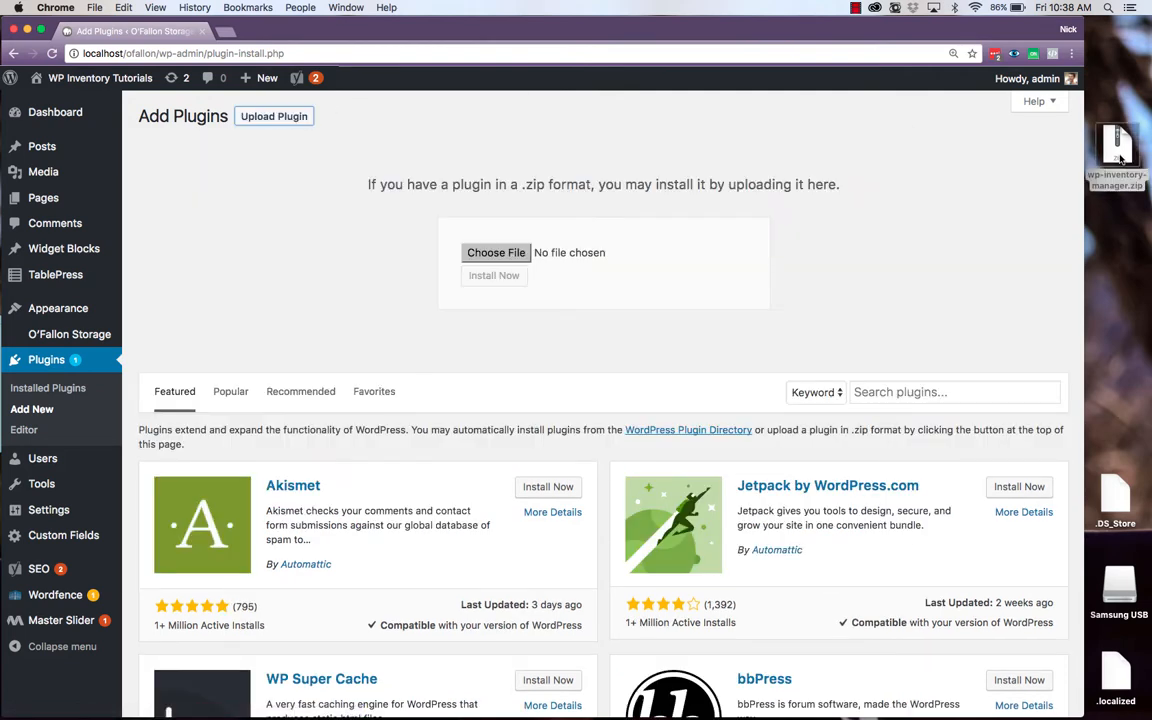
left_click(496, 252)
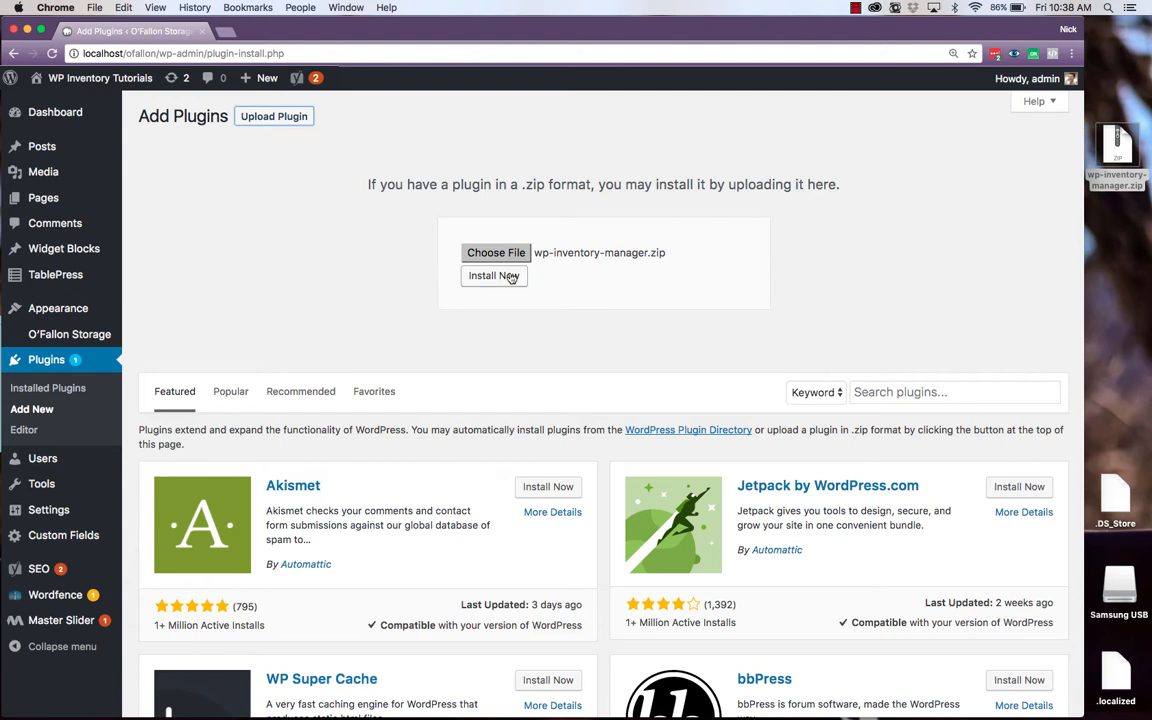
Install the uploaded plugin and activate WP Inventory Manager
left_click(492, 276)
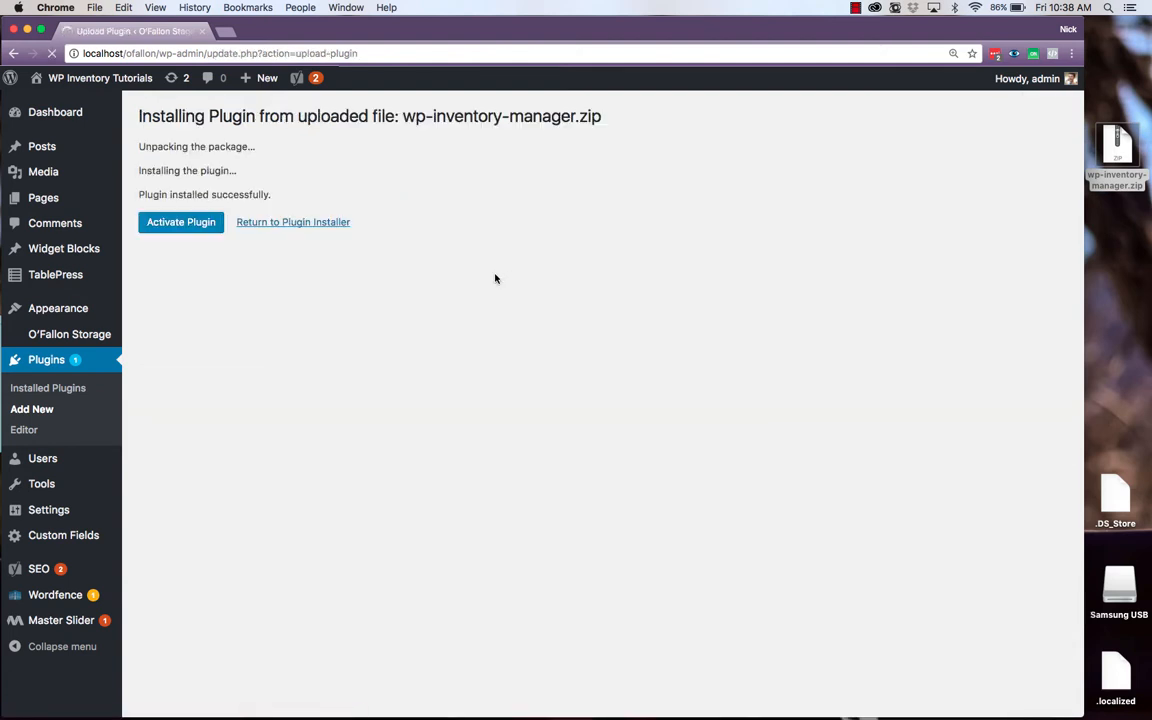
mouse_move(180, 222)
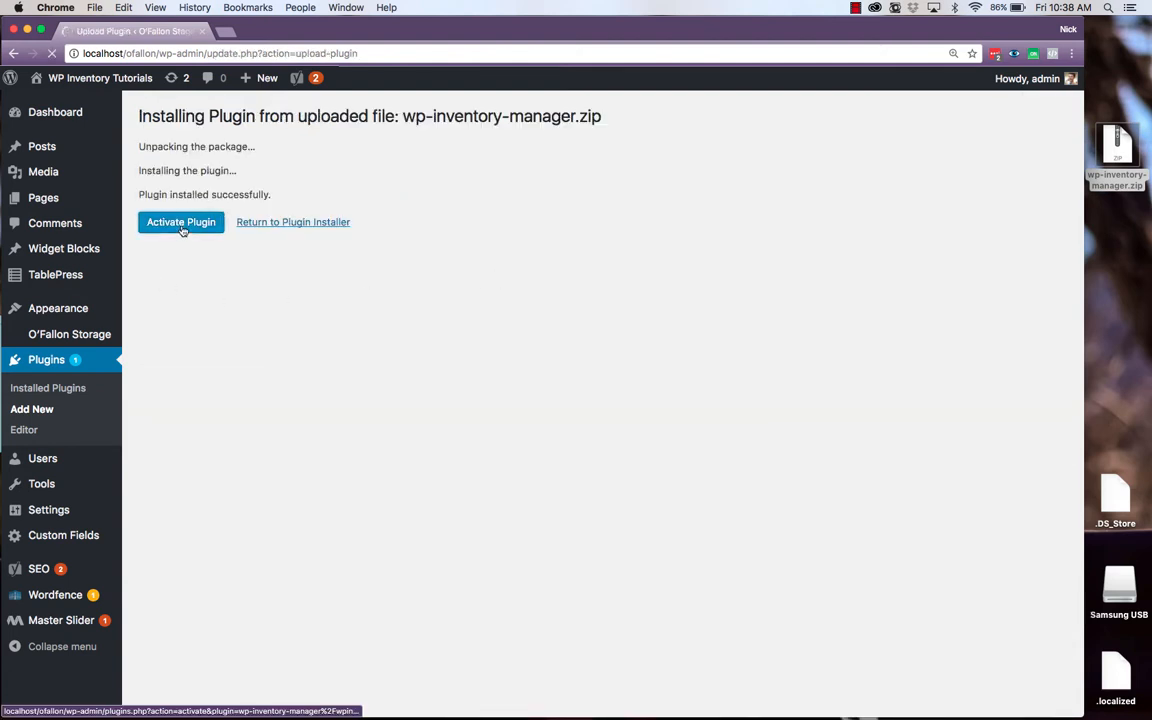
left_click(180, 222)
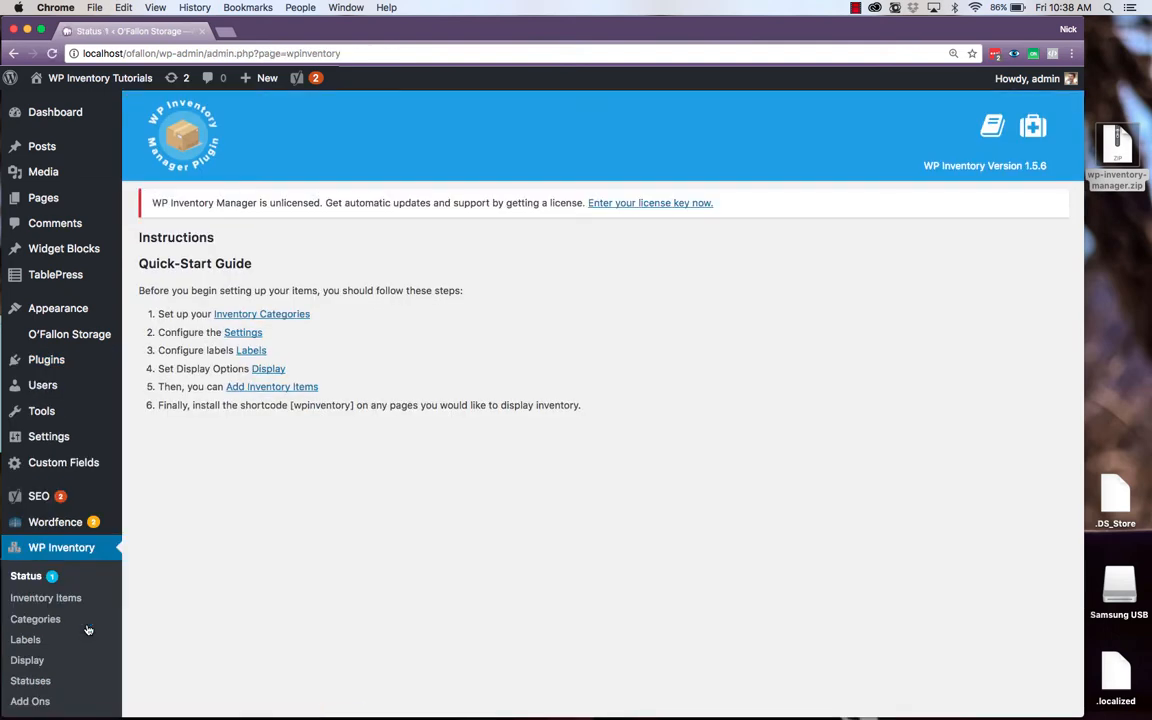
mouse_move(336, 298)
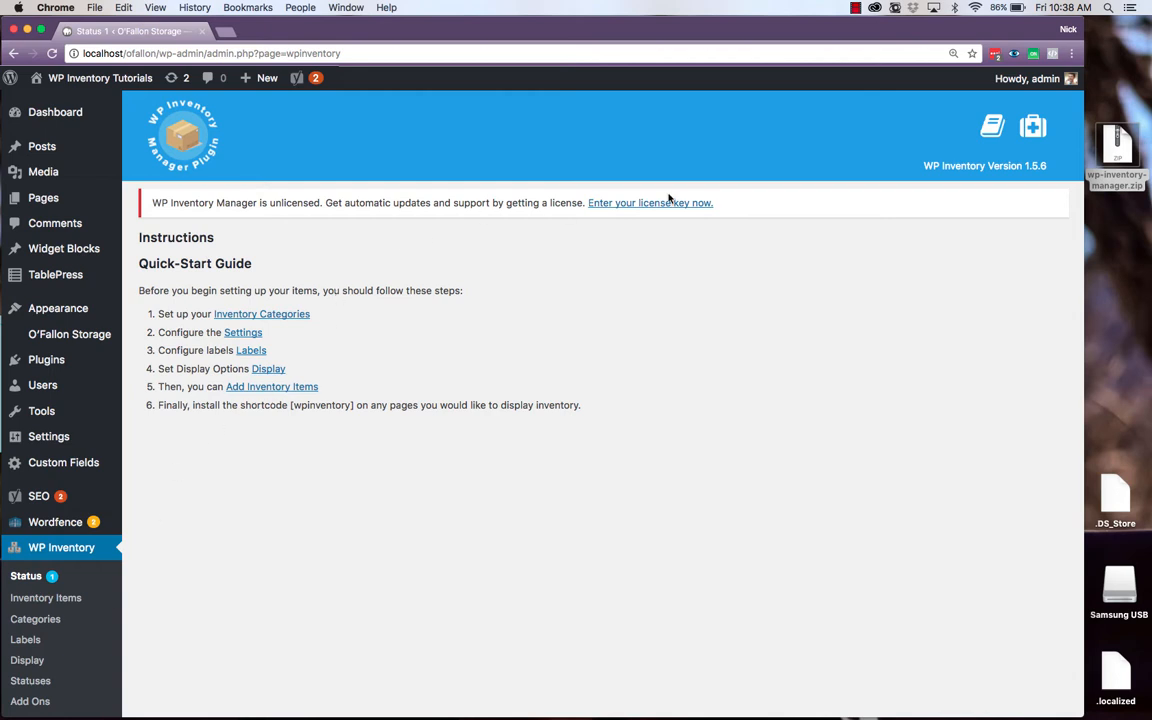
Enter the license key, save it as valid, and return to WP Inventory > Status
left_click(650, 204)
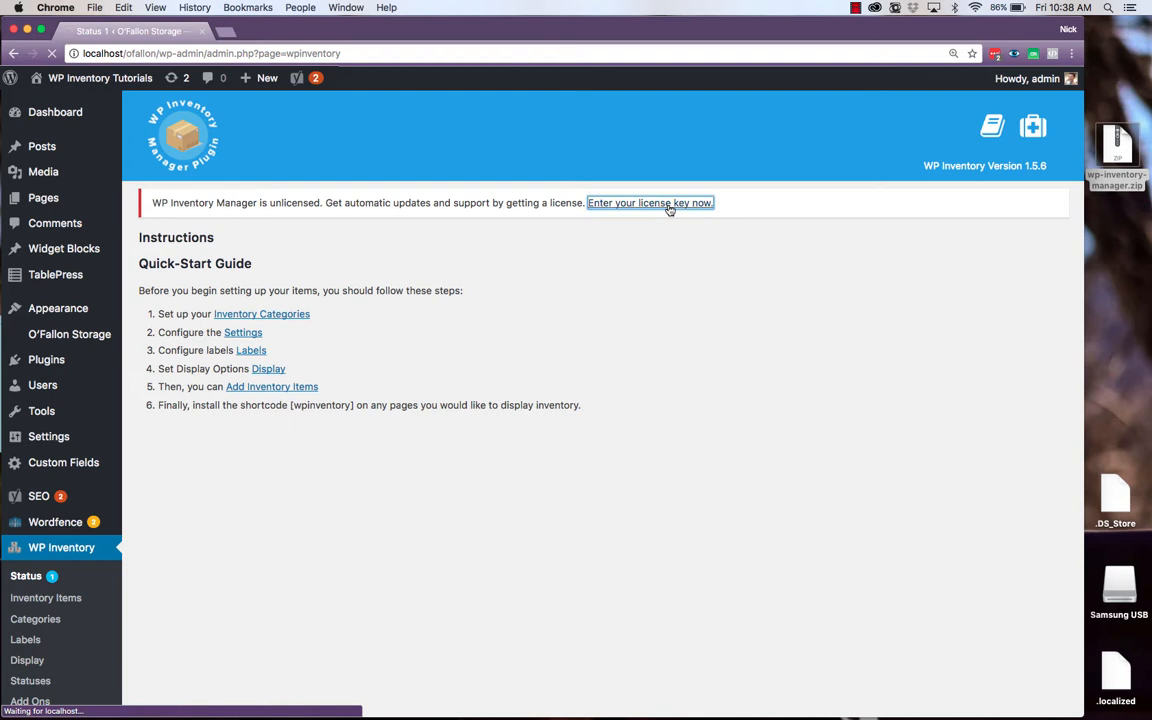
left_click(650, 204)
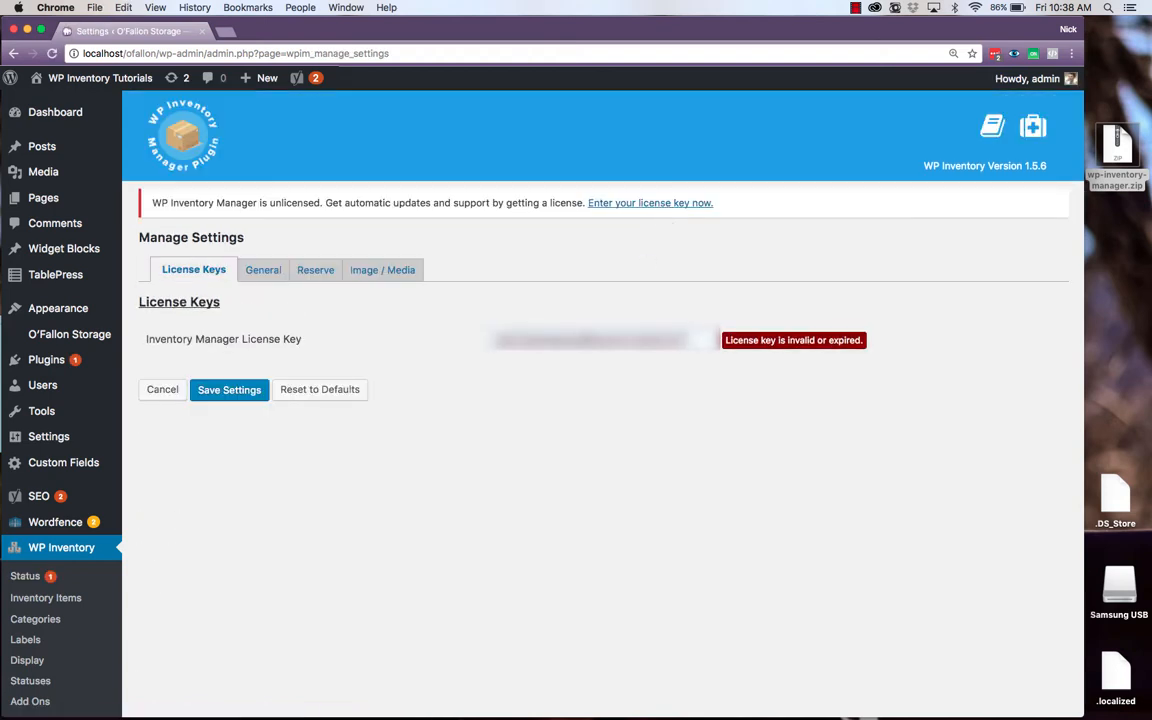
left_click(228, 388)
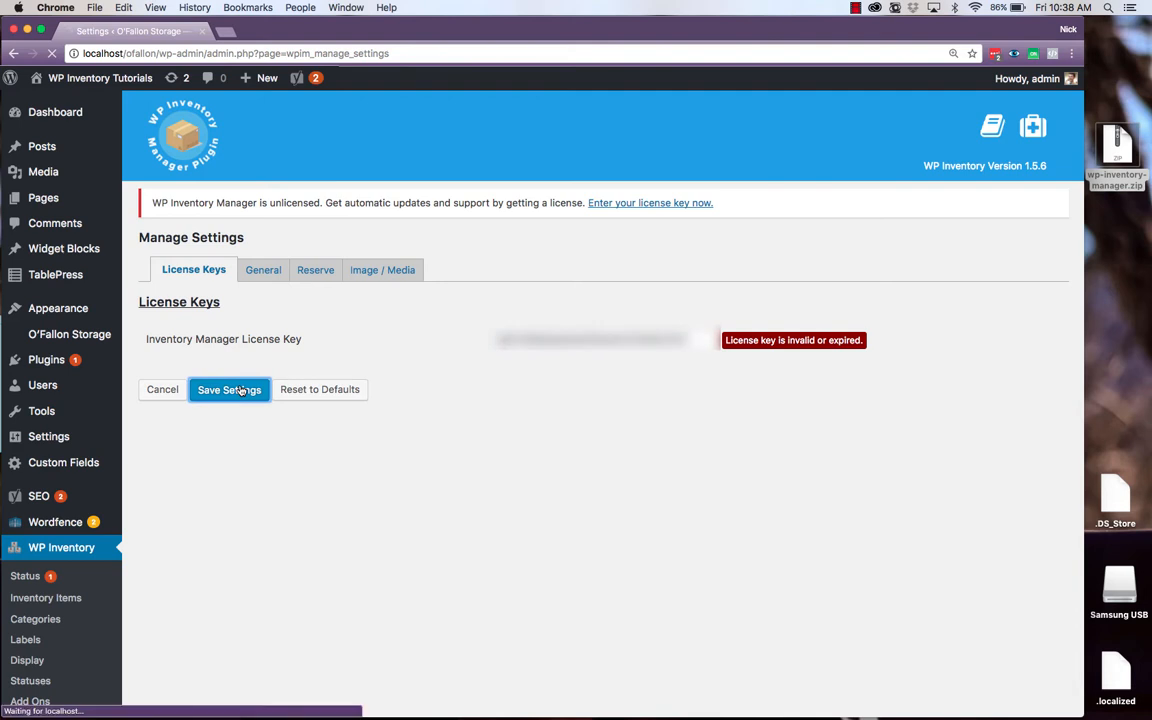
left_click(228, 388)
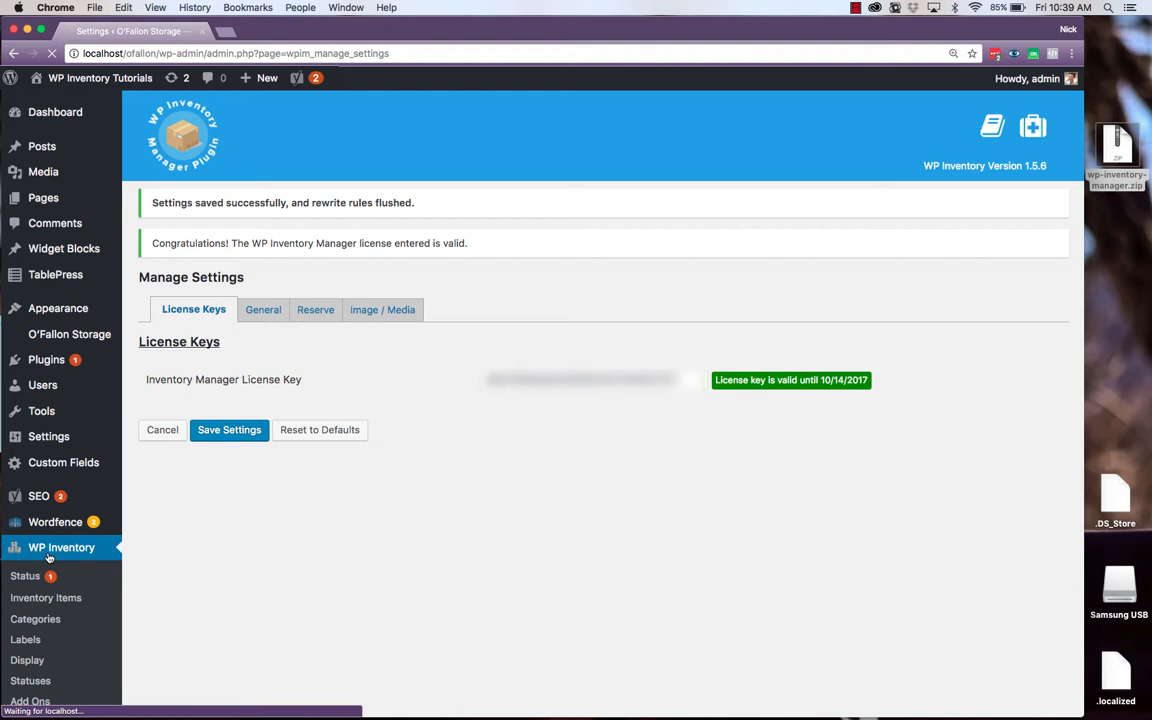
left_click(26, 576)
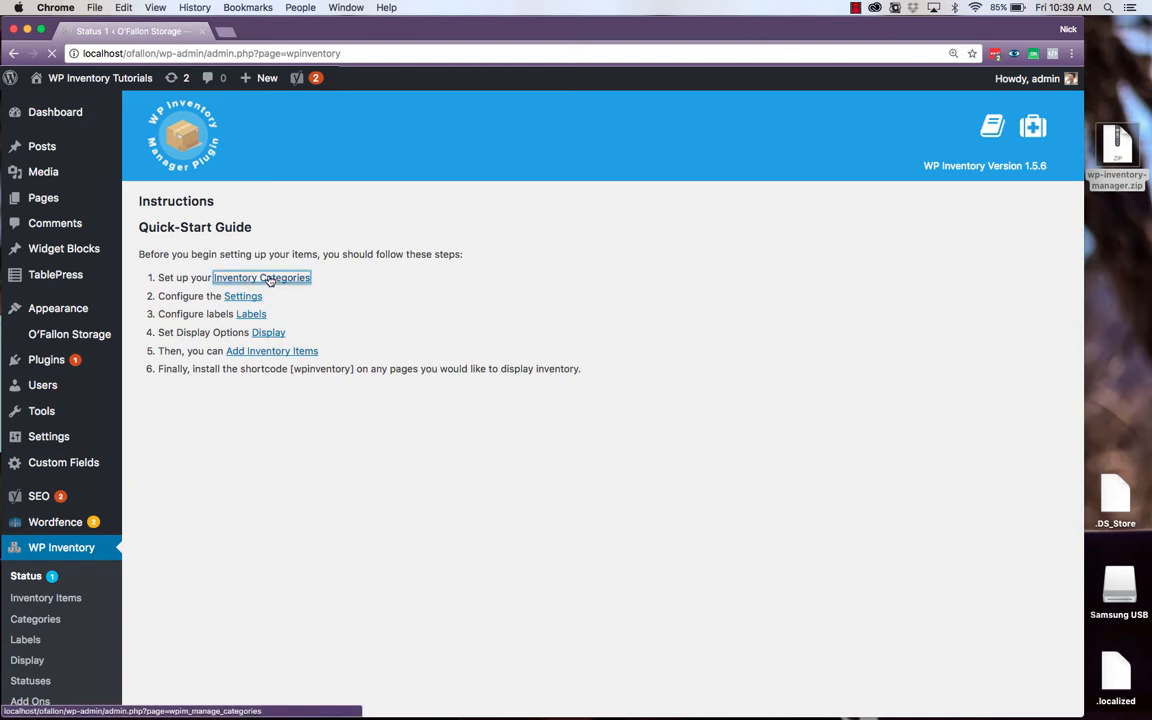
Add a Fruits category described as all kinds of fruit and save it
left_click(260, 276)
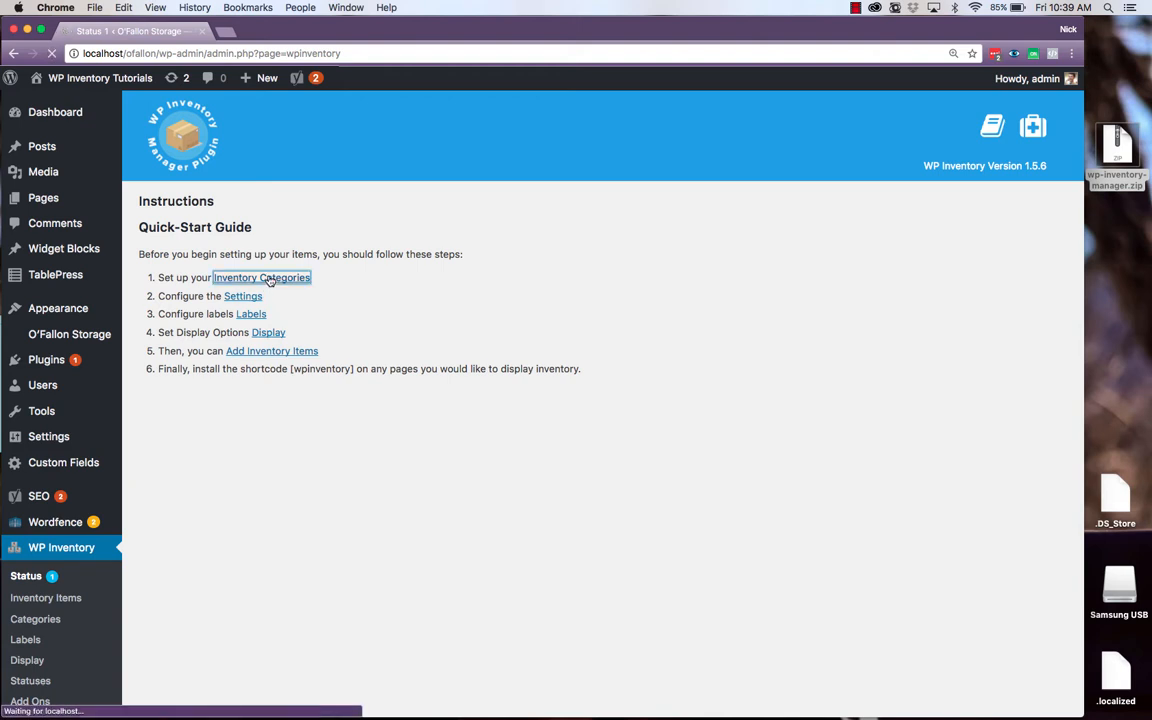
left_click(260, 276)
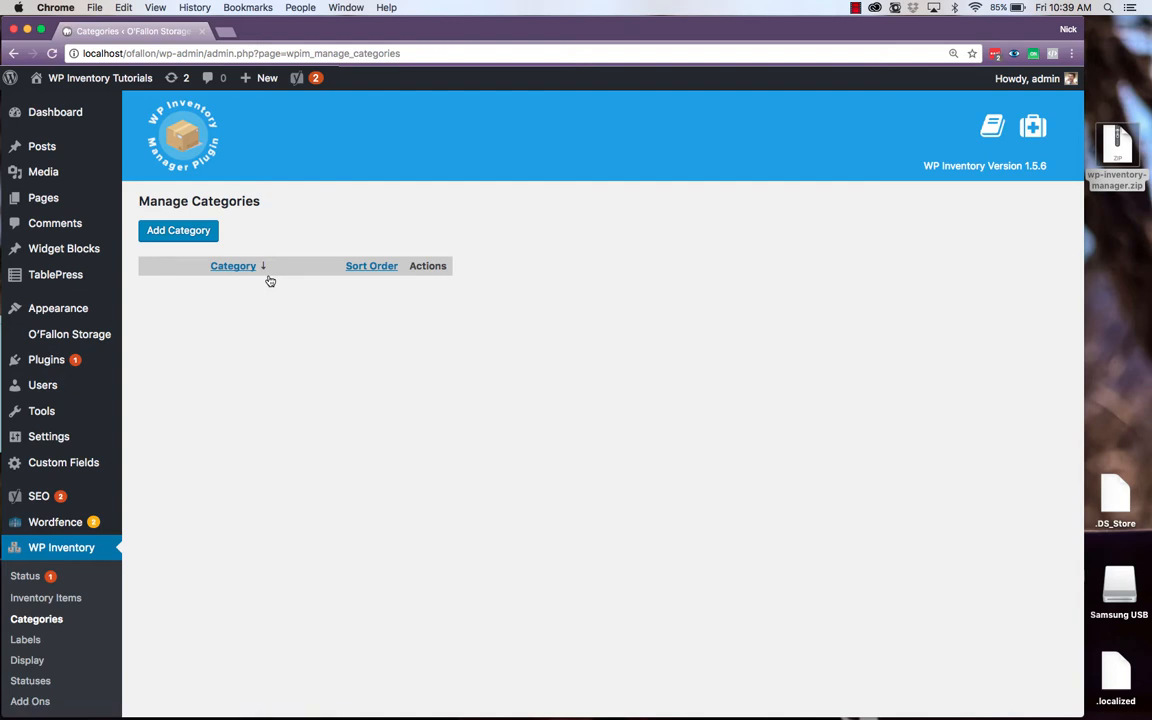
left_click(178, 230)
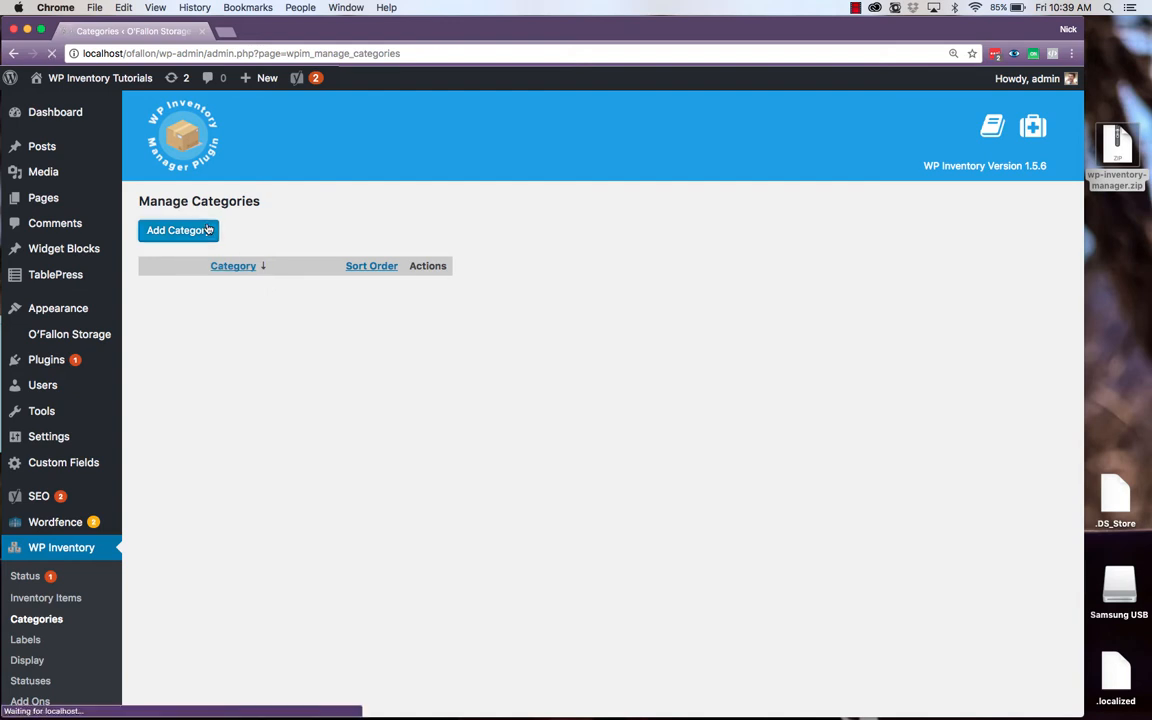
left_click(178, 230)
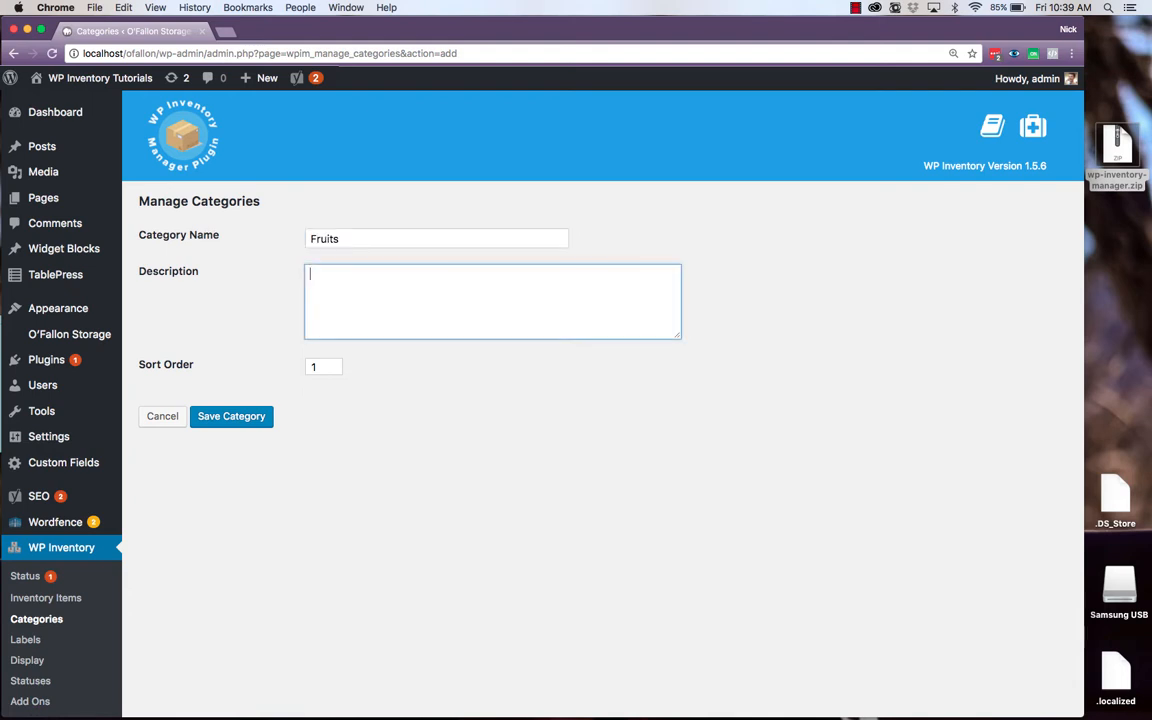
type("All kinds of ruit.")
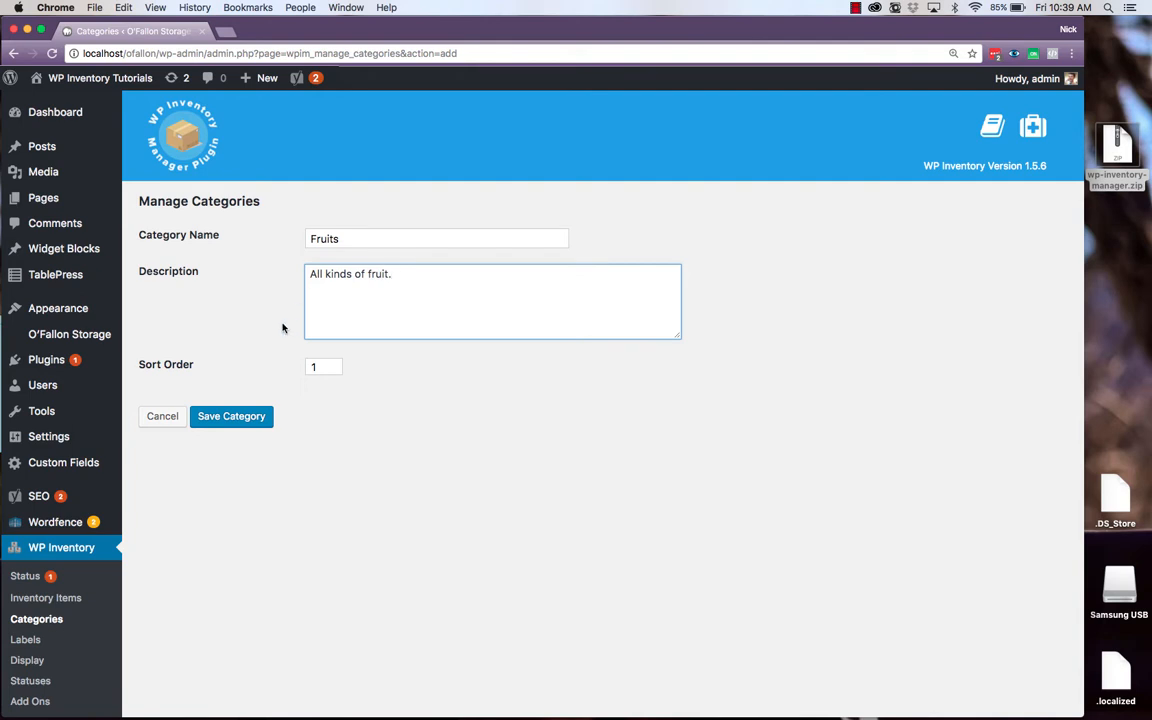
left_click(232, 416)
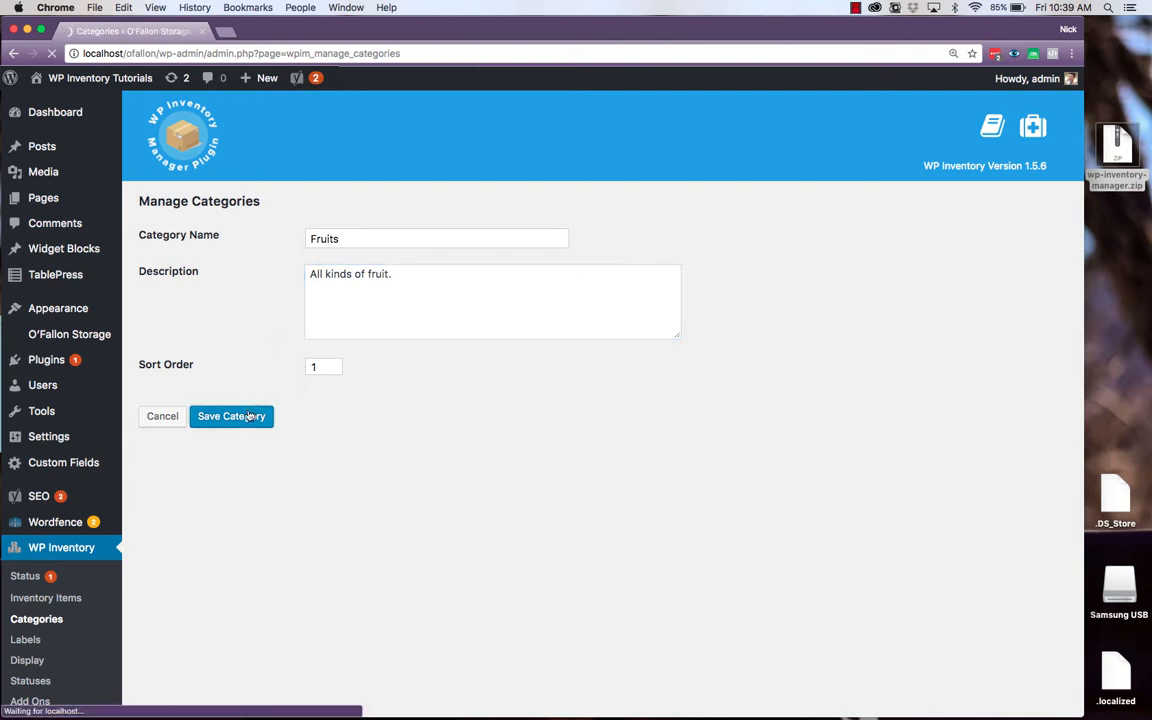
Add a Vegetables category with its description and save it
left_click(232, 416)
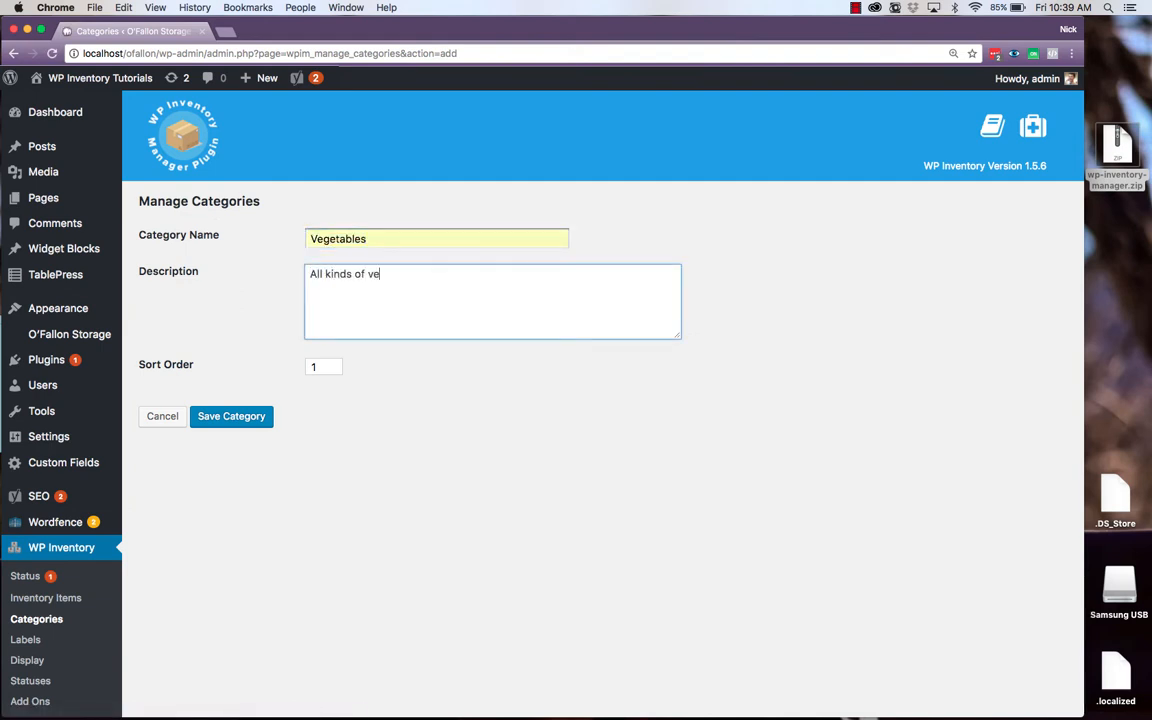
type("getables.")
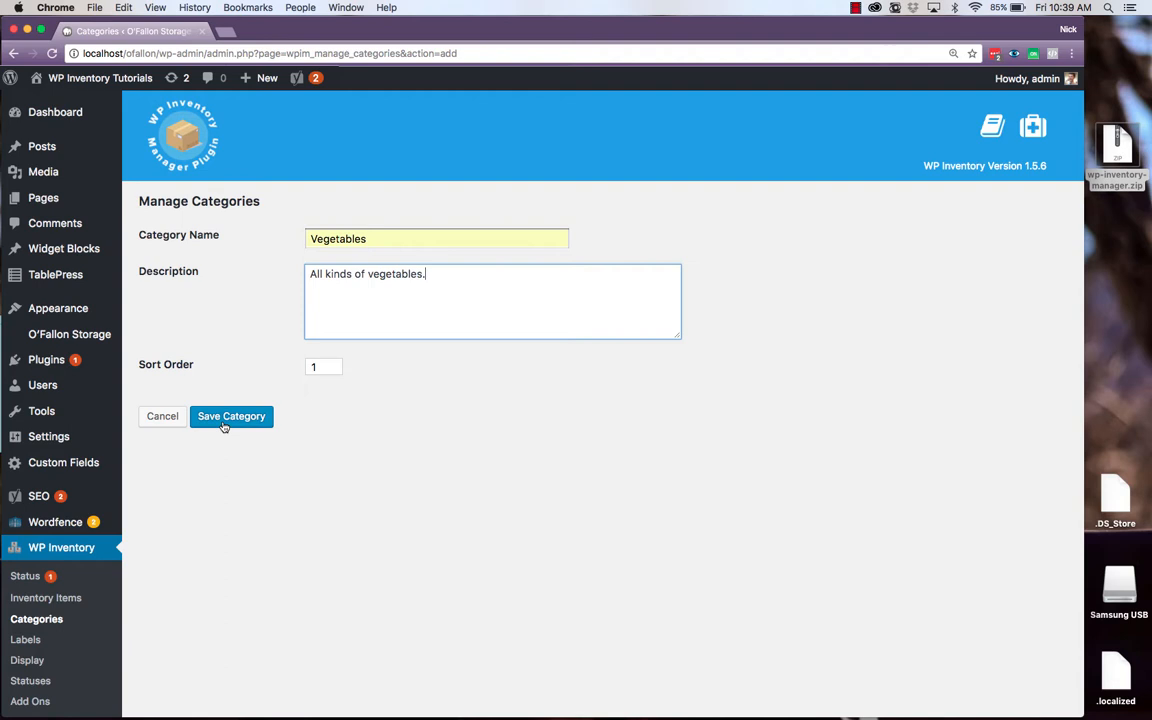
left_click(232, 416)
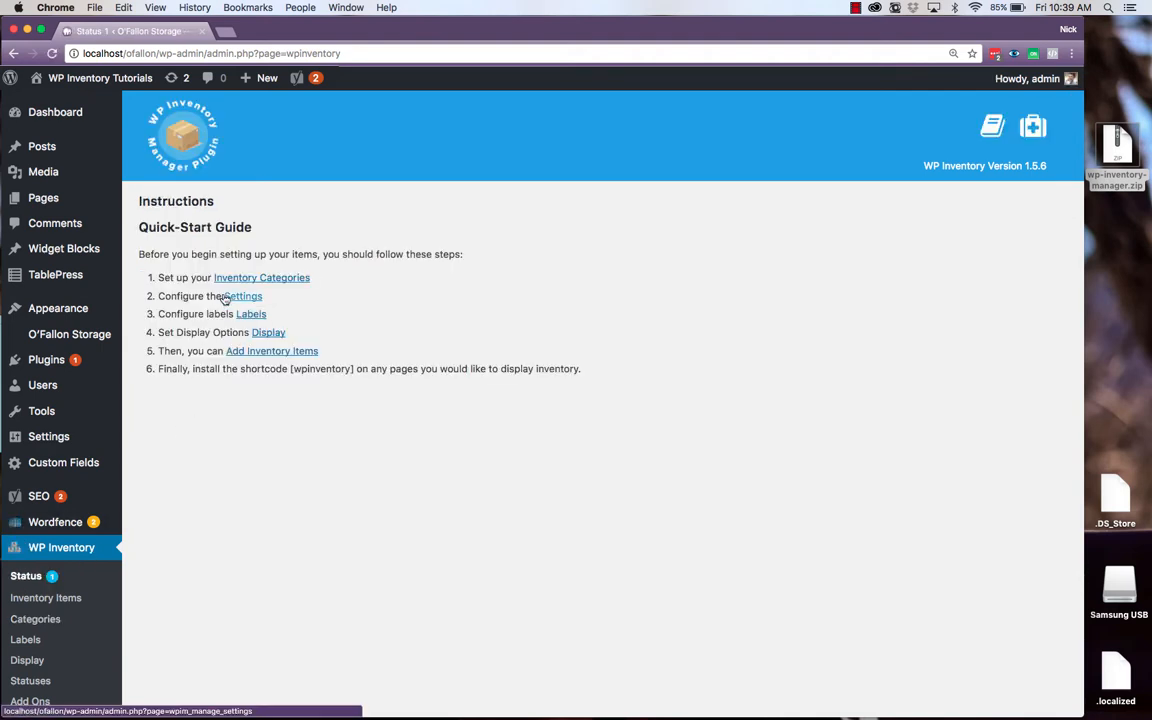
In Settings > General > Item Display, choose Black Theme as the inventory theme
left_click(242, 296)
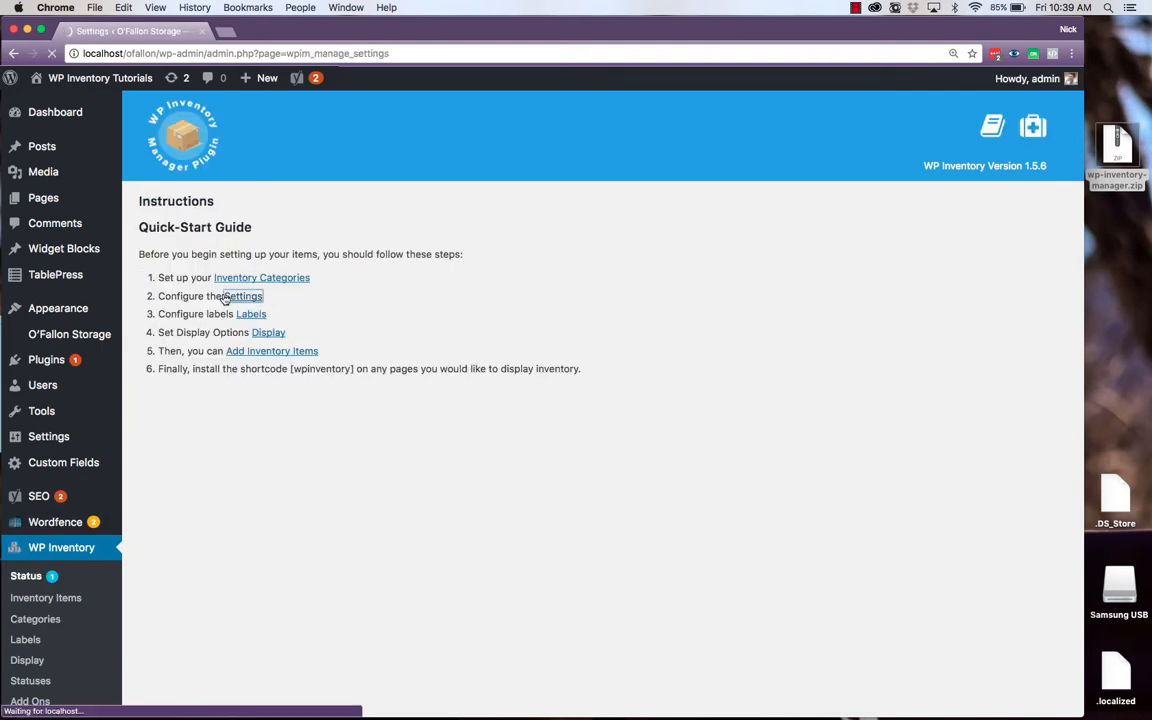
left_click(242, 296)
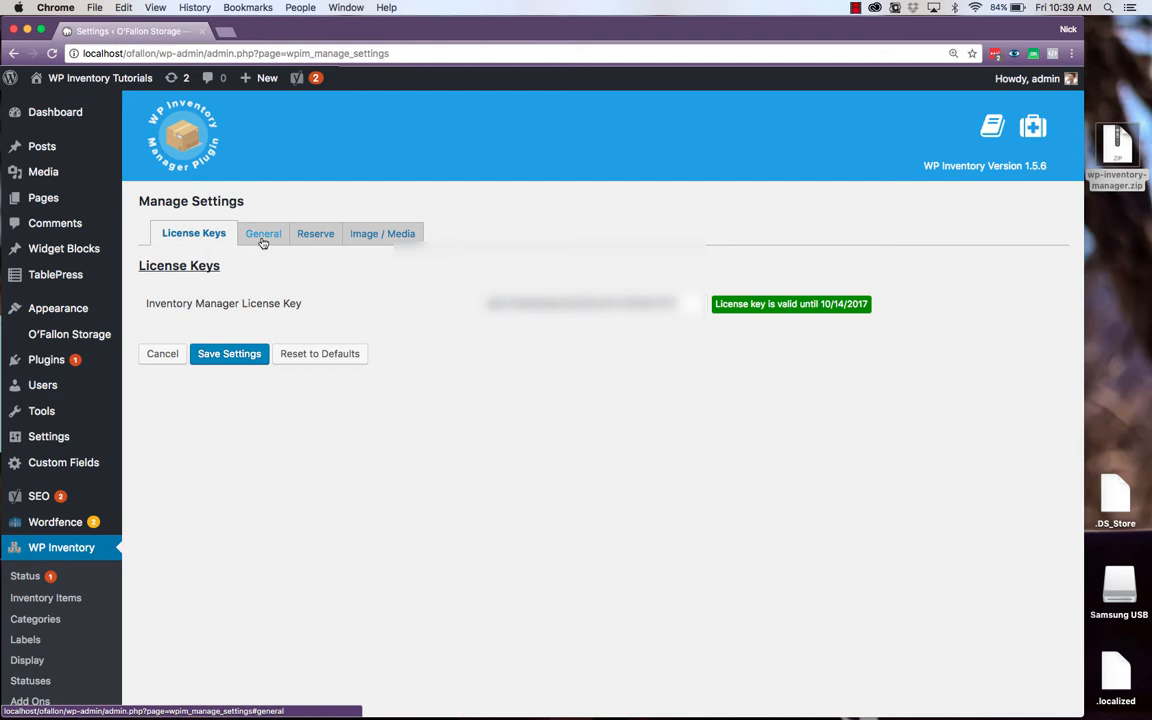
left_click(264, 232)
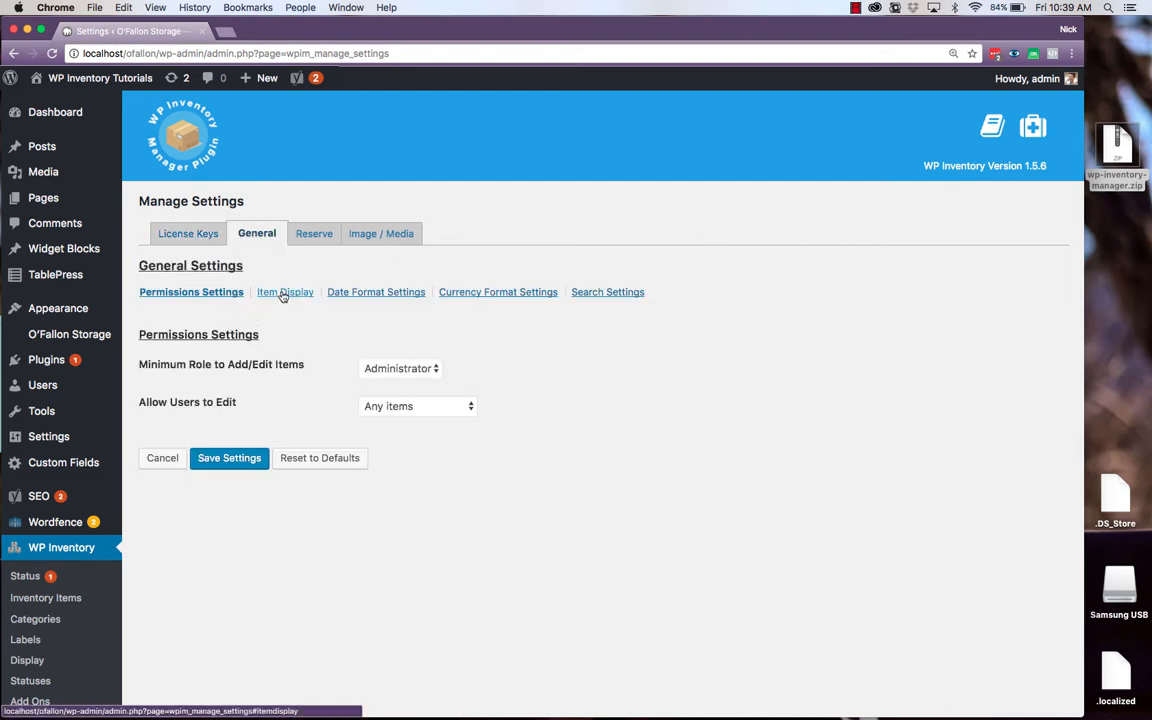
left_click(284, 292)
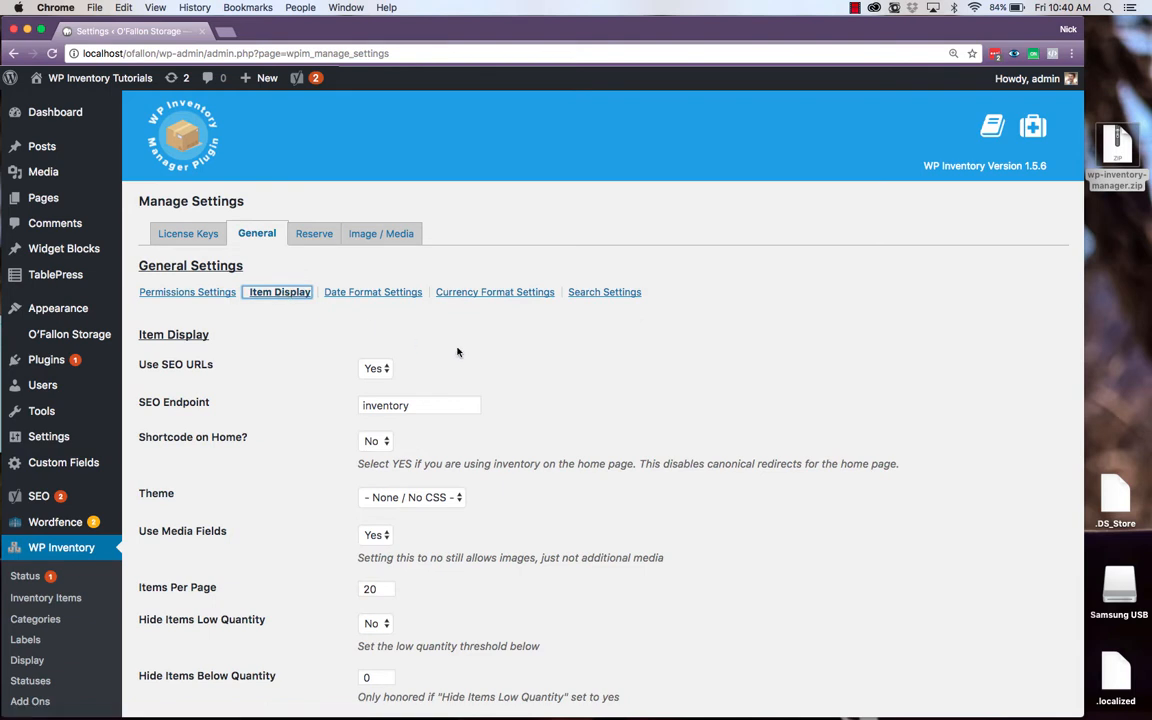
scroll("down", 3)
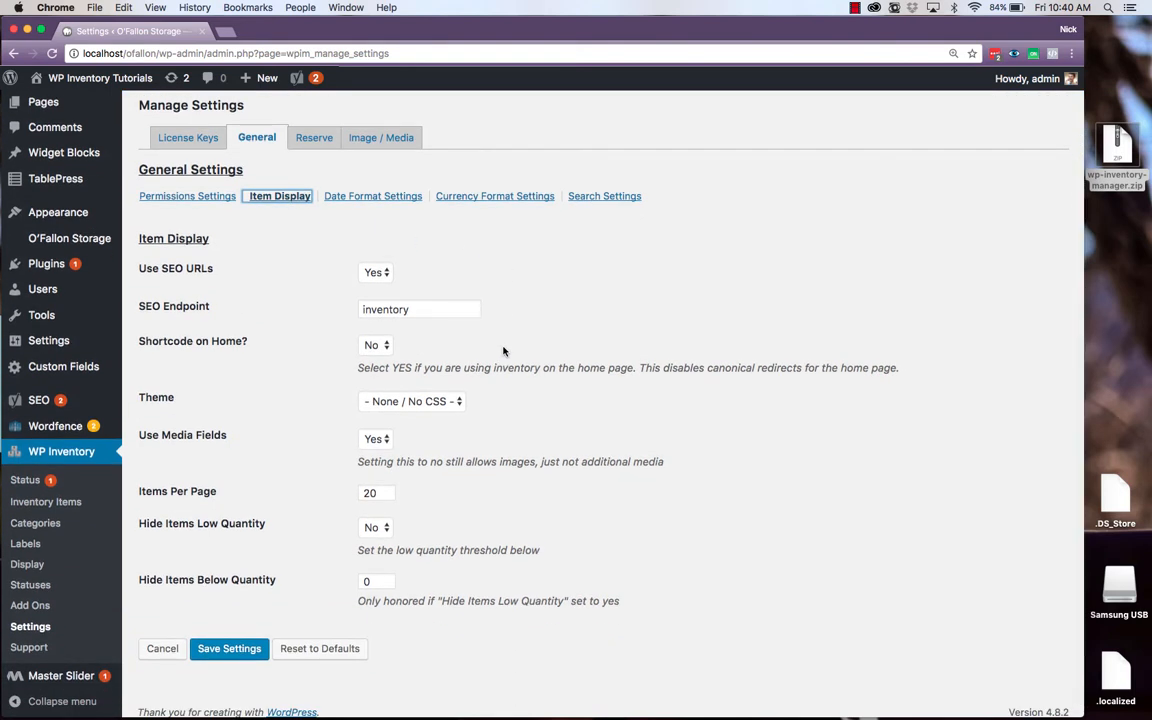
mouse_move(488, 400)
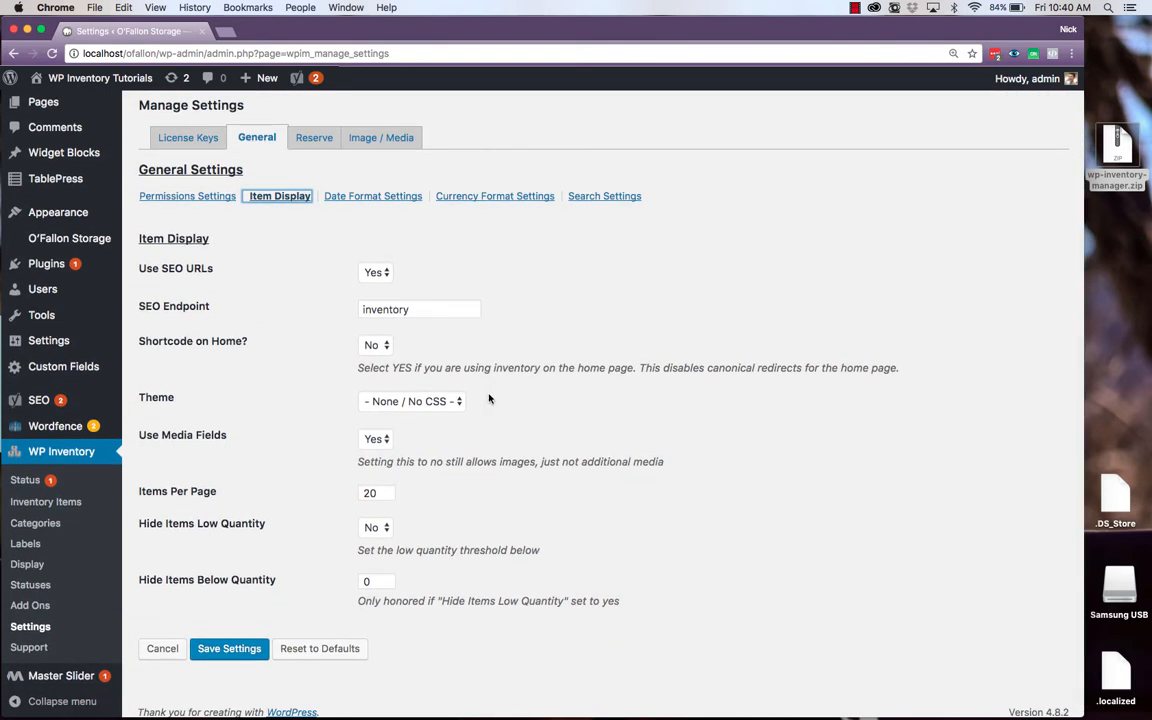
left_click(410, 400)
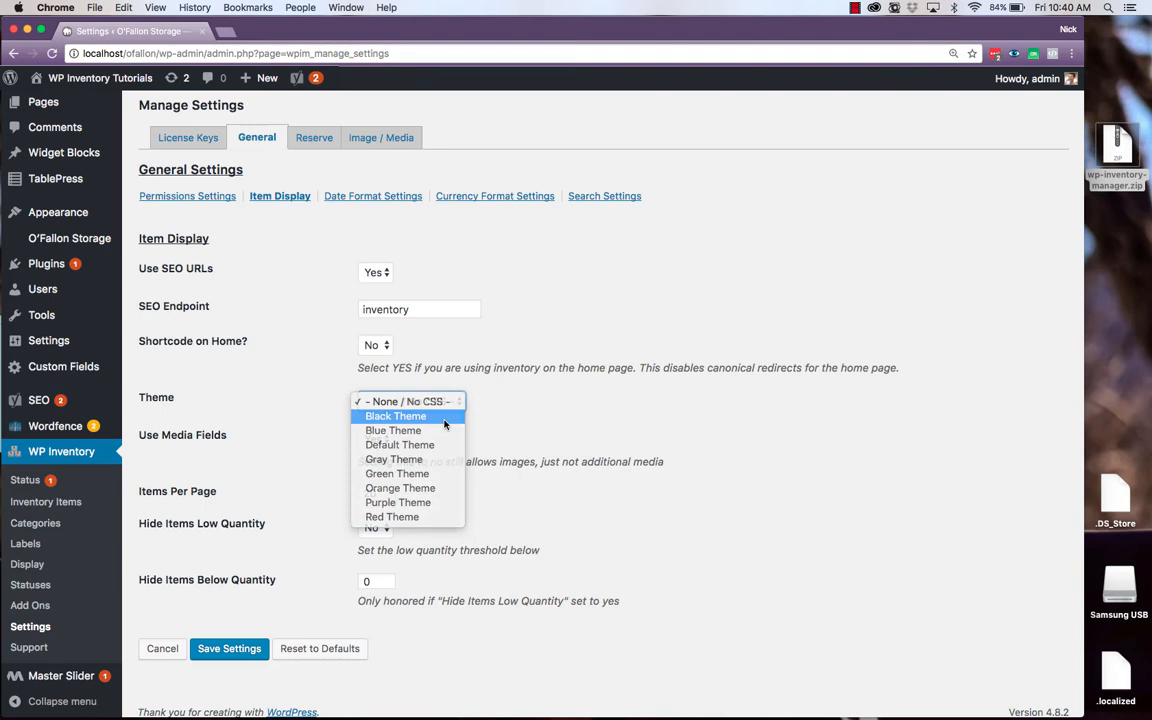
left_click(396, 414)
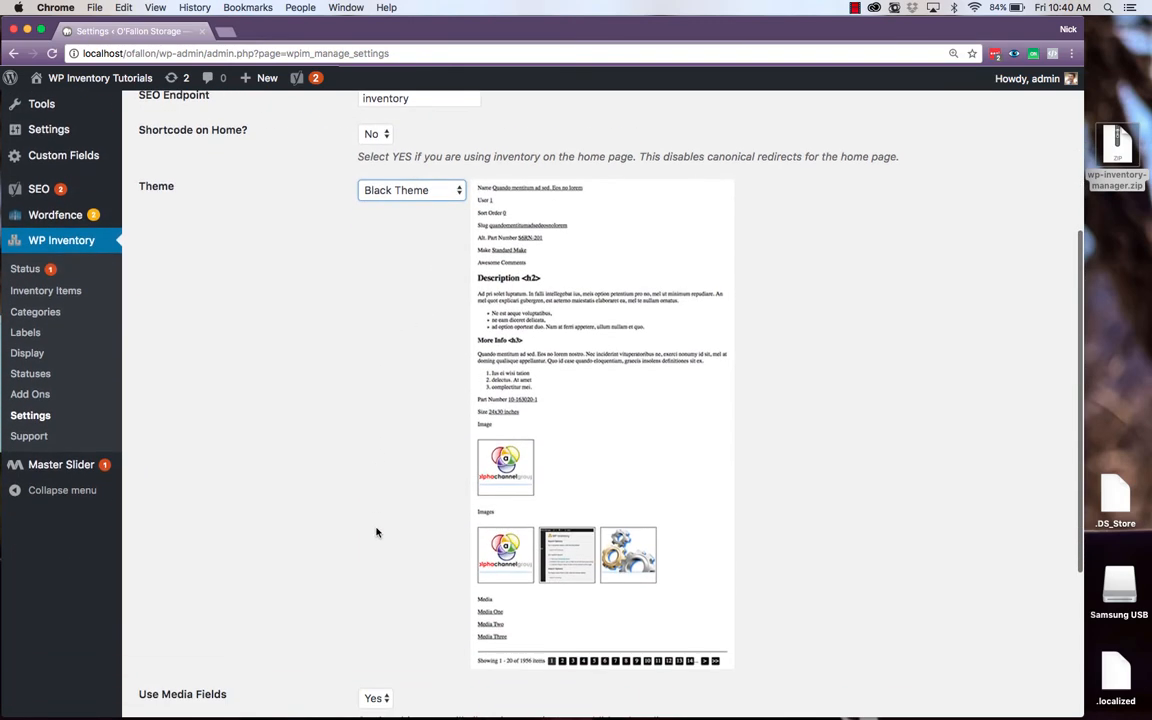
Save the changed inventory settings
scroll("down", 3)
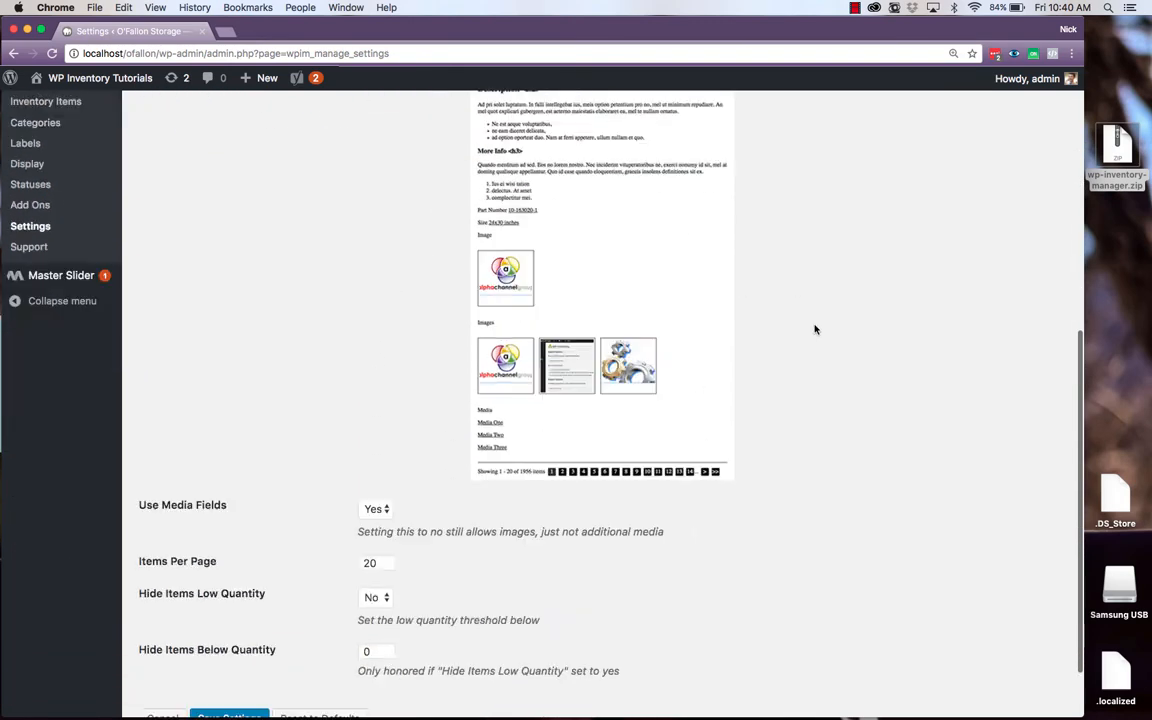
scroll("down", 3)
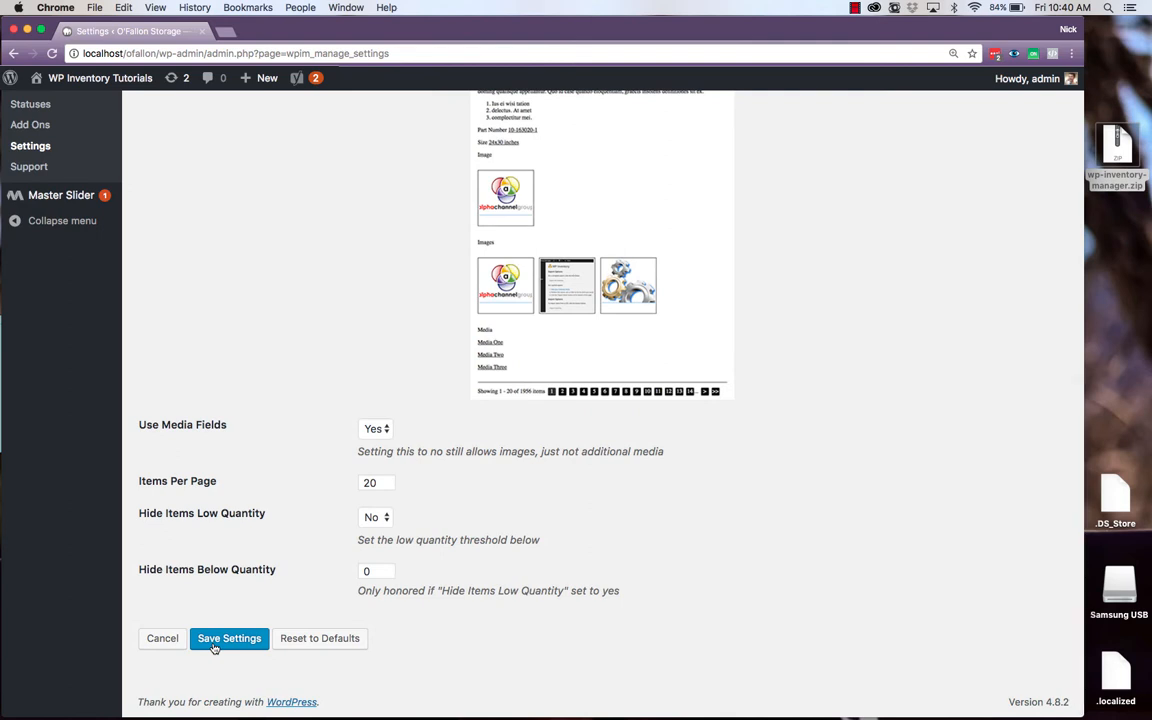
left_click(228, 638)
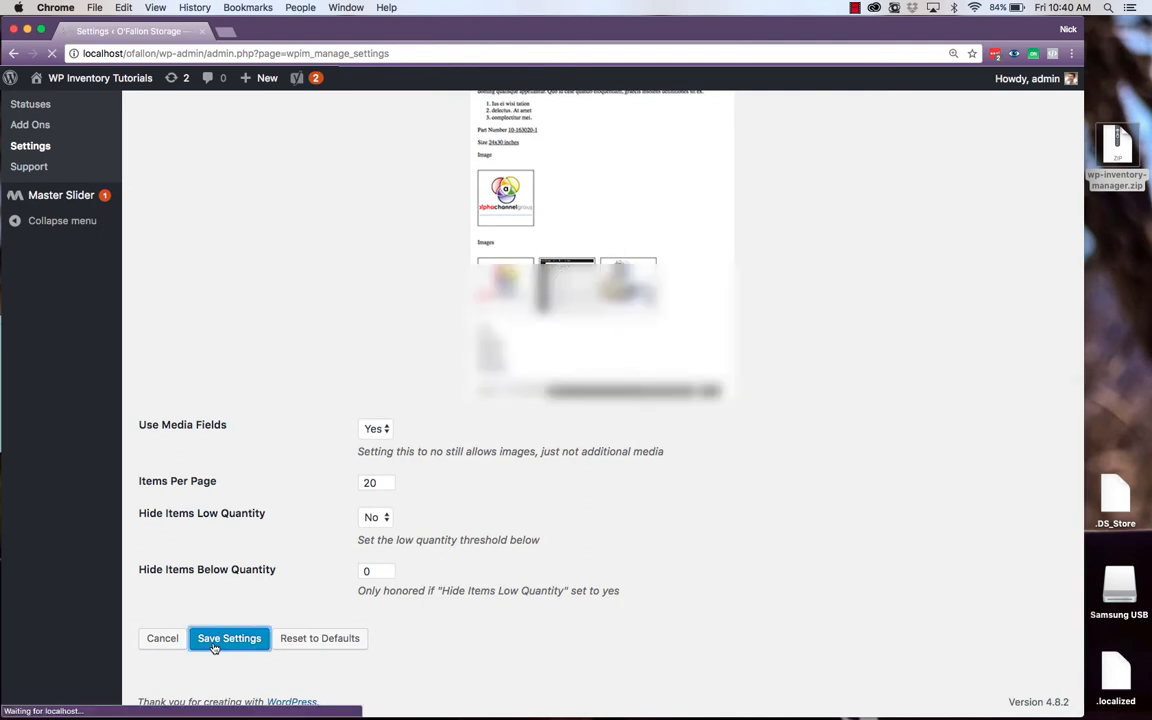
left_click(228, 638)
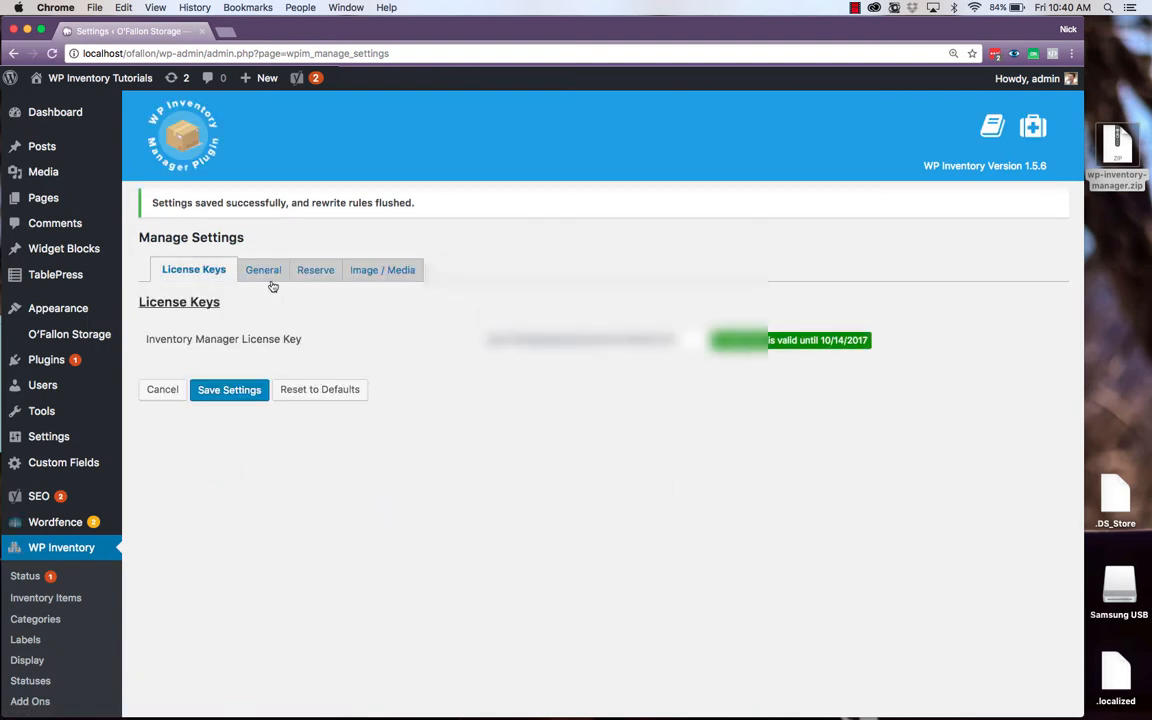
Browse the General settings' Date Format, Currency Format and Search sections
left_click(264, 268)
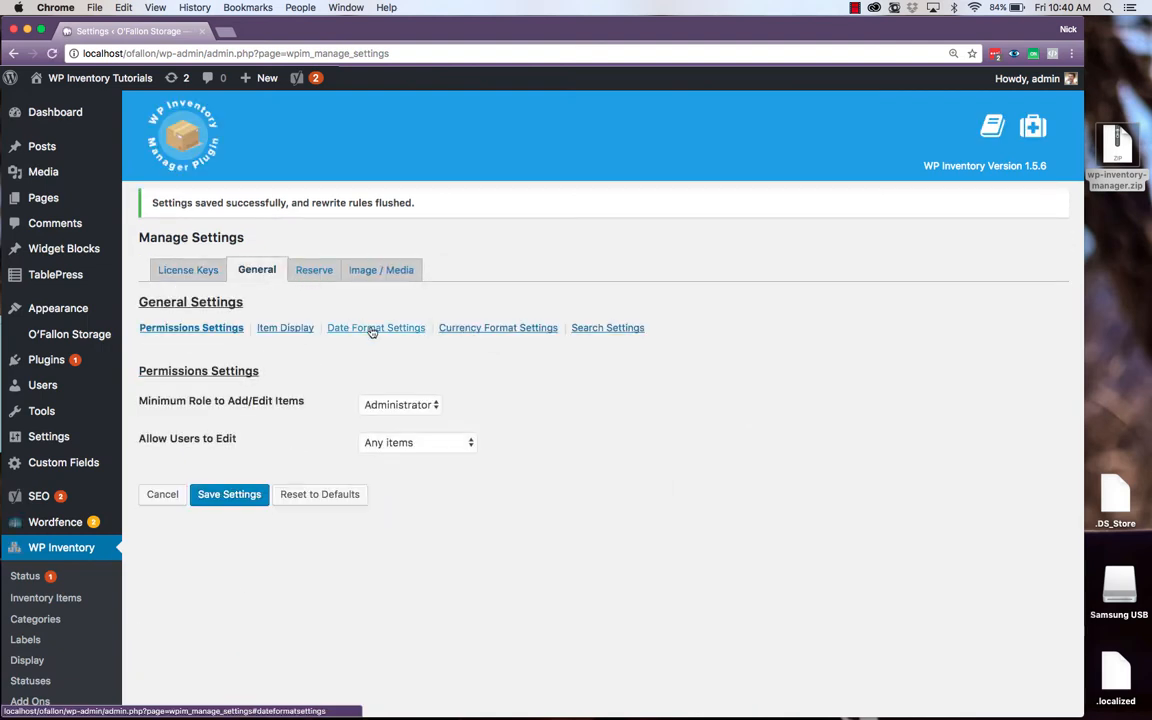
left_click(376, 328)
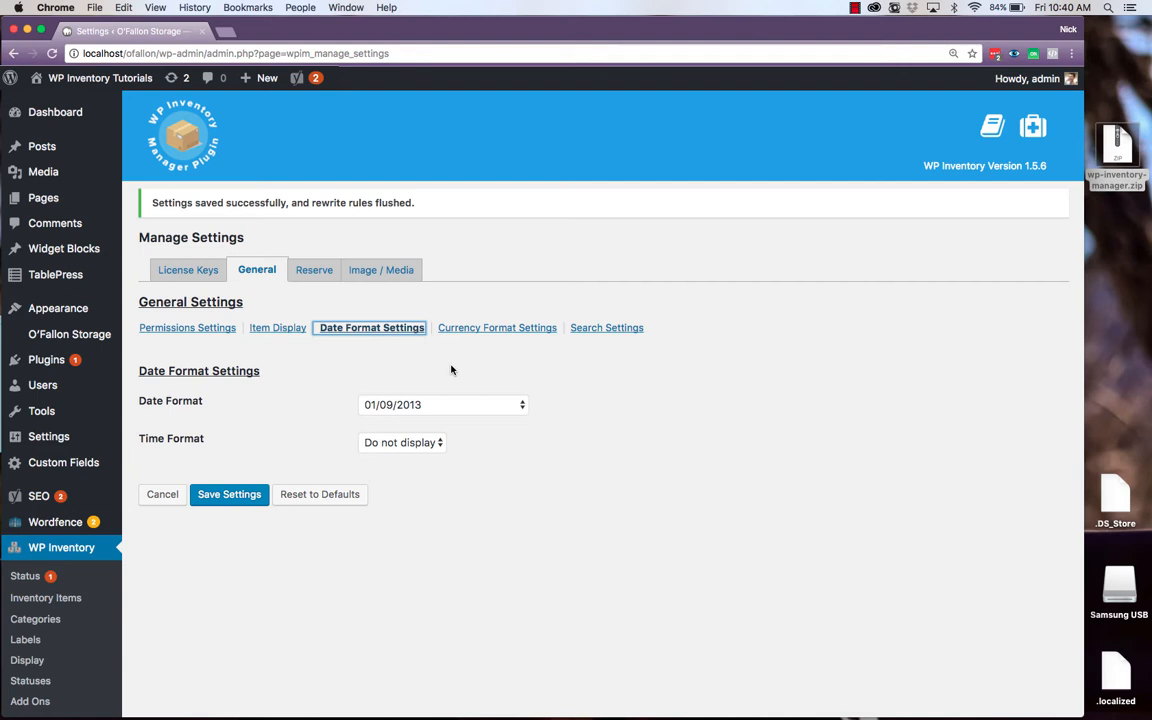
left_click(494, 328)
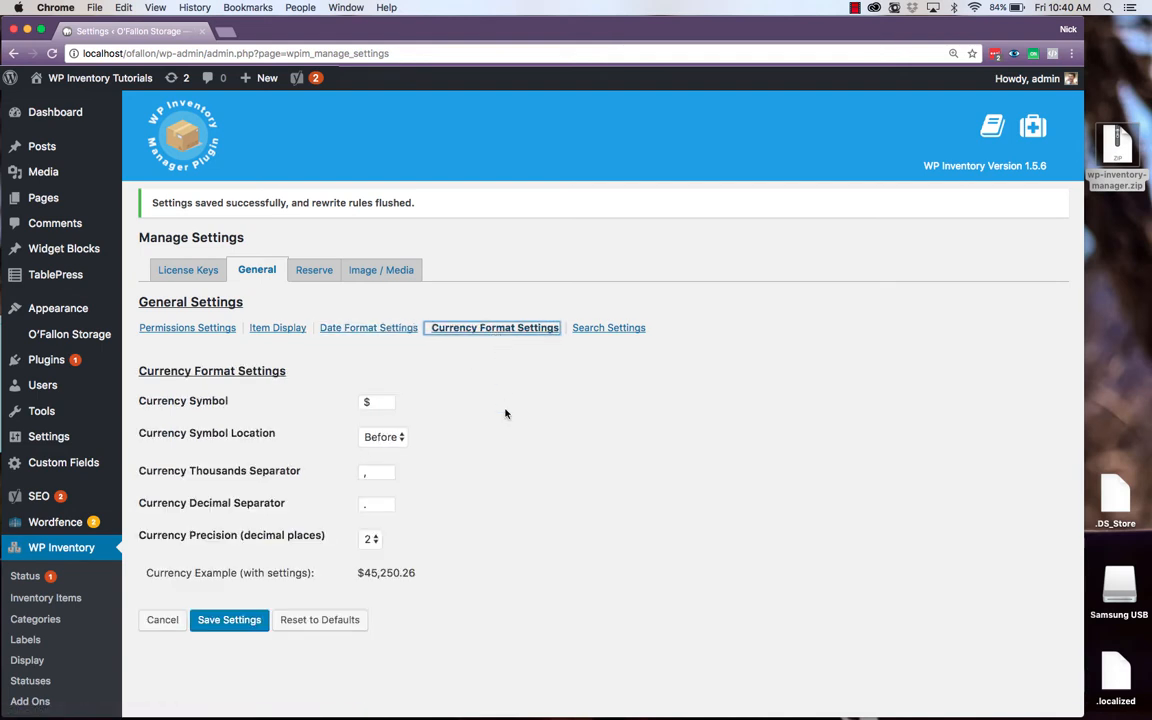
mouse_move(612, 340)
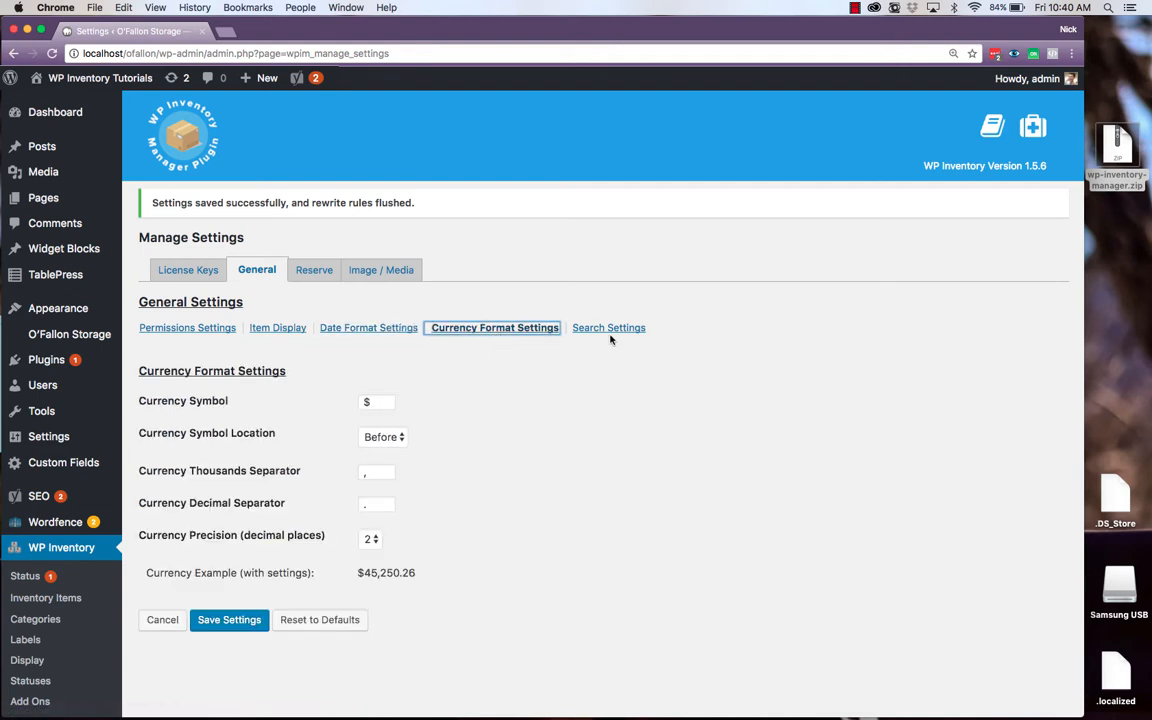
left_click(608, 328)
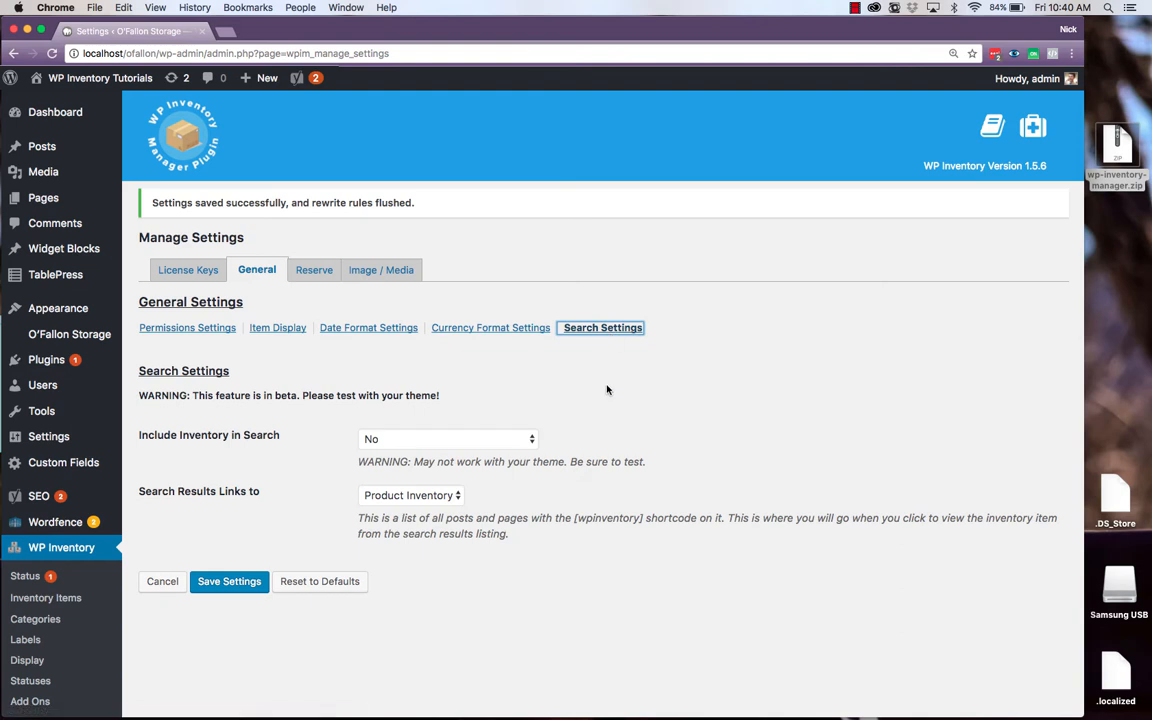
mouse_move(560, 380)
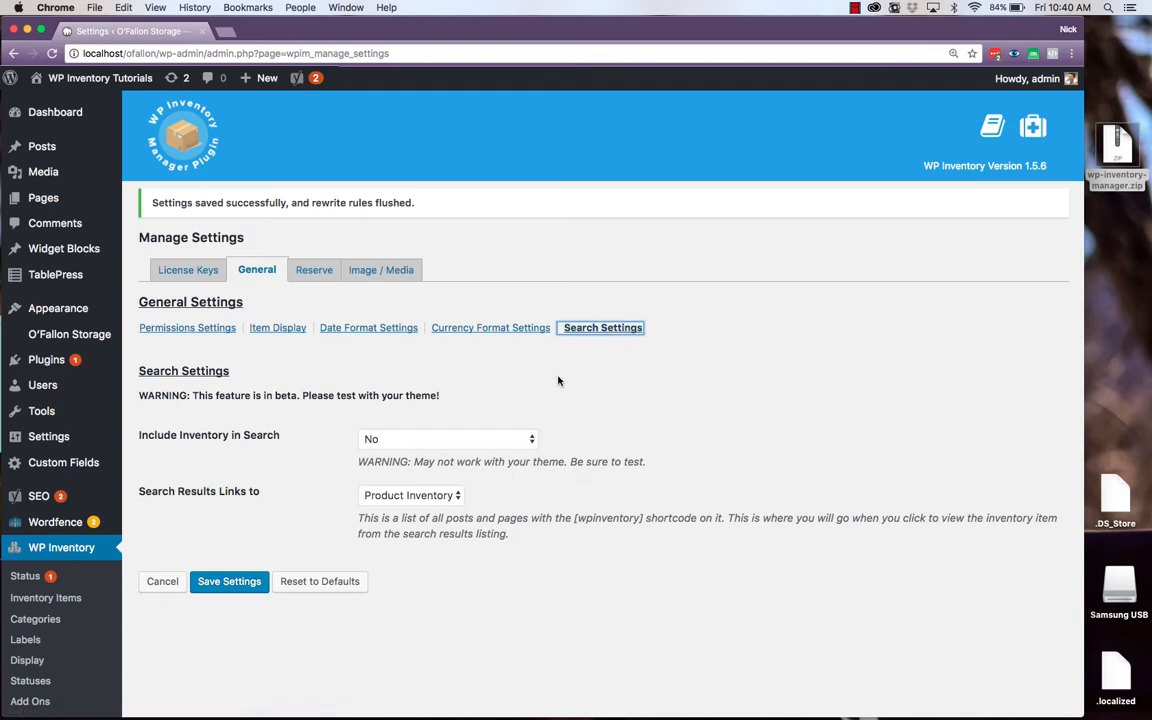
Review the Reserve settings' general options and its reserve form field settings
left_click(314, 268)
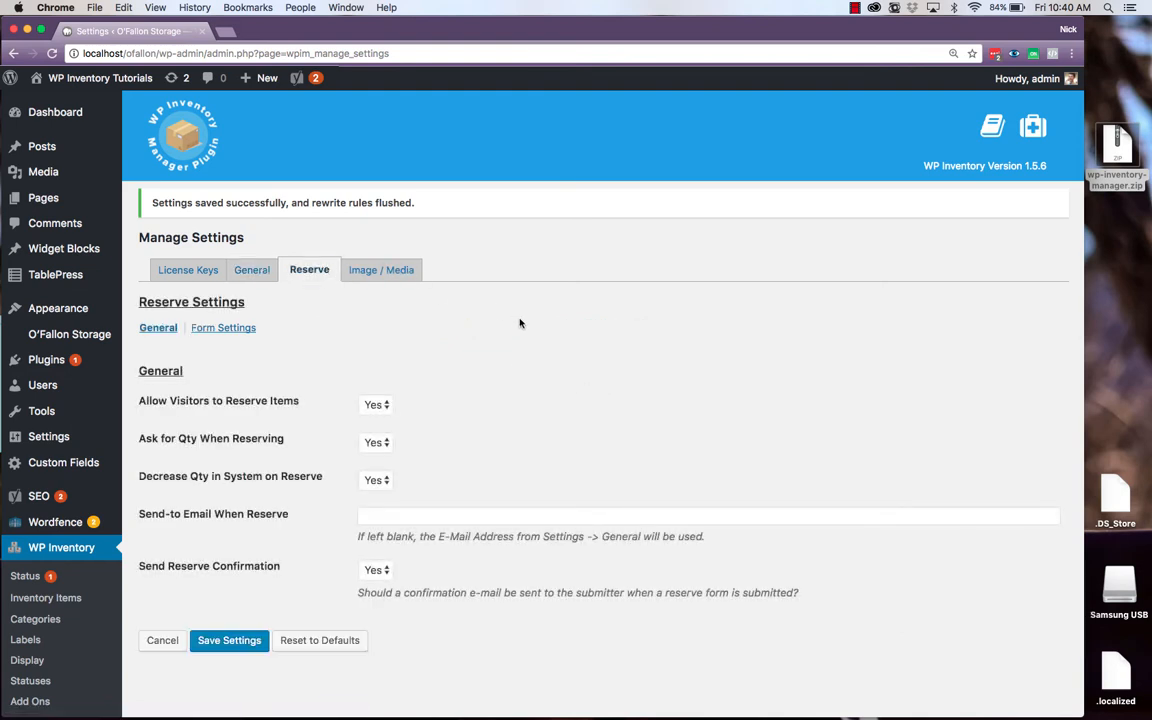
scroll("down", 3)
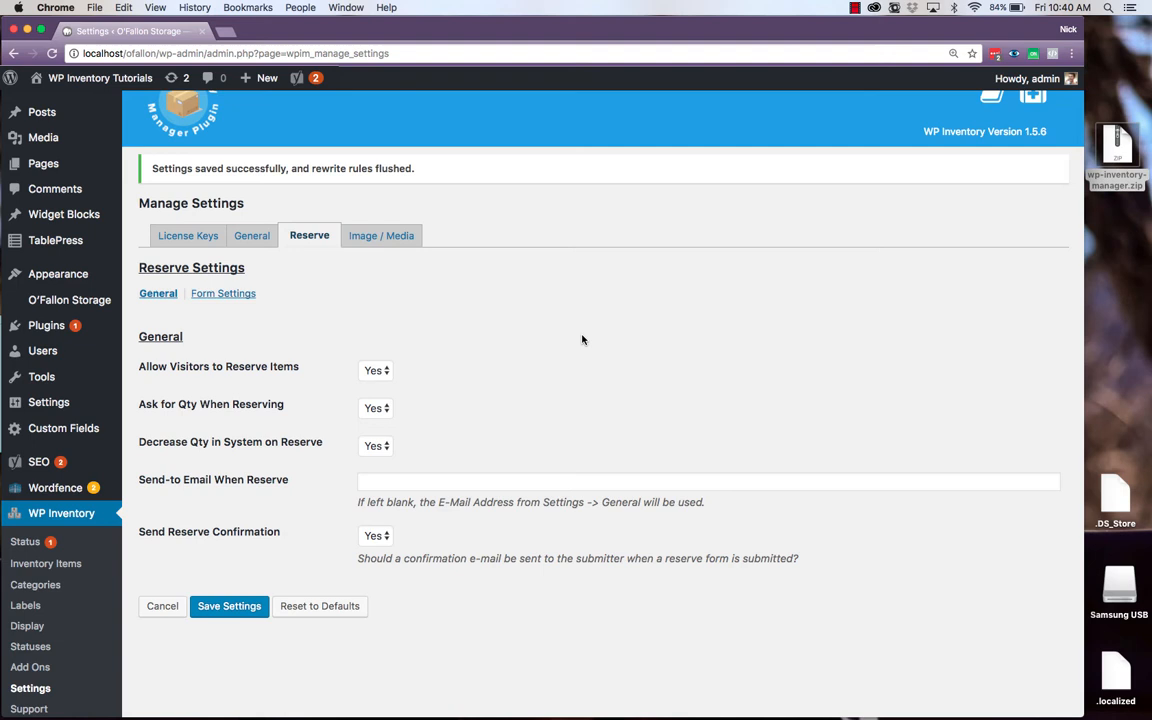
mouse_move(404, 352)
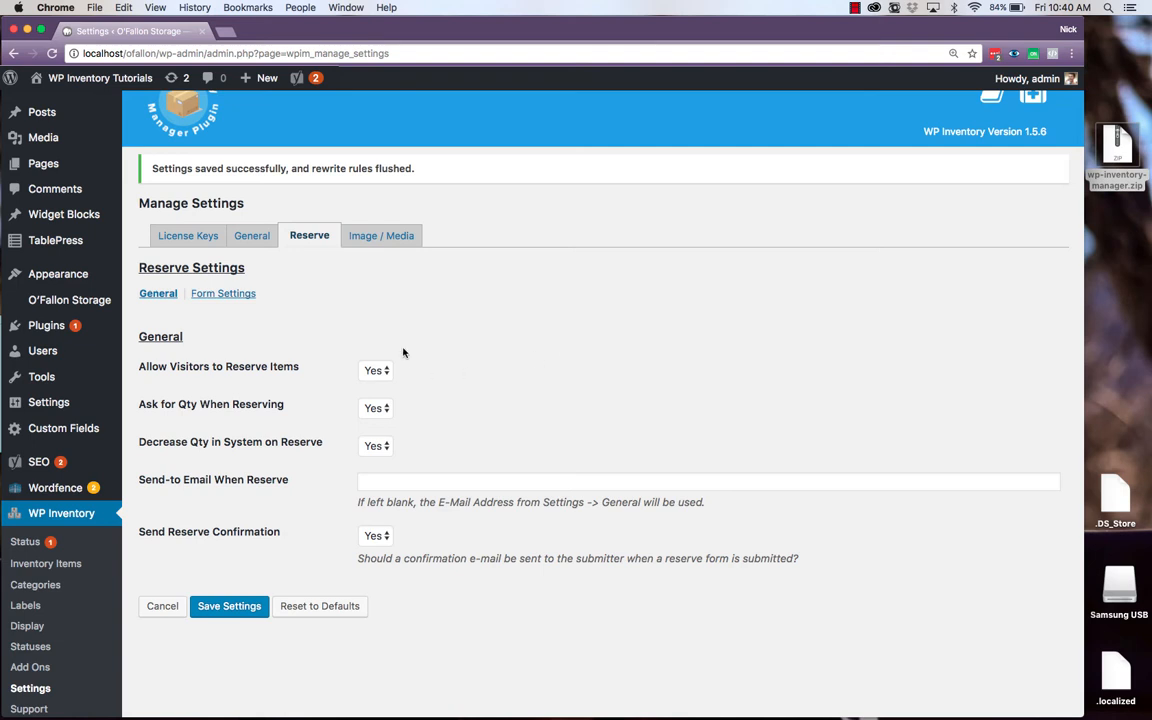
left_click(224, 292)
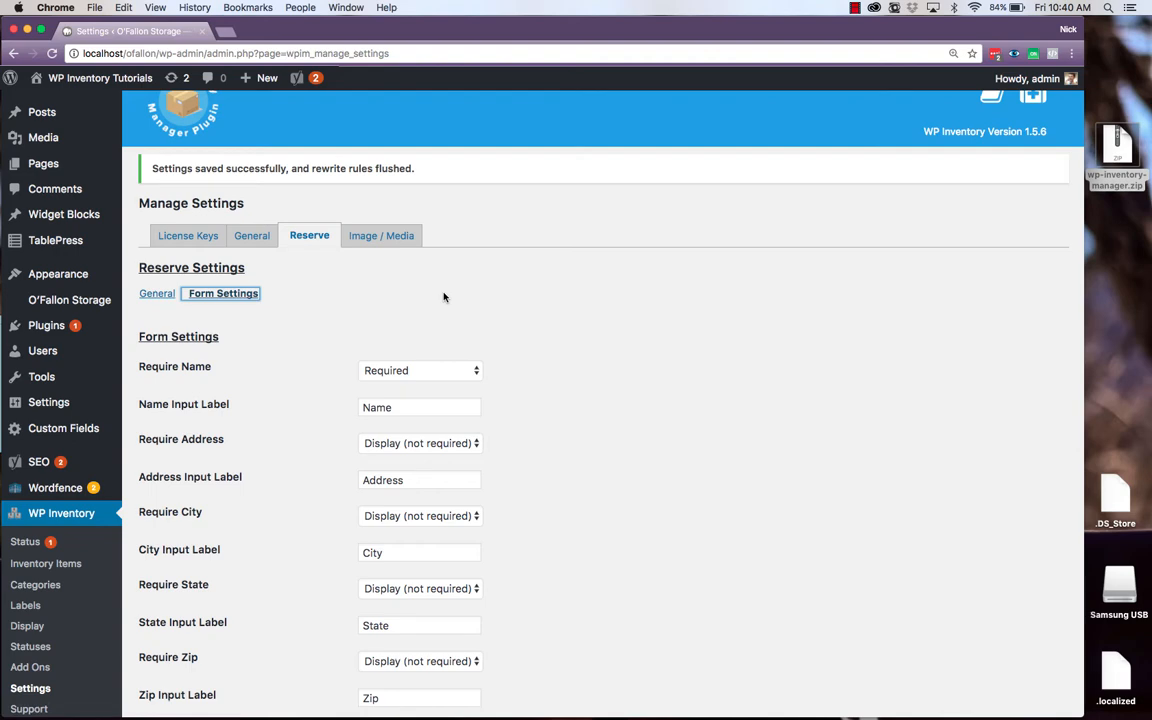
mouse_move(540, 340)
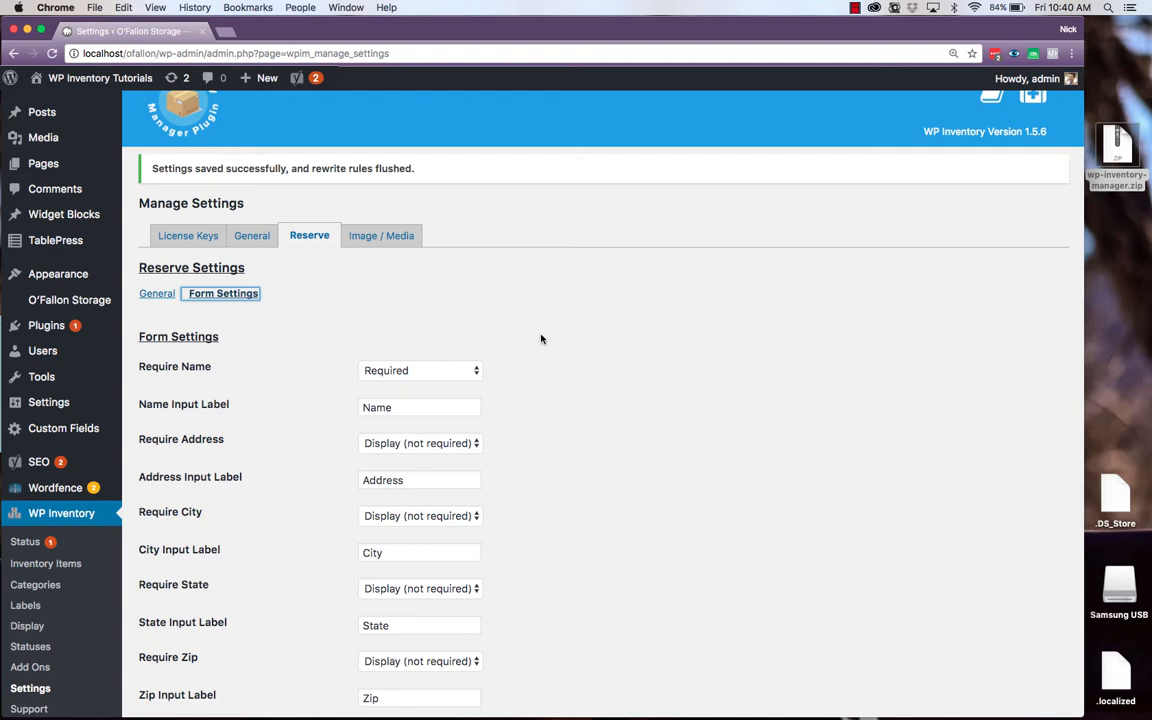
scroll("down", 3)
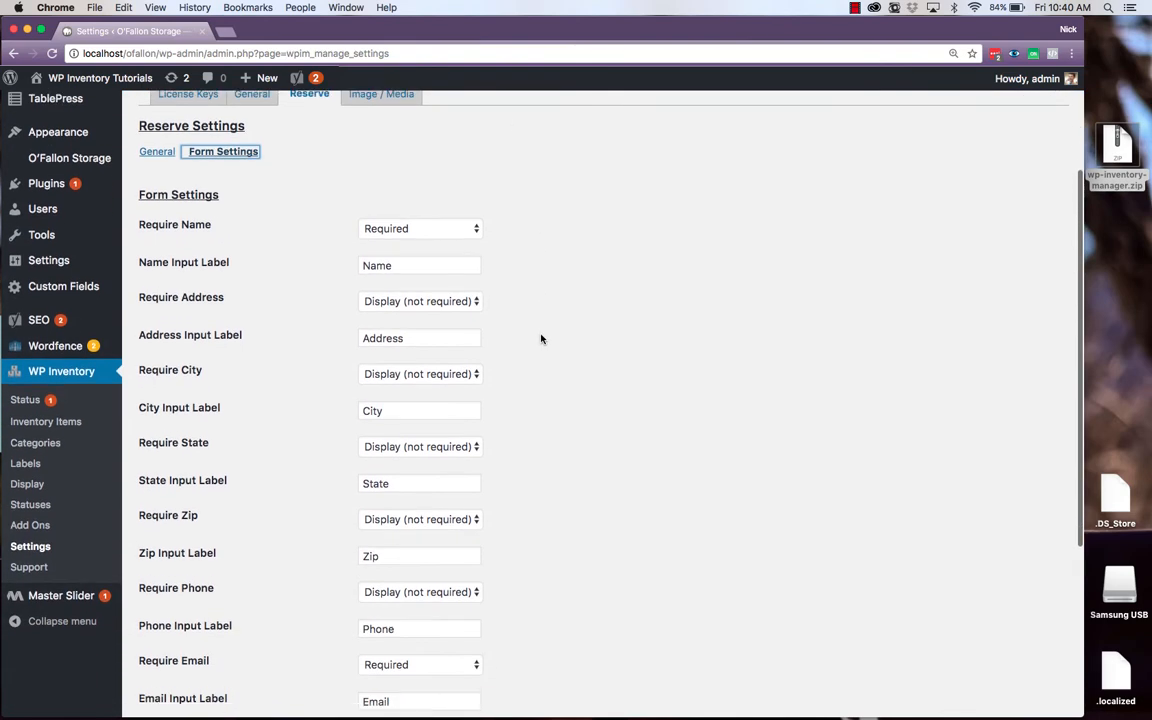
scroll("down", 3)
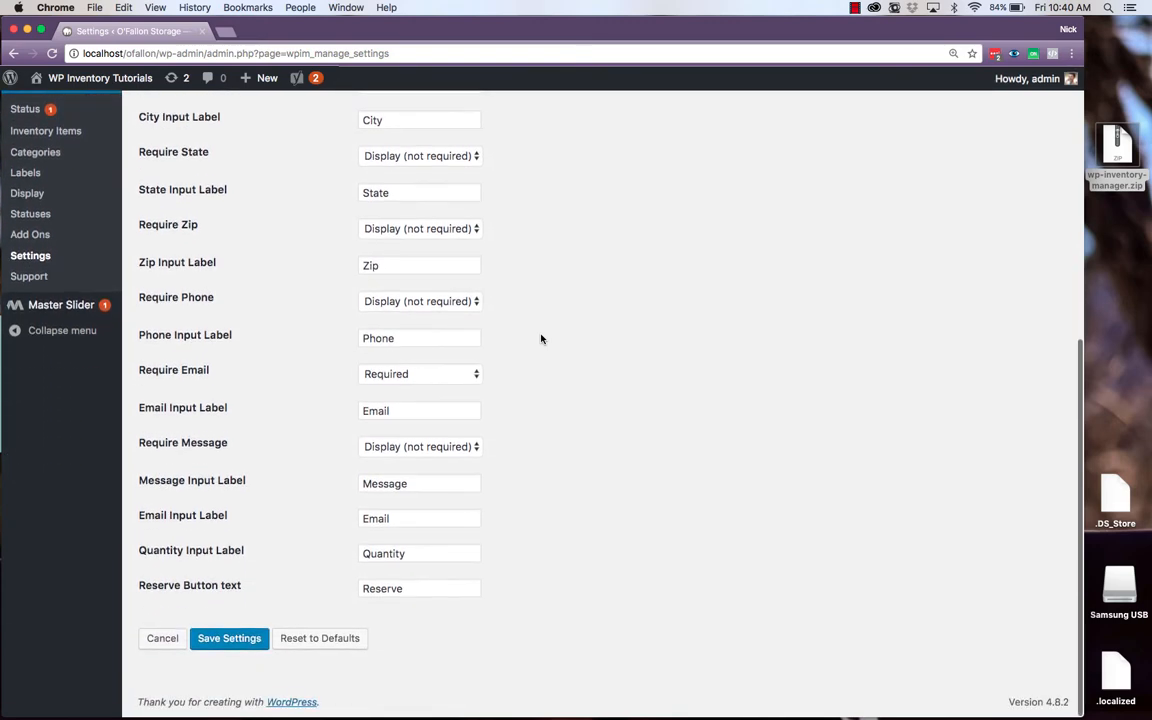
left_click(228, 638)
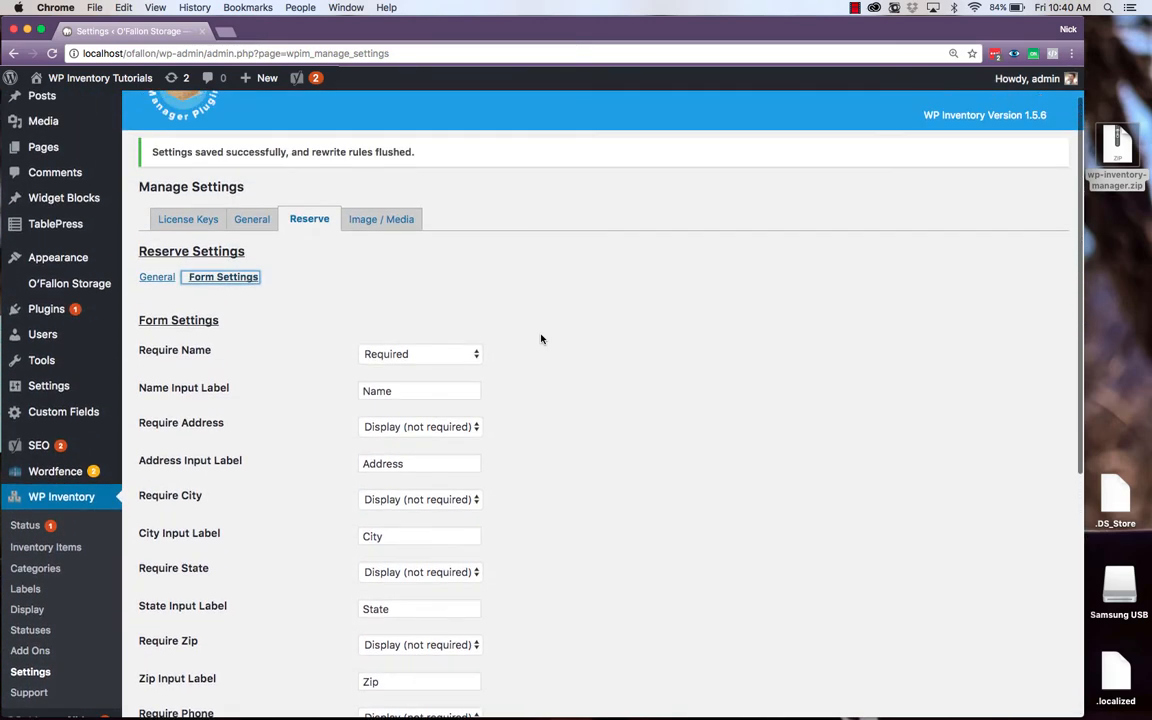
Review the Image / Media settings with placeholder image and display options
left_click(376, 218)
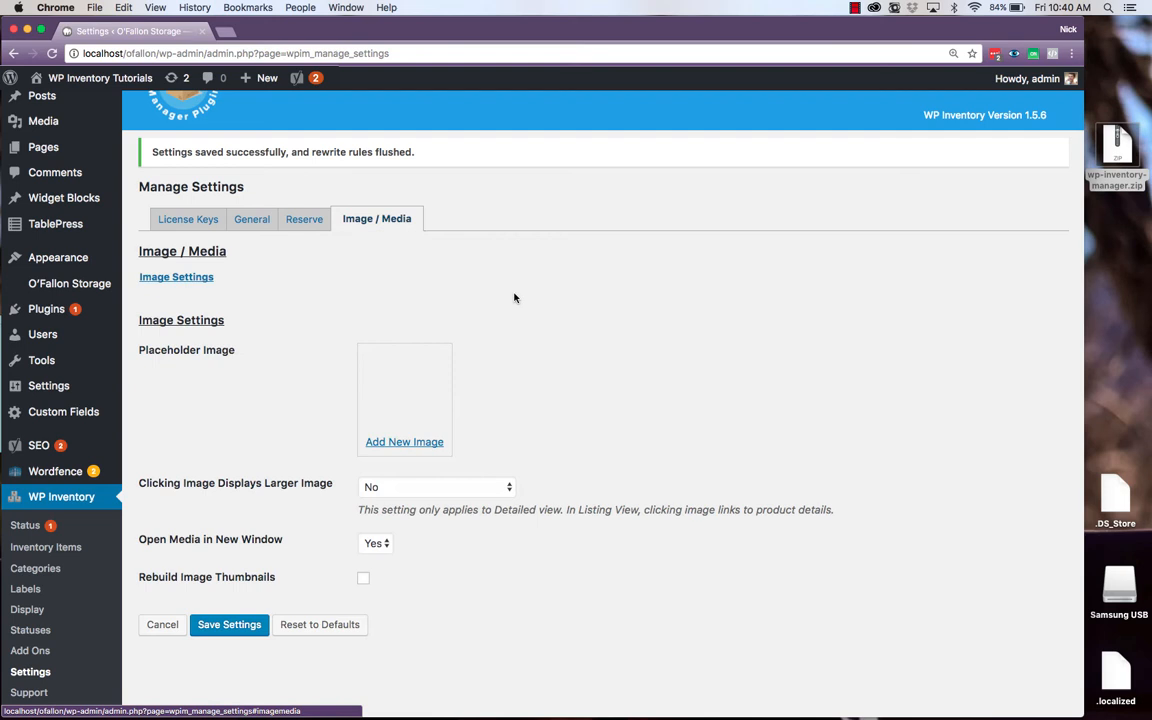
mouse_move(320, 364)
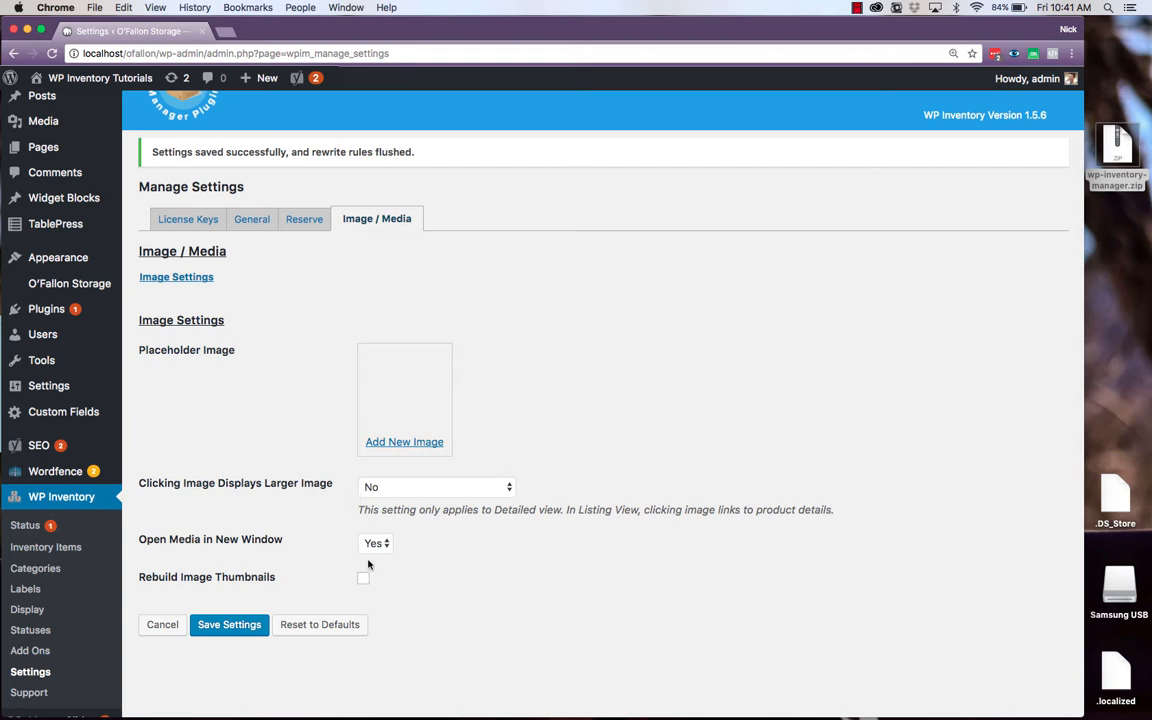
mouse_move(60, 496)
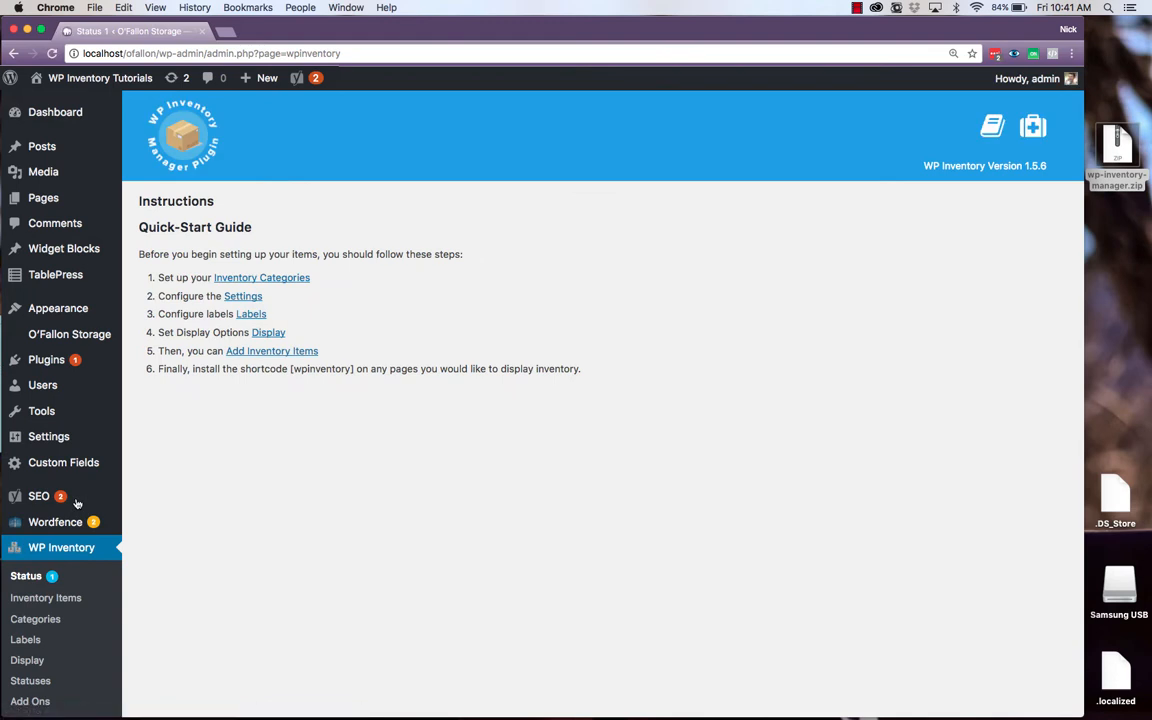
On Manage Labels, rename the Manufacturer field label to Farm
left_click(252, 314)
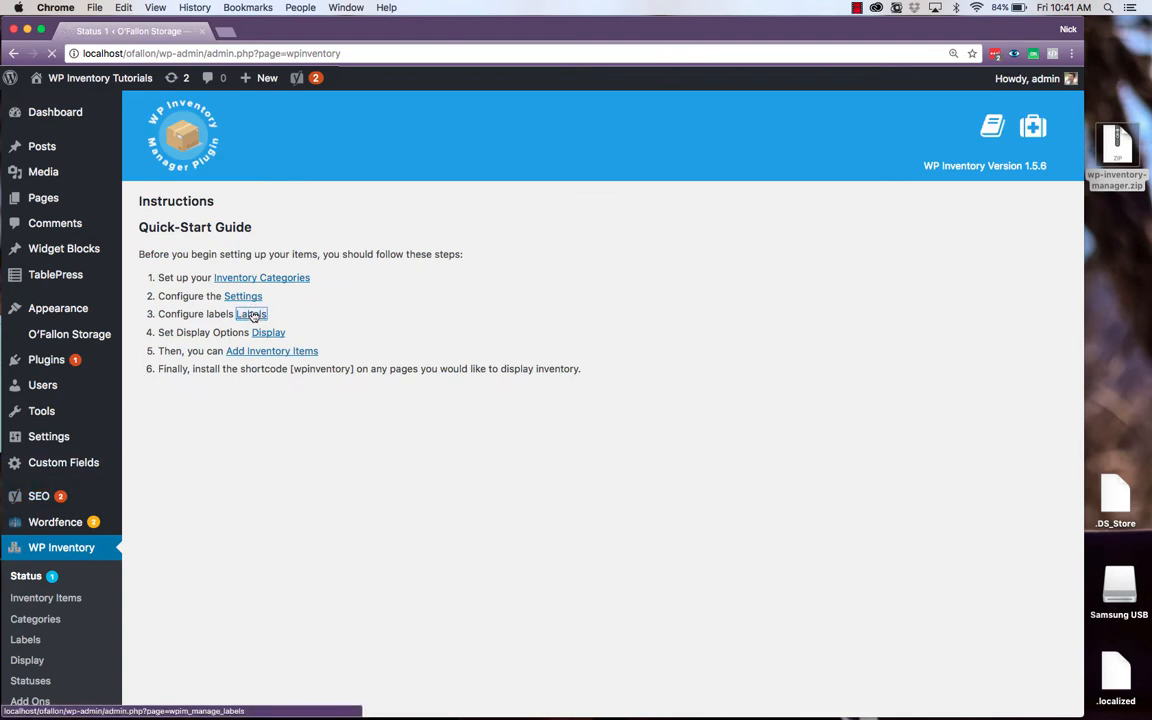
left_click(252, 312)
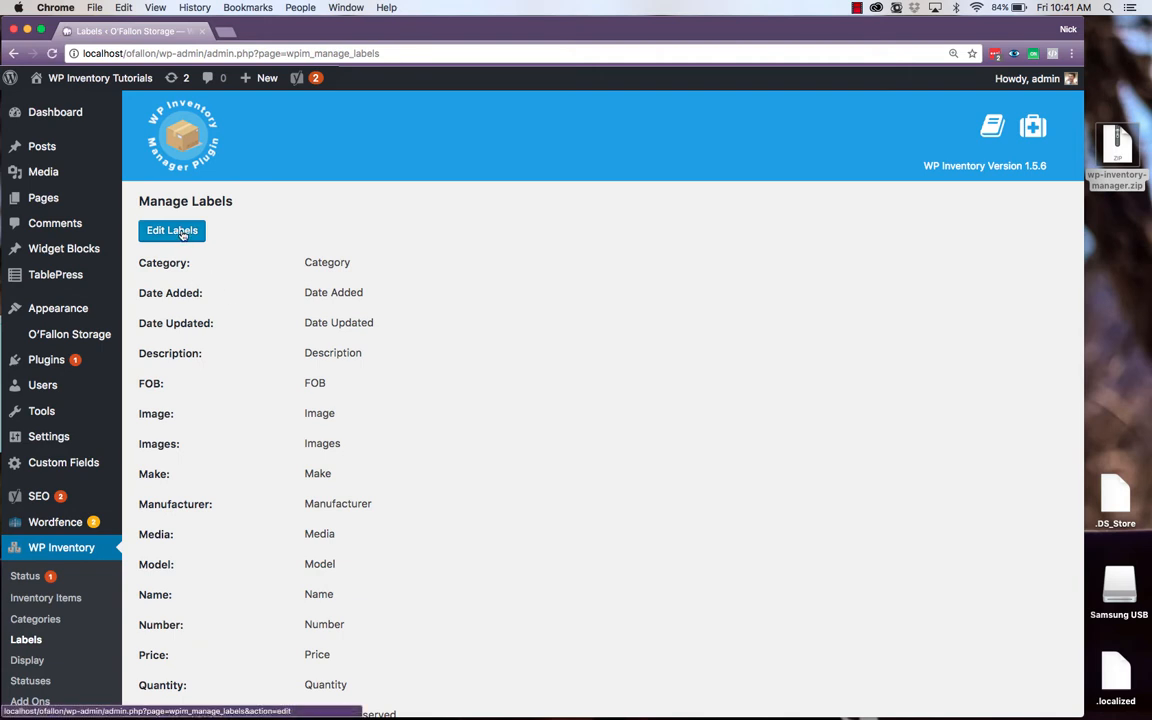
left_click(172, 230)
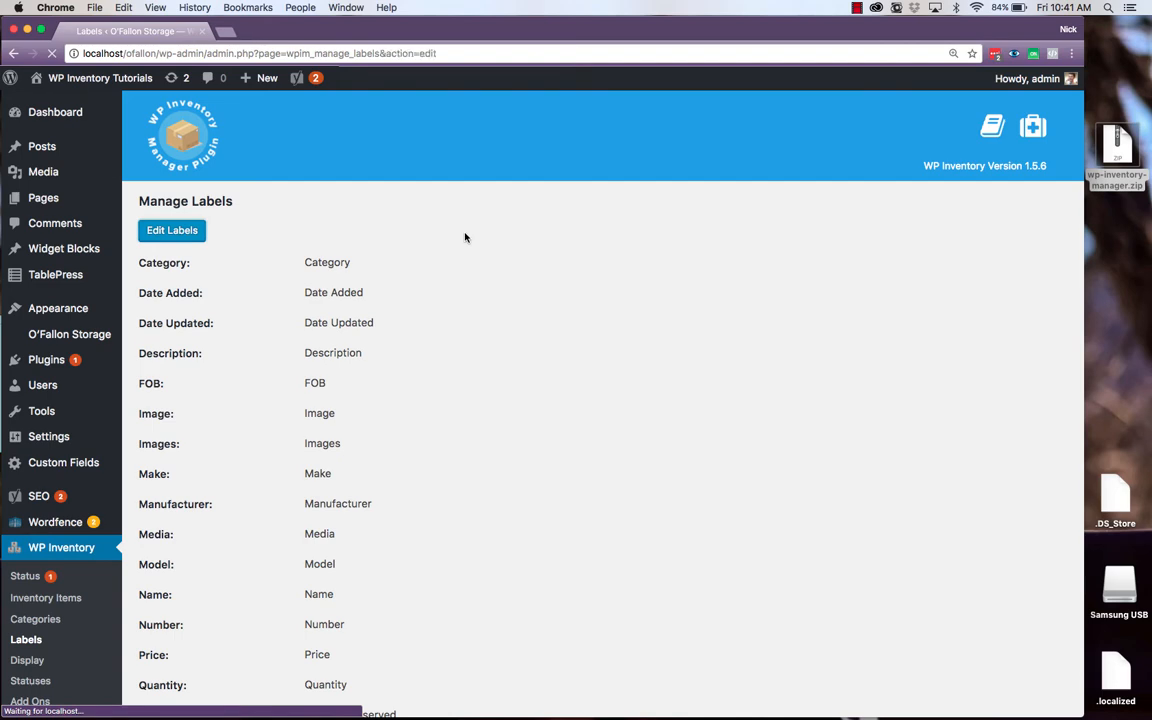
left_click(172, 230)
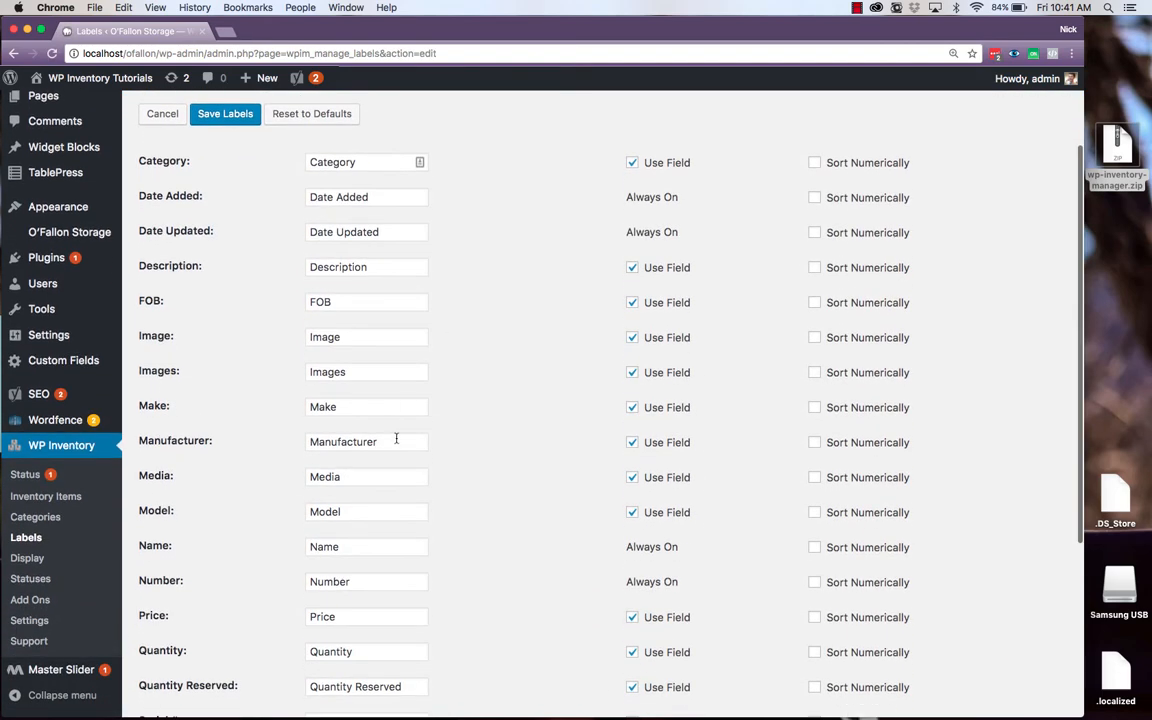
type("Farm")
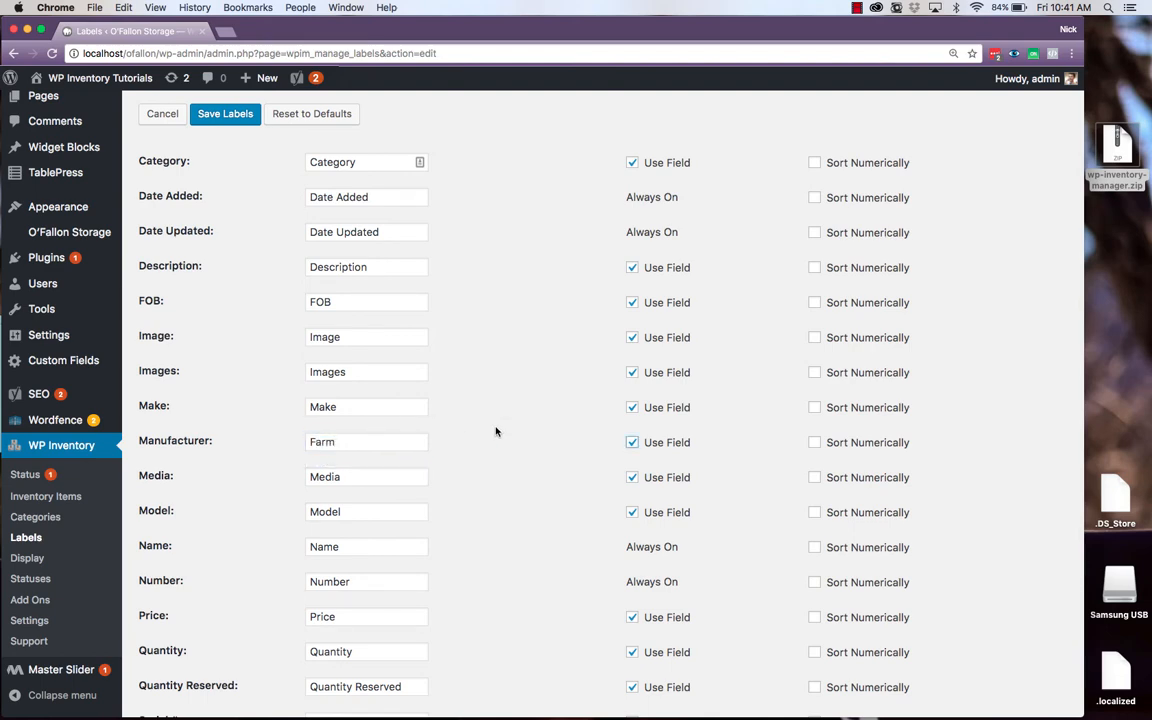
Turn off the Serial # field and save the customised labels
scroll("down", 3)
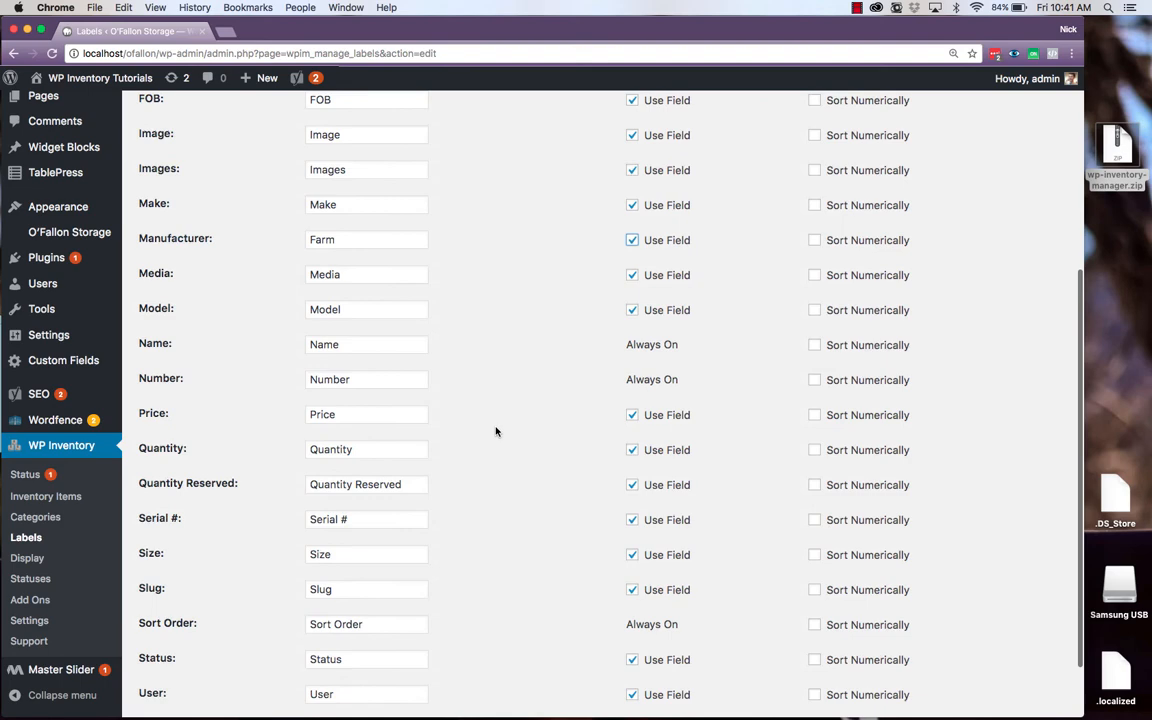
scroll("down", 3)
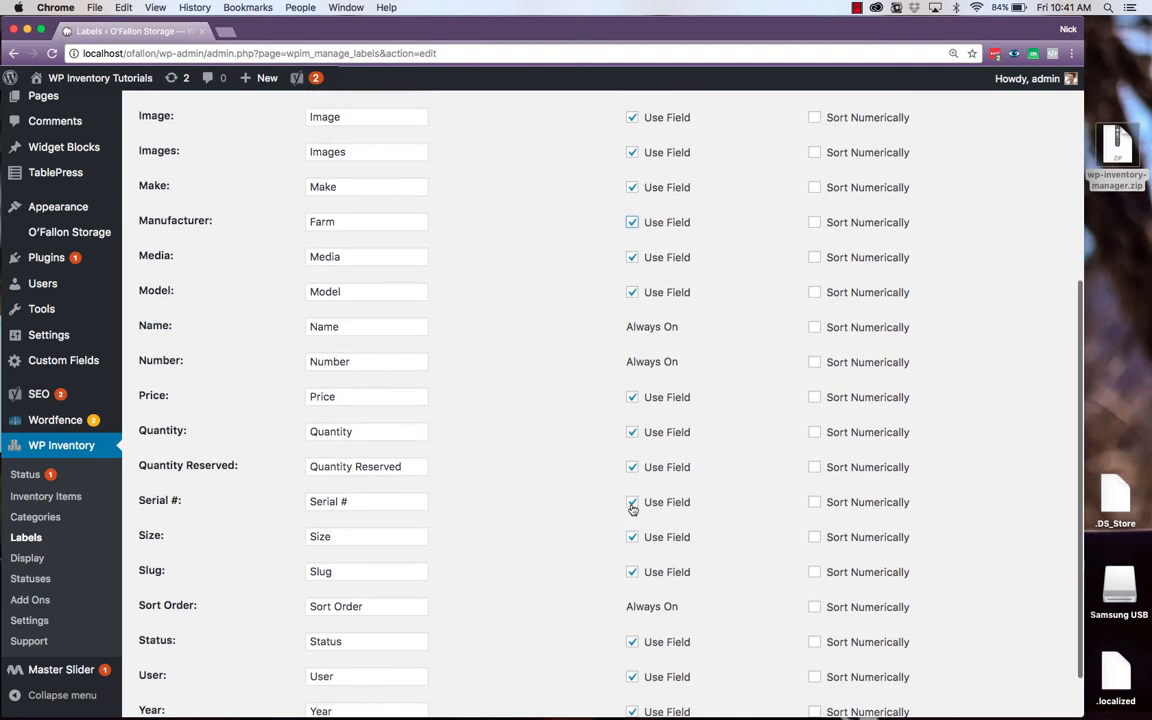
left_click(632, 502)
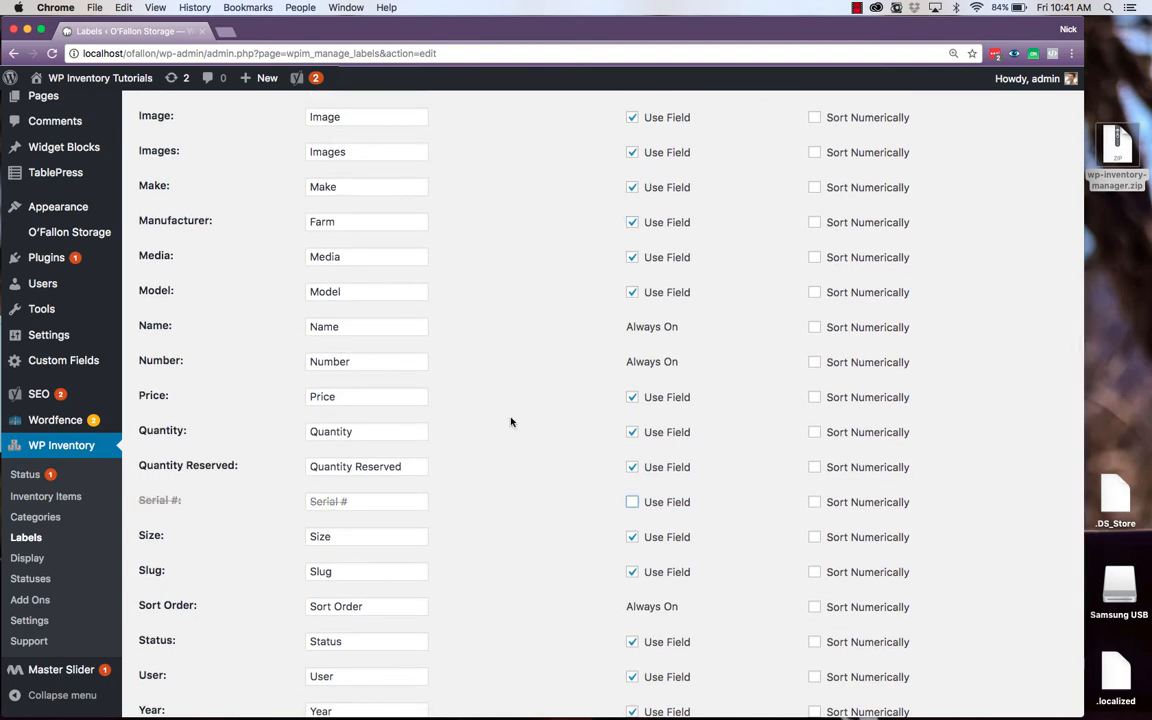
scroll("down", 3)
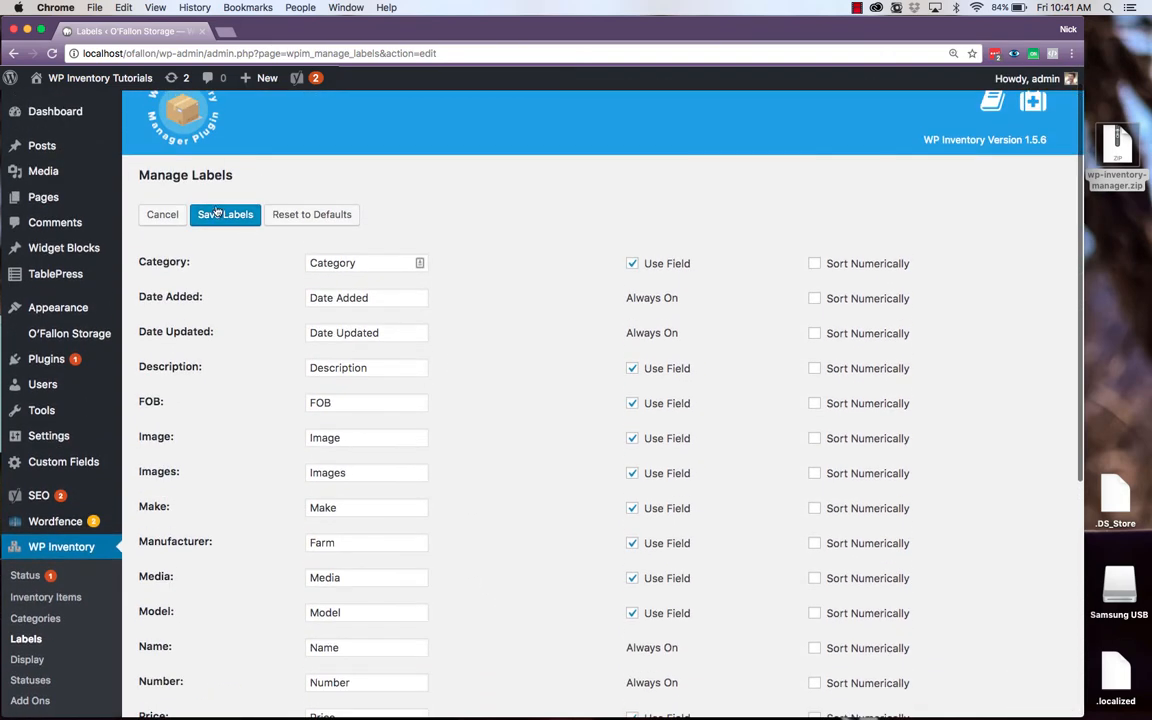
left_click(224, 214)
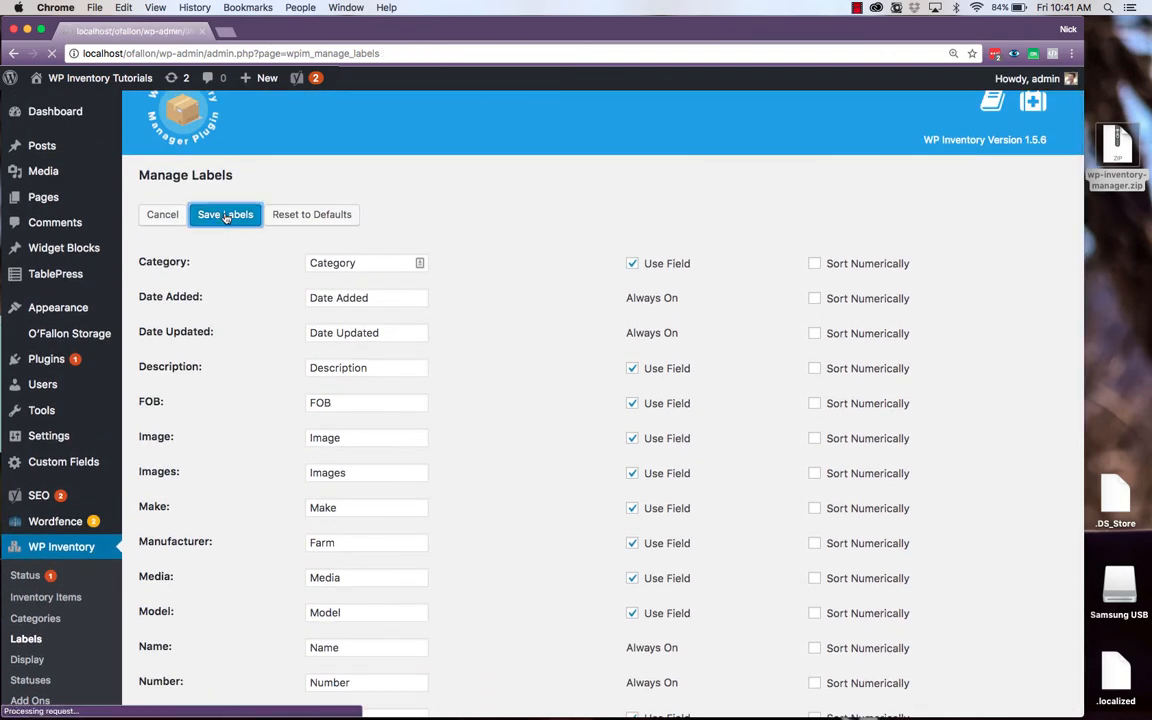
left_click(224, 214)
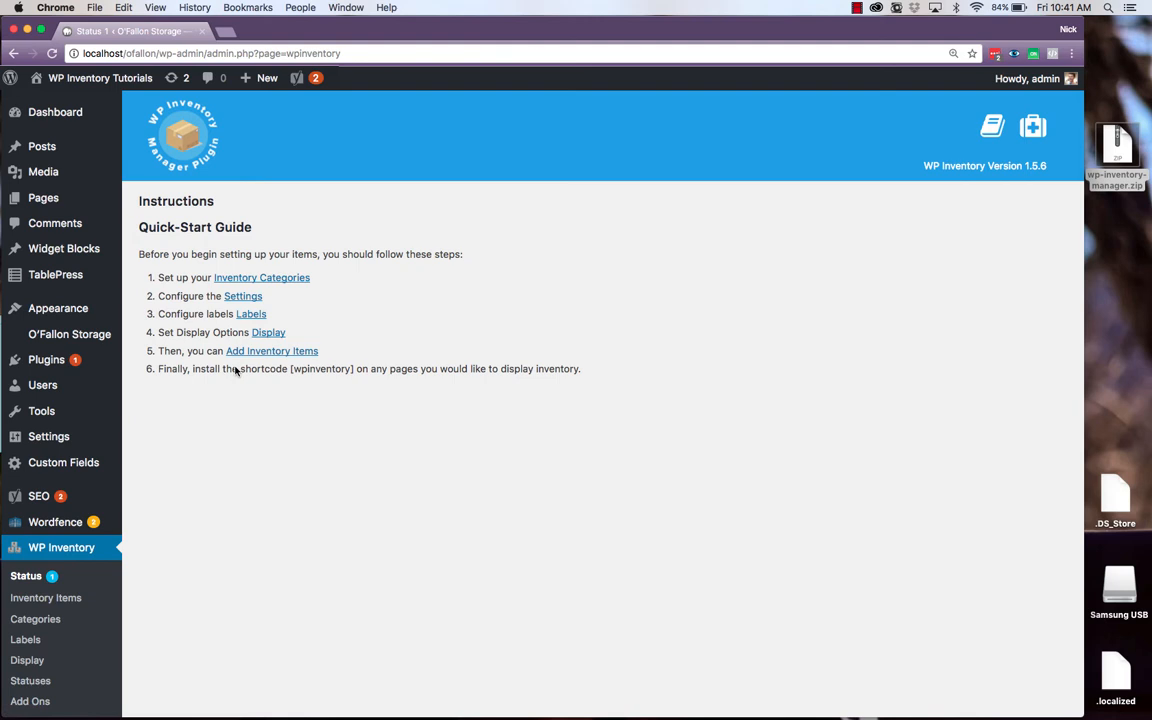
On the Display page, drag fields into the listing, detail, admin and search columns and save
left_click(268, 332)
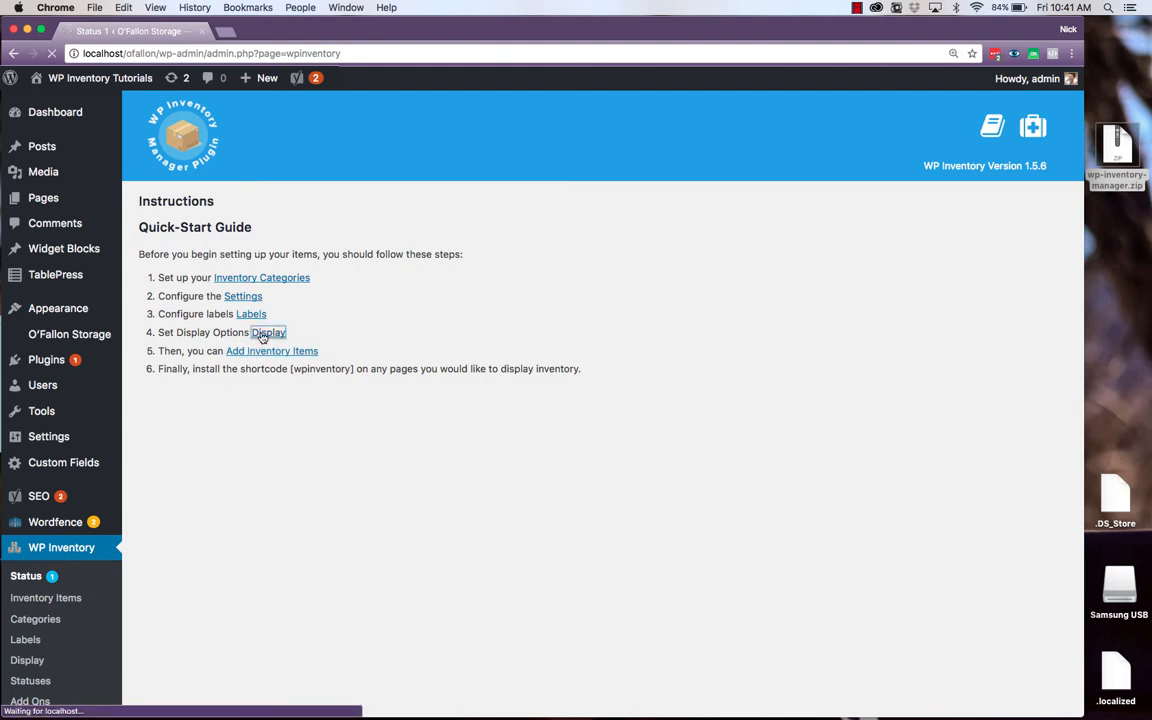
left_click(268, 332)
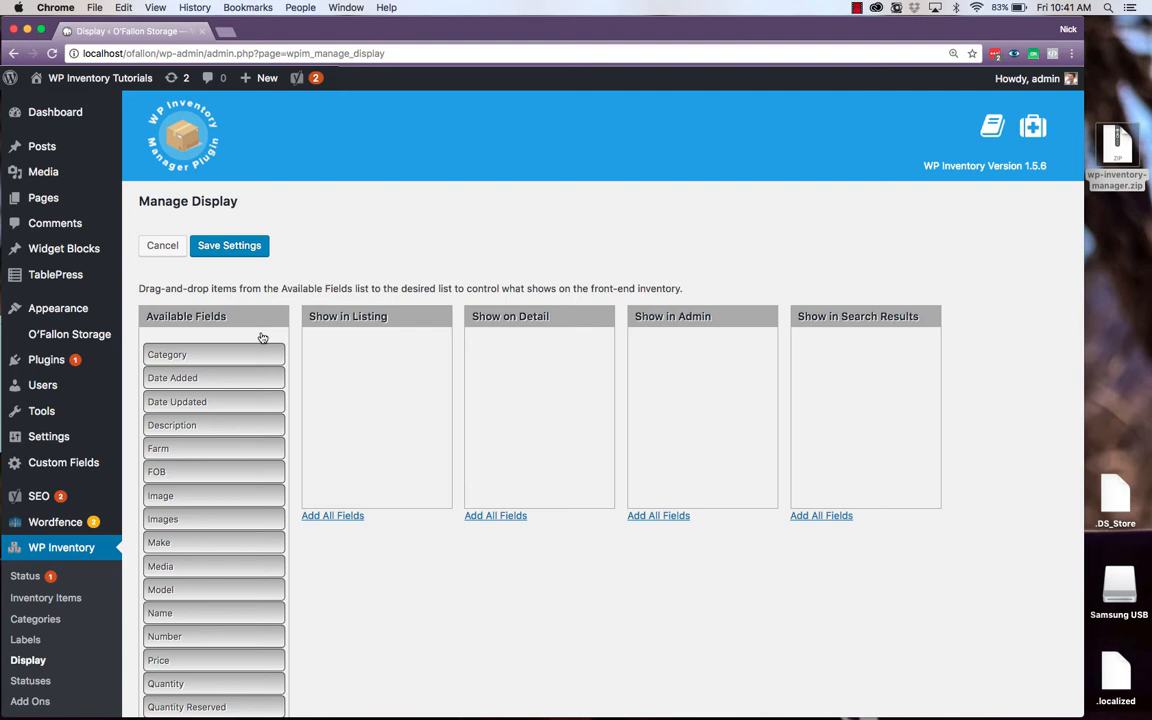
mouse_move(428, 456)
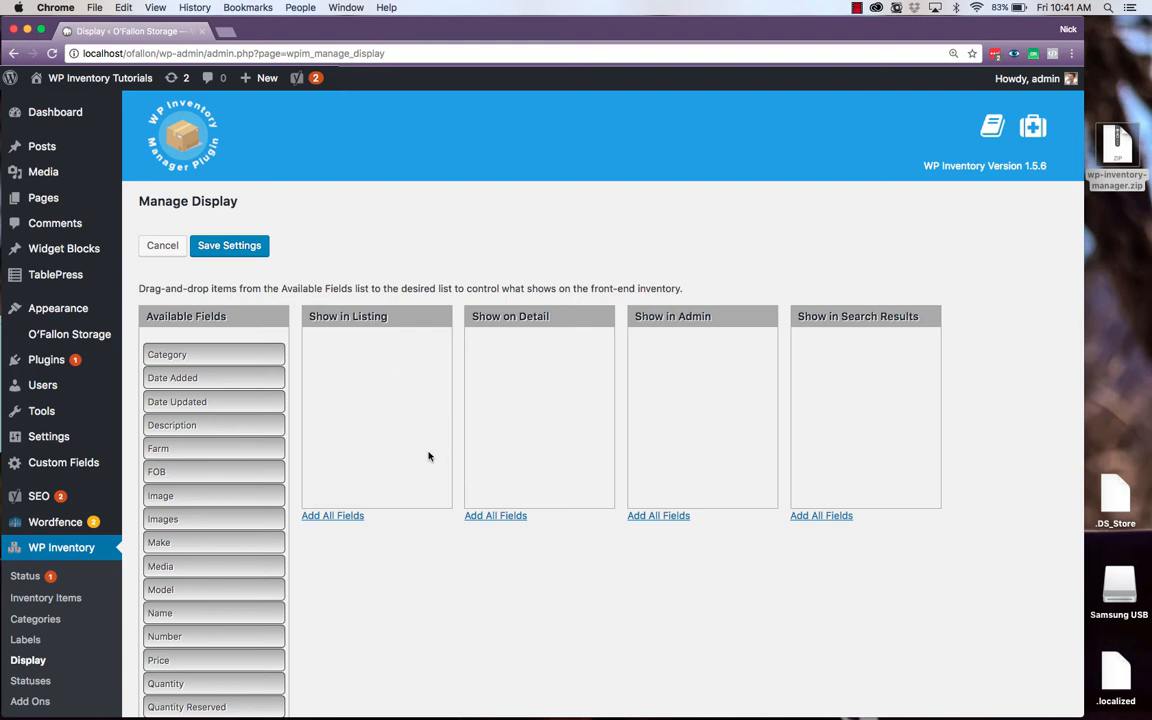
mouse_move(572, 436)
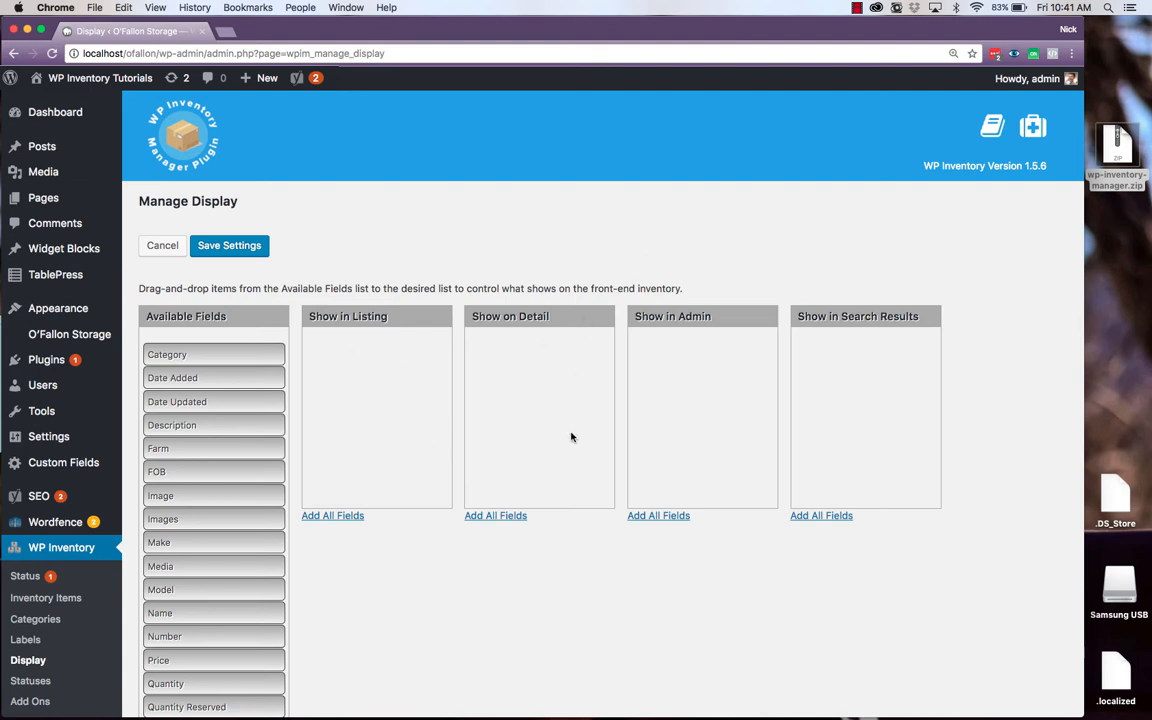
mouse_move(684, 436)
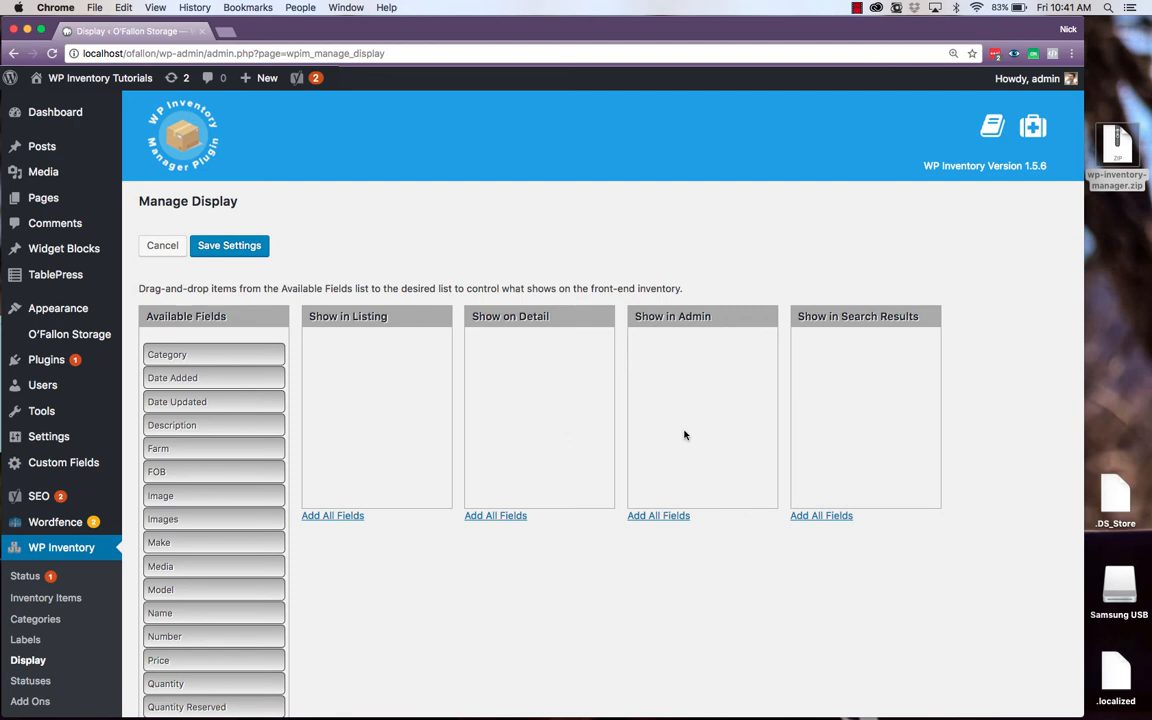
scroll("down", 3)
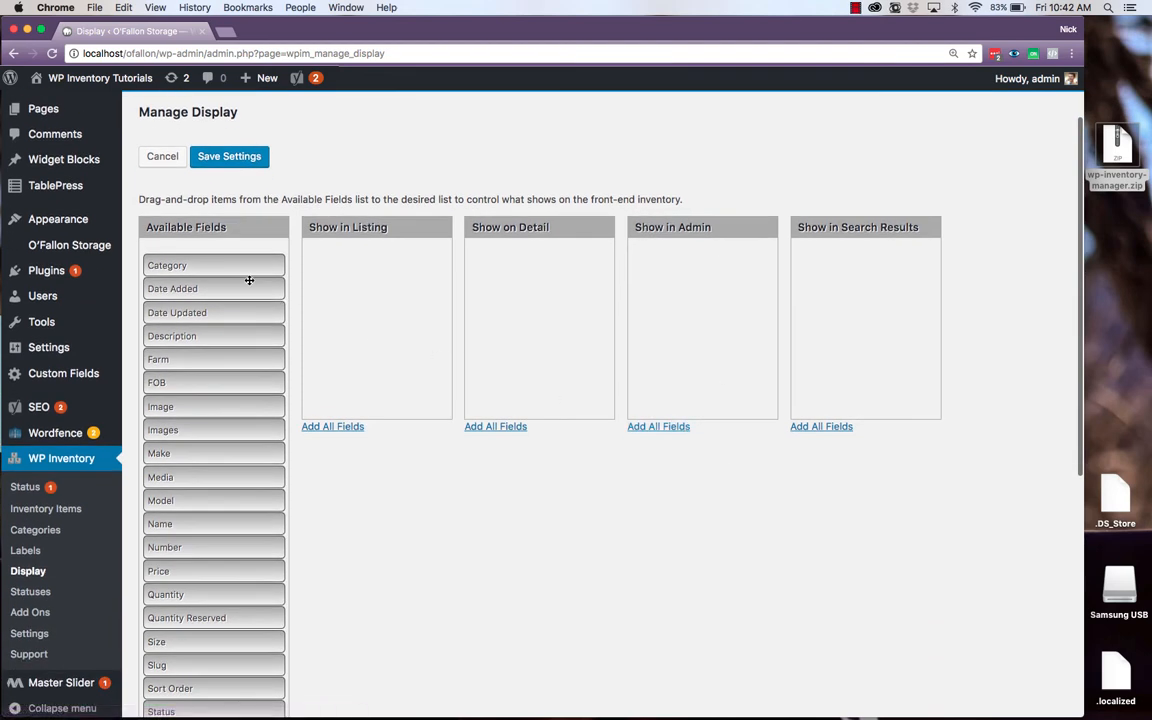
mouse_move(190, 532)
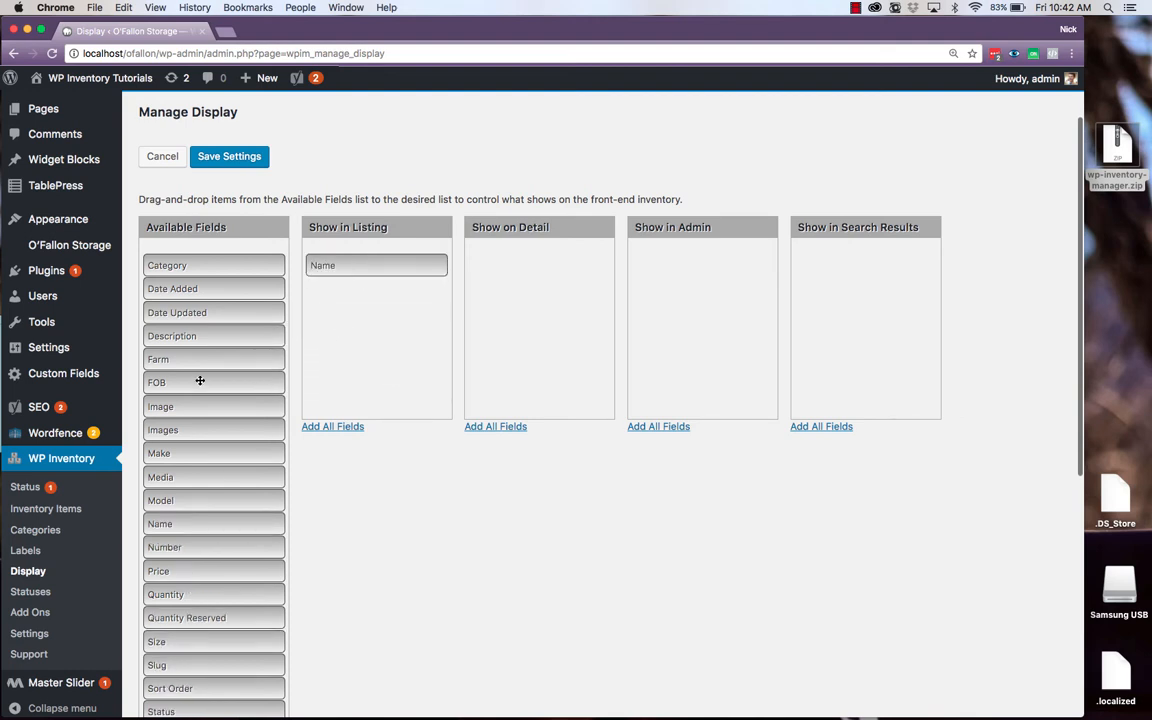
left_click_drag(158, 360, 376, 288)
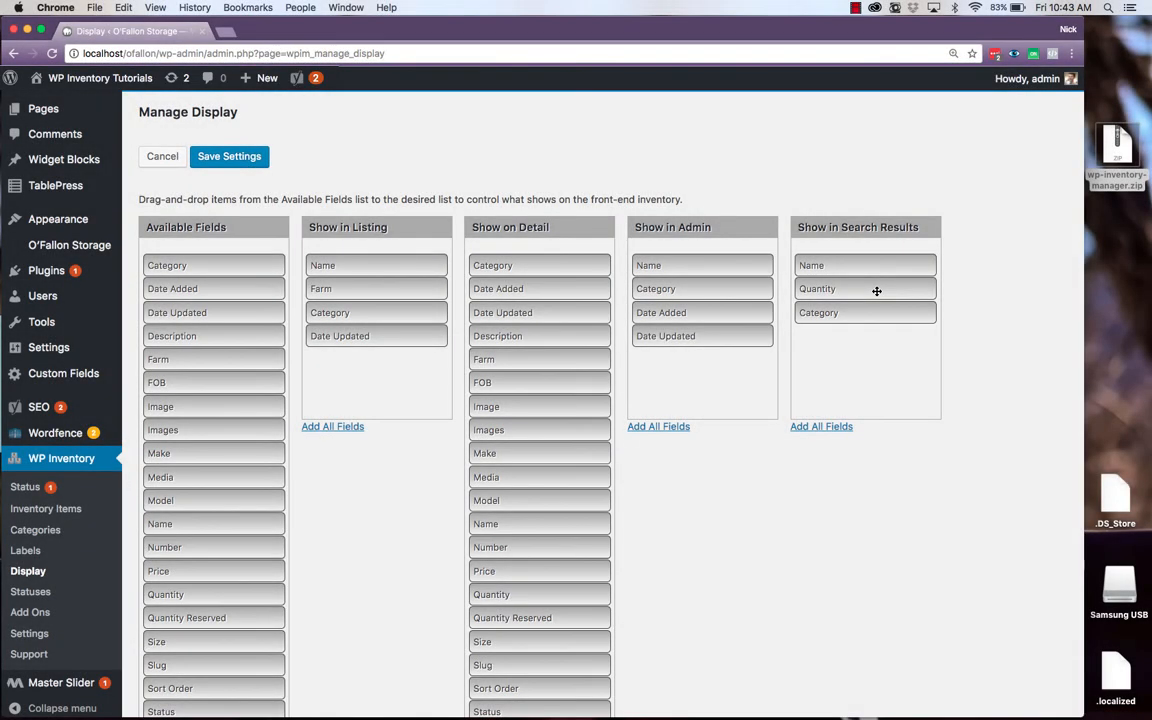
mouse_move(328, 212)
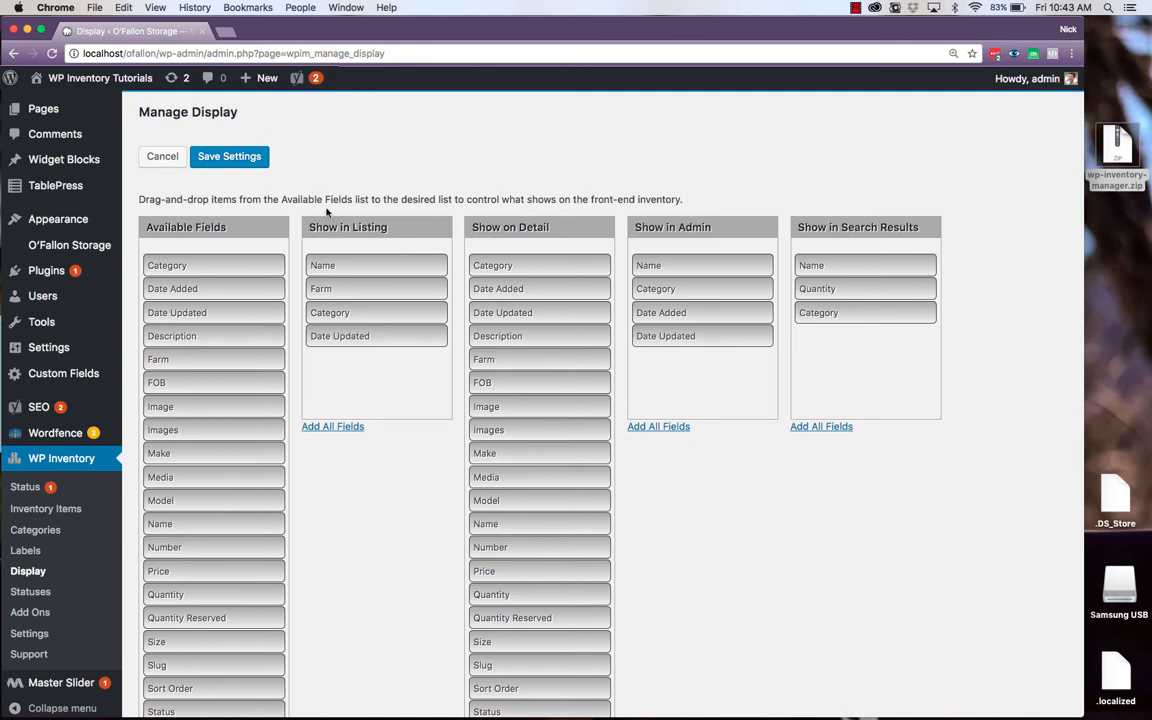
left_click(228, 156)
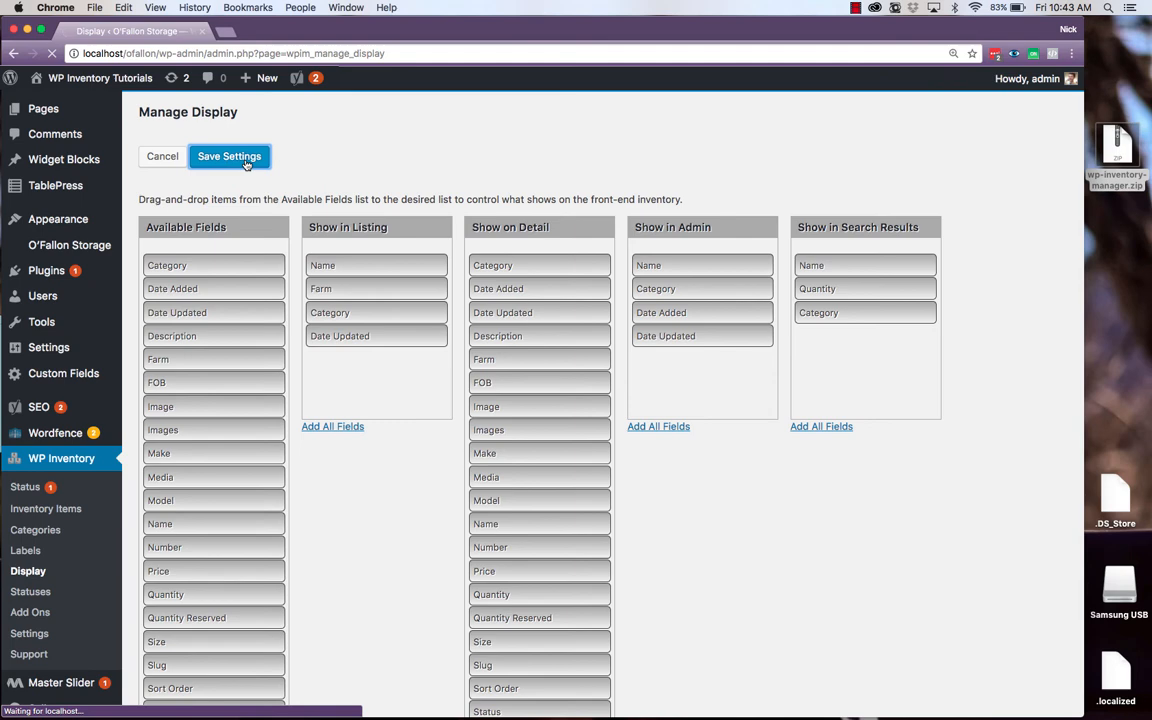
left_click(228, 156)
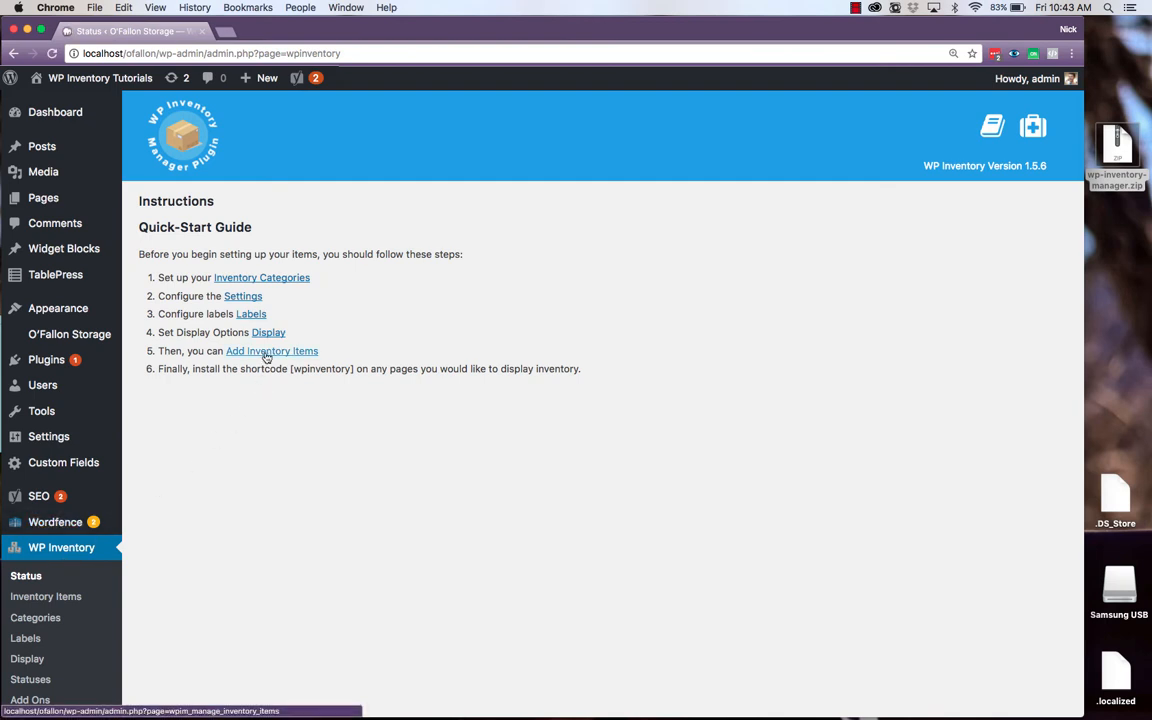
Start a new item Apple in Fruits described as 'A big, red, juicy apple'
left_click(272, 350)
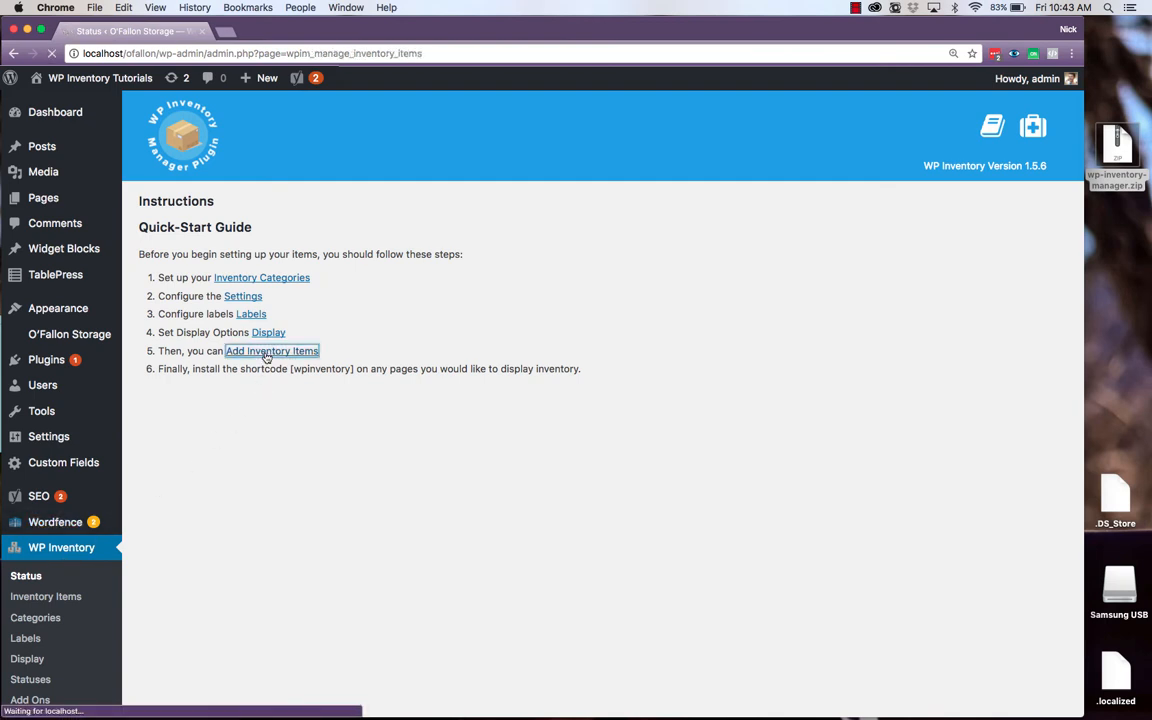
left_click(272, 352)
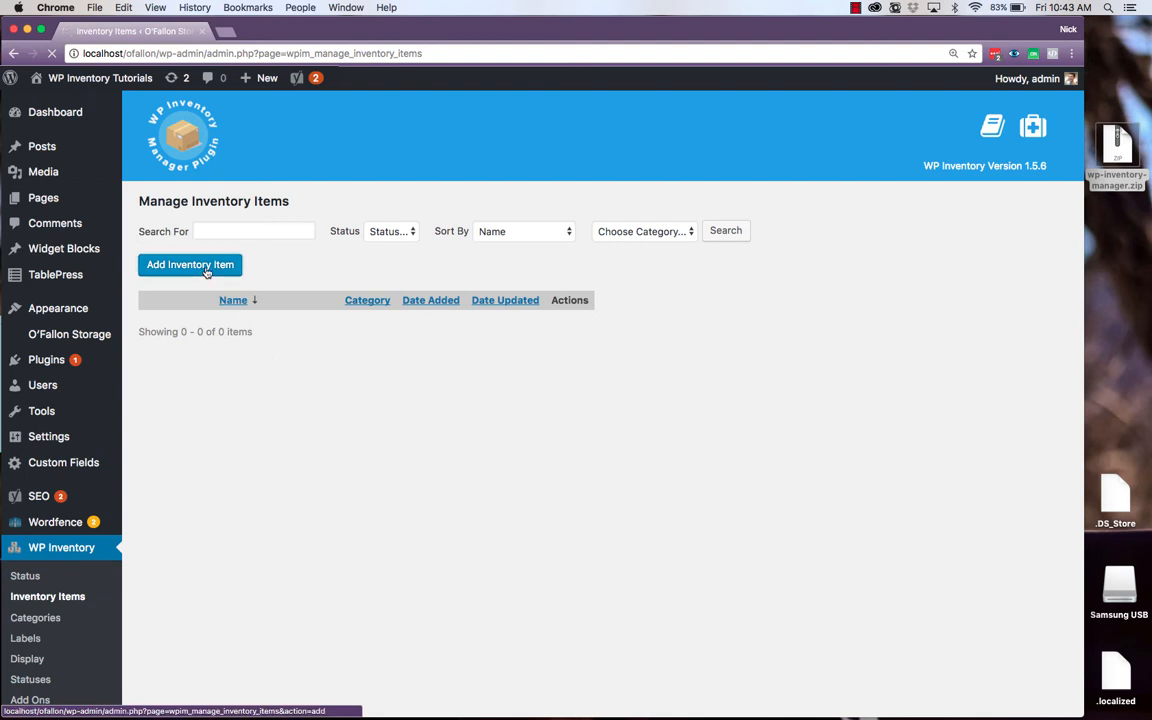
left_click(190, 264)
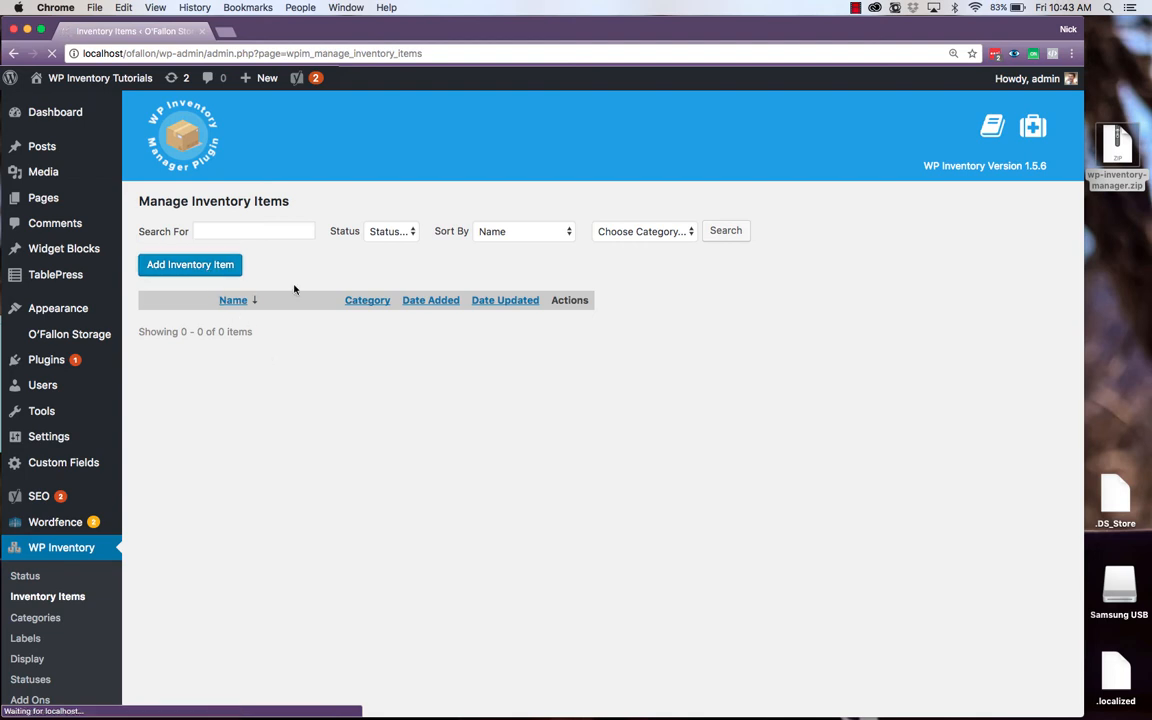
left_click(190, 264)
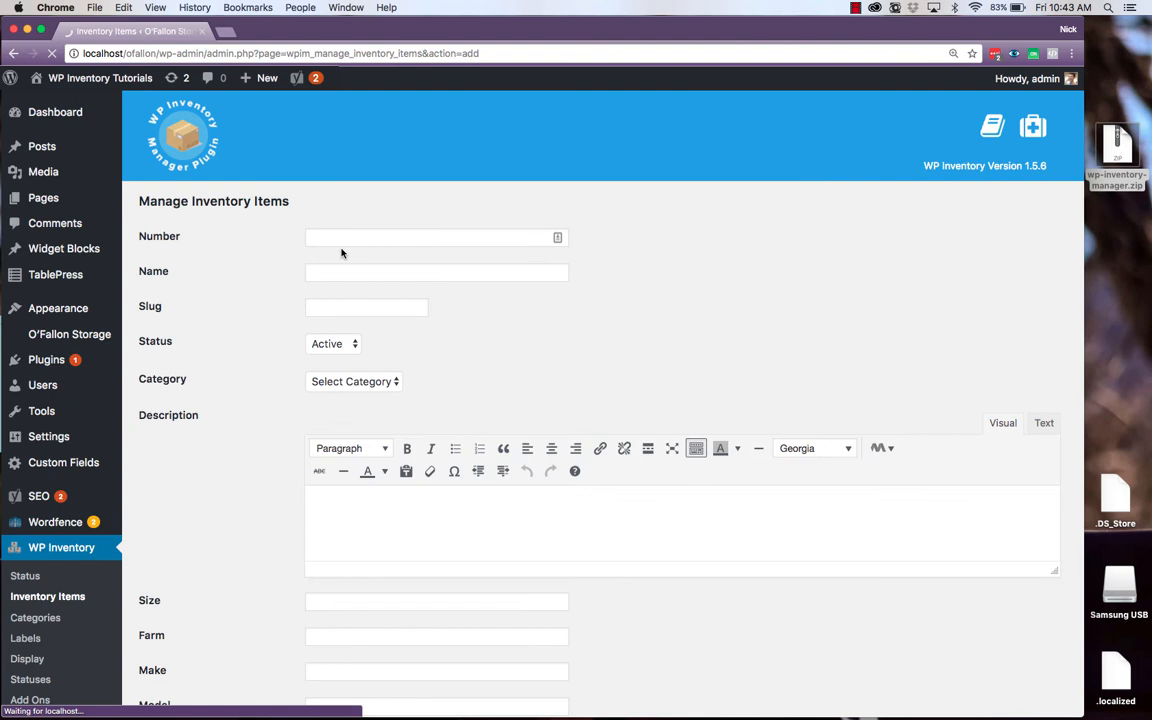
type("Apple")
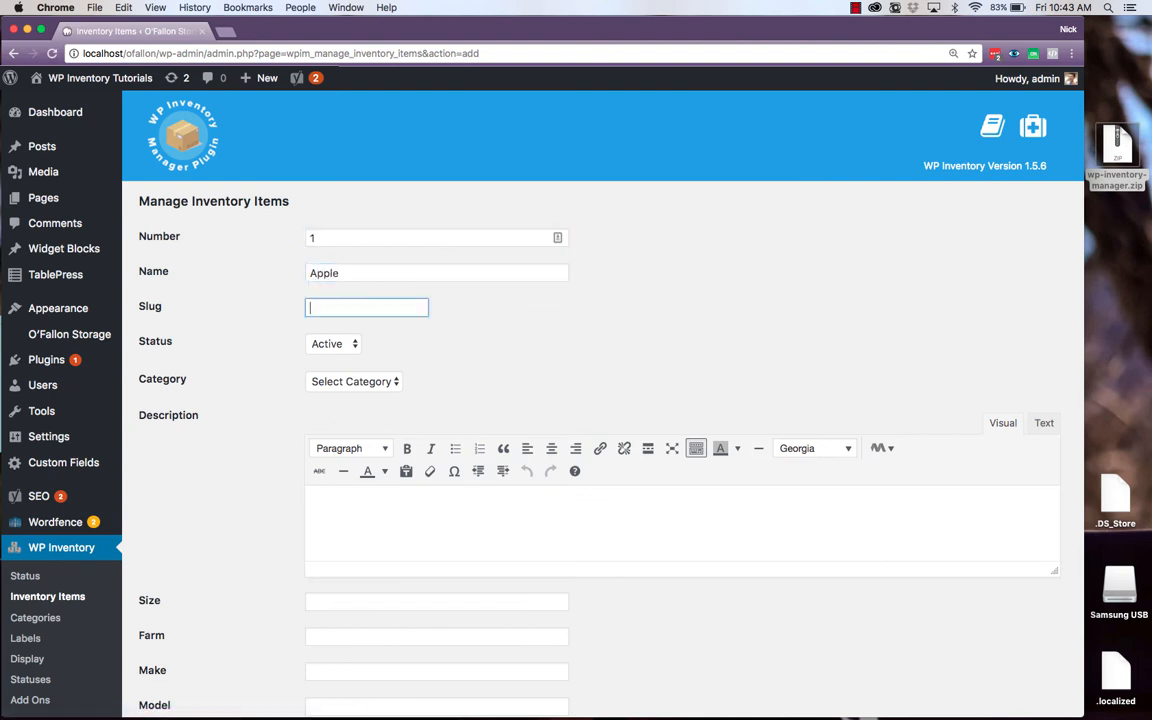
left_click(354, 380)
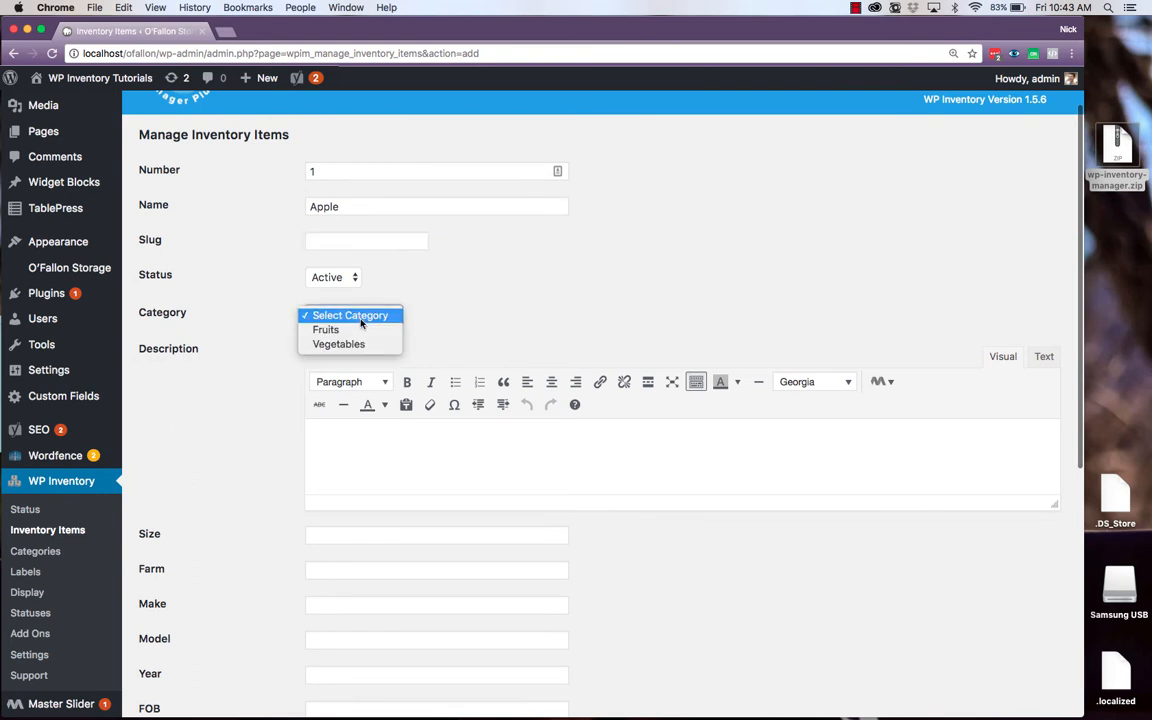
left_click(324, 328)
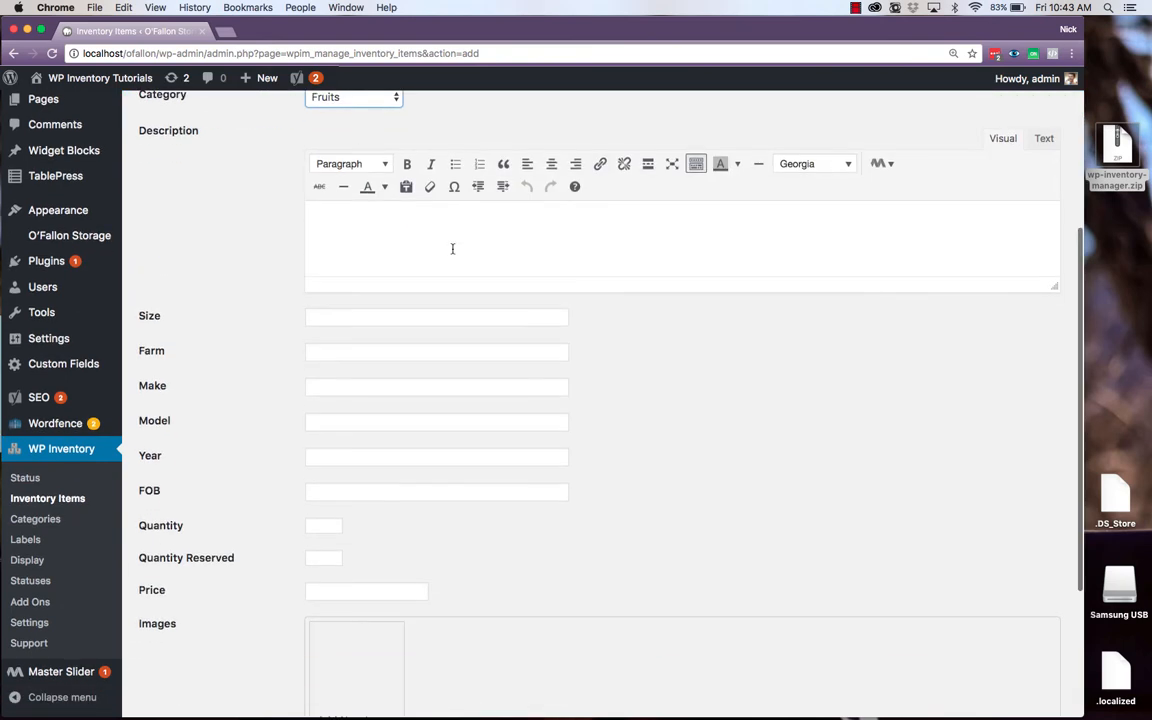
type("A big, red, ji")
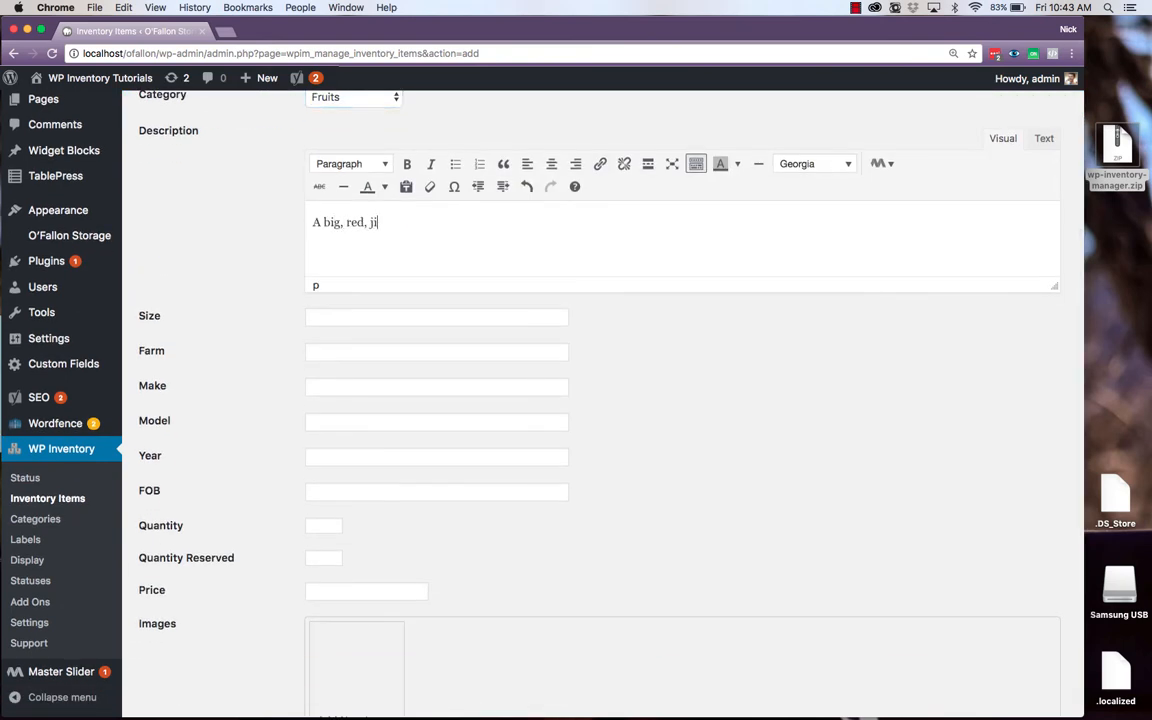
type("uicy, apple.")
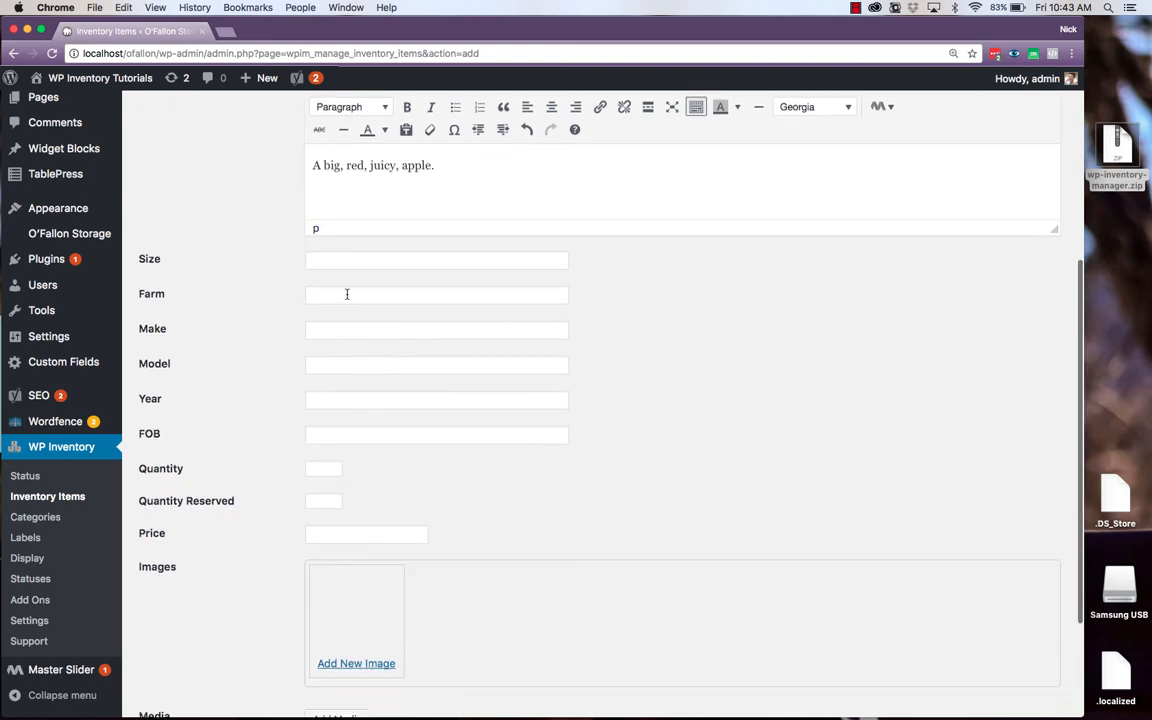
Set the farm to Georgia Farms Inc., attach the apple photo, and save the item
left_click(436, 294)
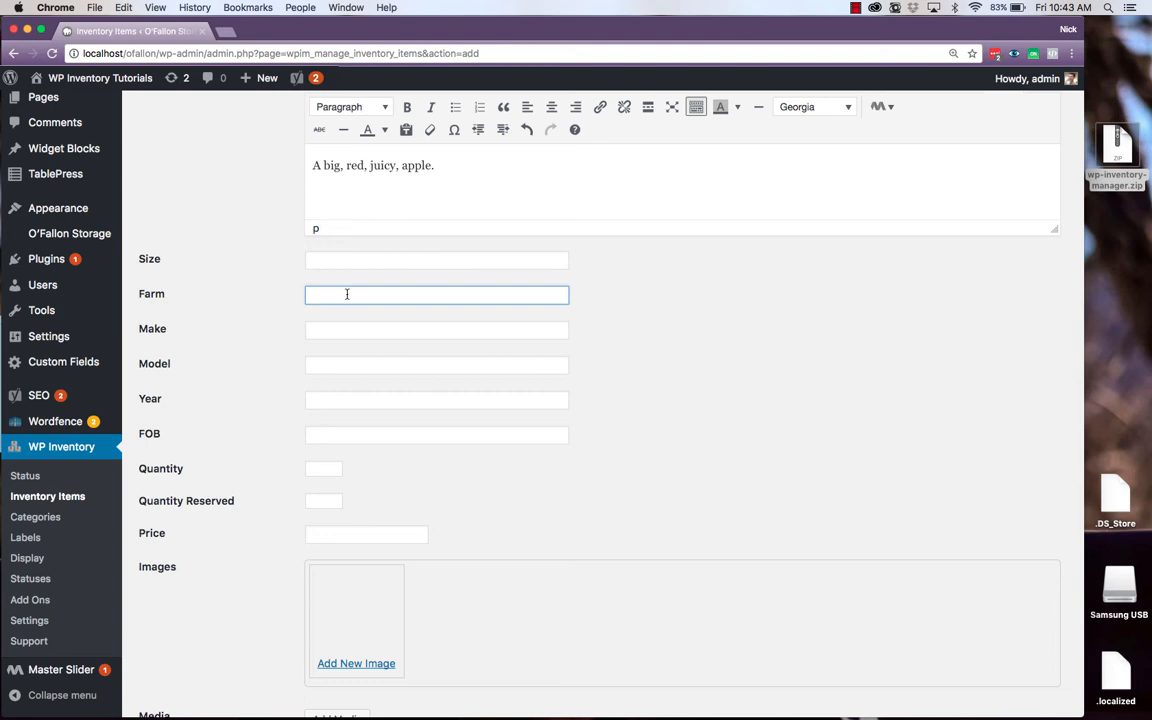
type("Georgia F")
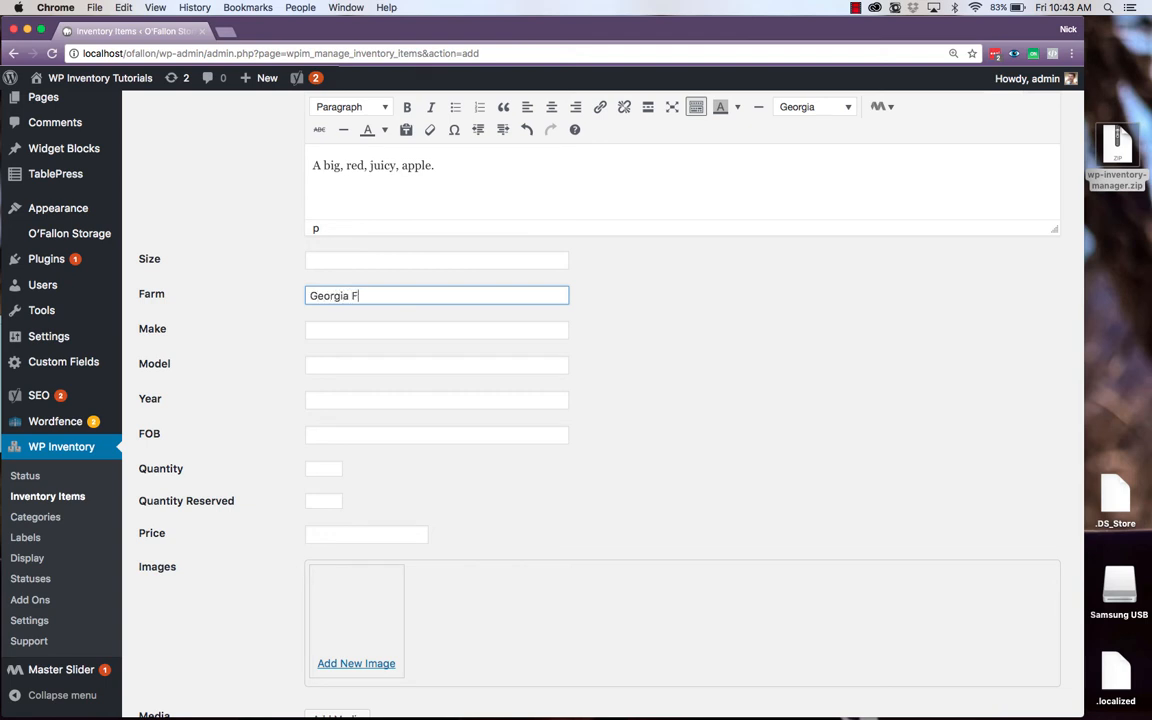
type("arms Inc.")
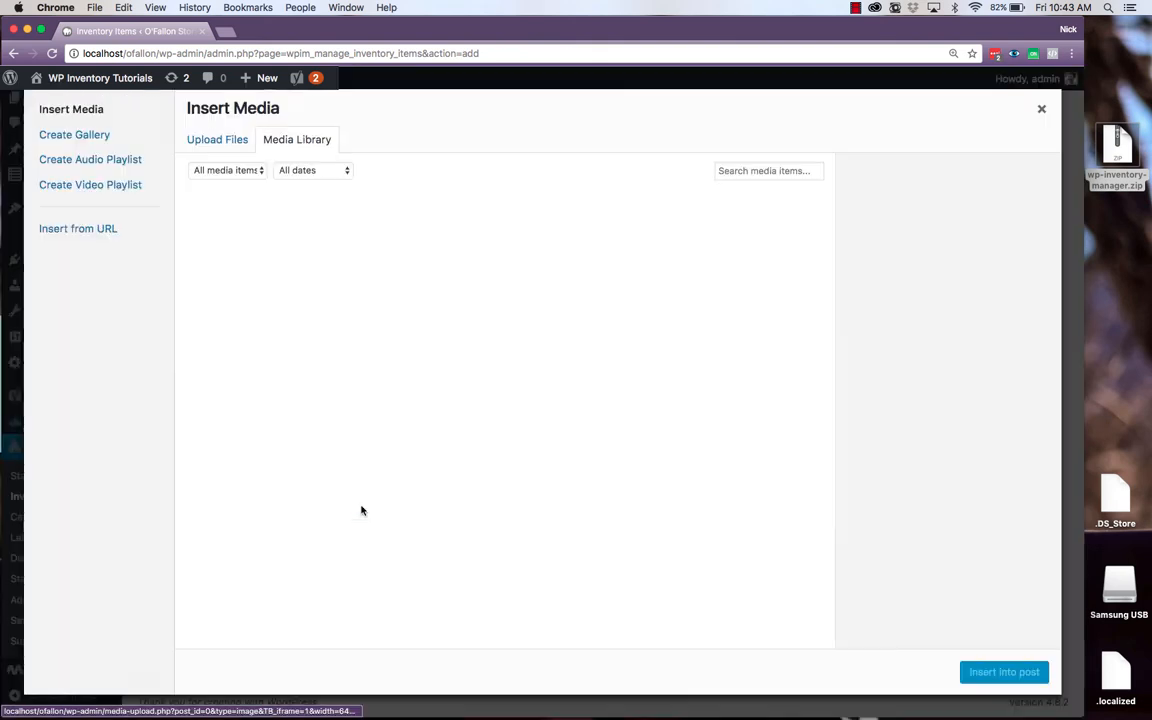
left_click(342, 246)
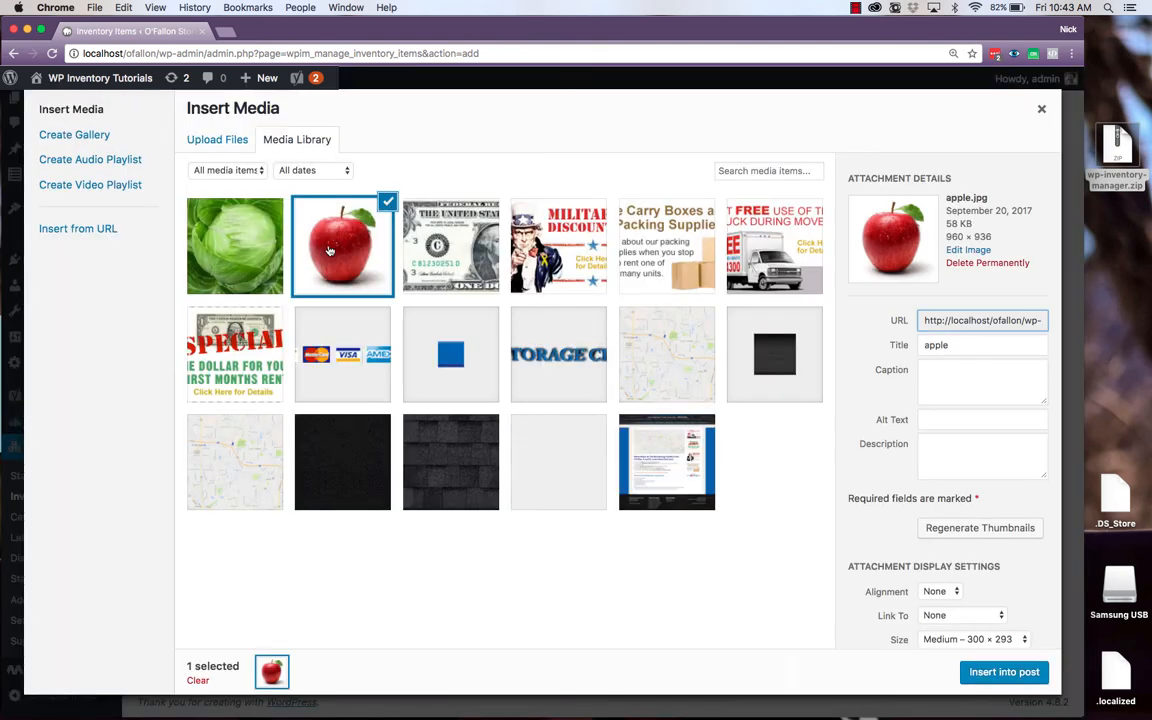
left_click(1004, 672)
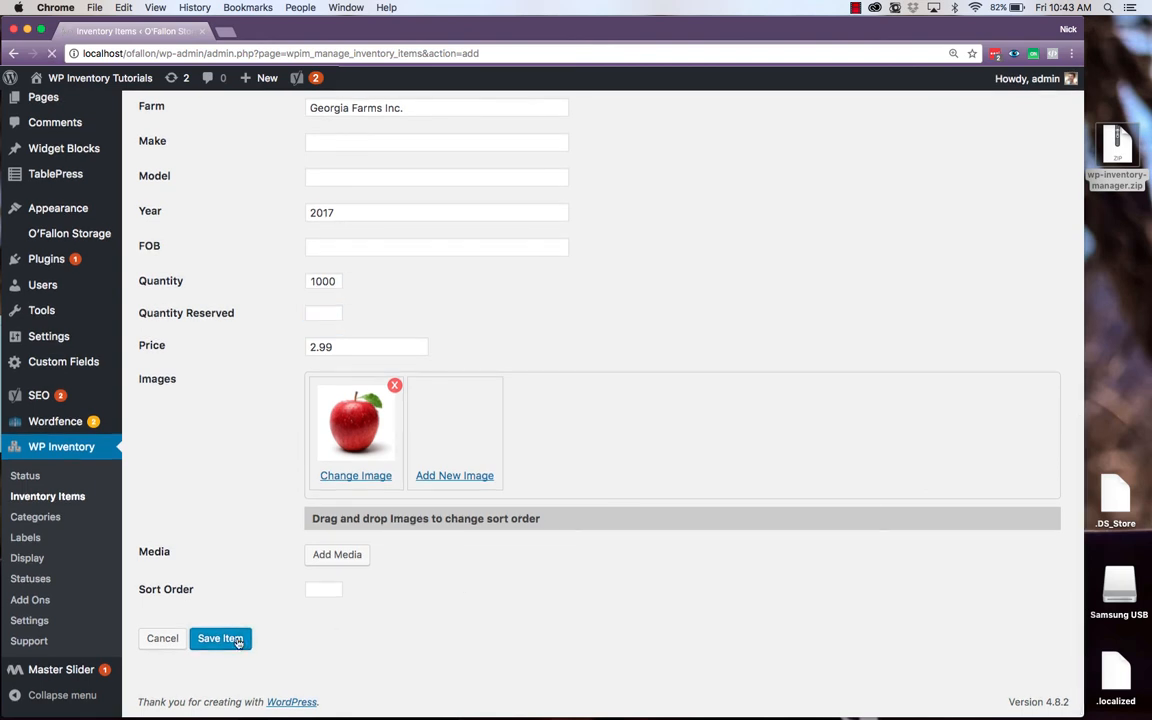
left_click(220, 638)
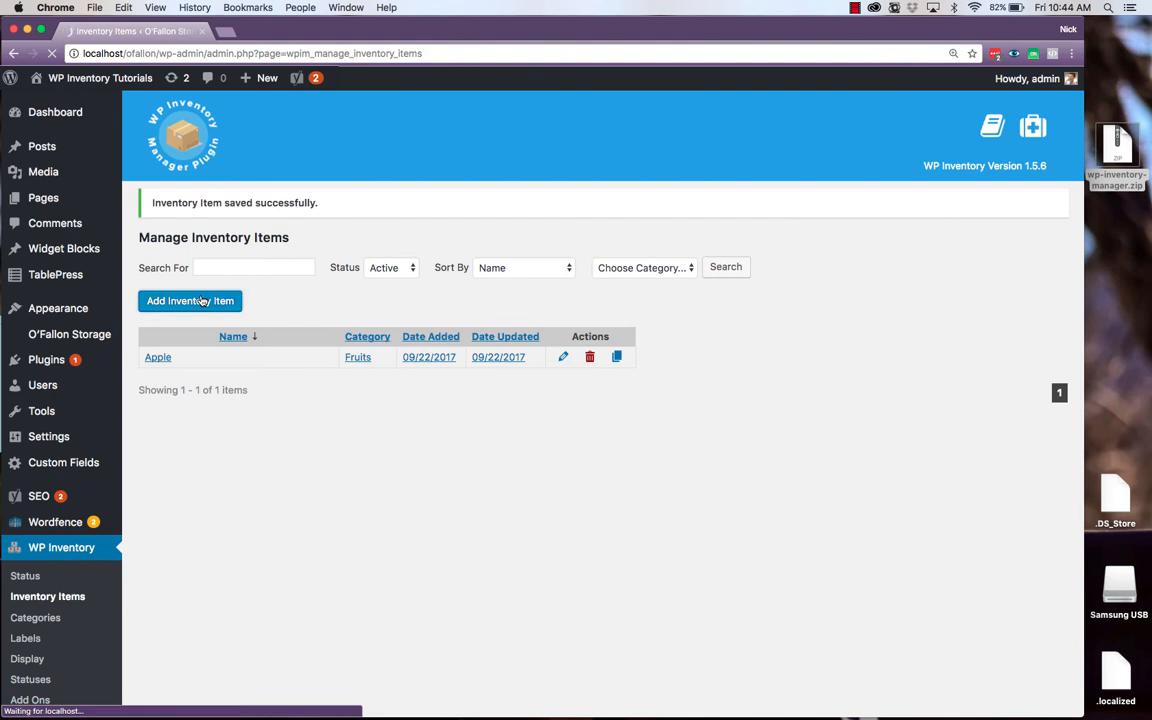
Add a Cabbage item in Vegetables priced 1.99 with image and save it alongside Apple
left_click(190, 300)
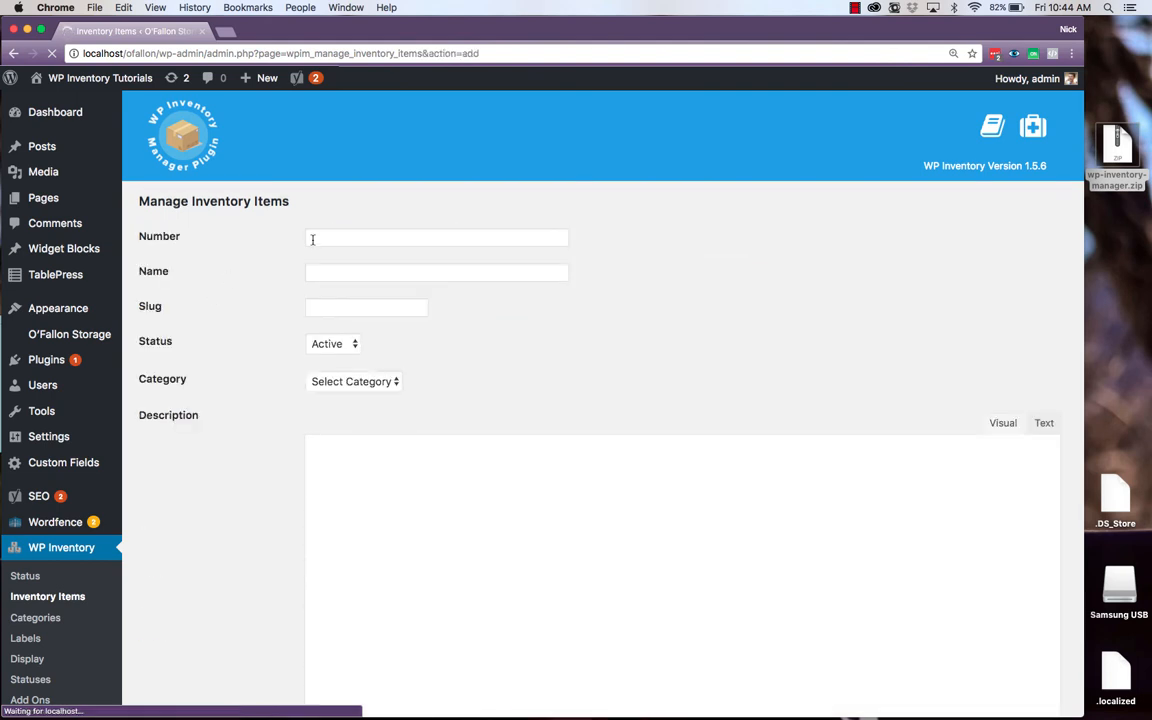
type("Cab")
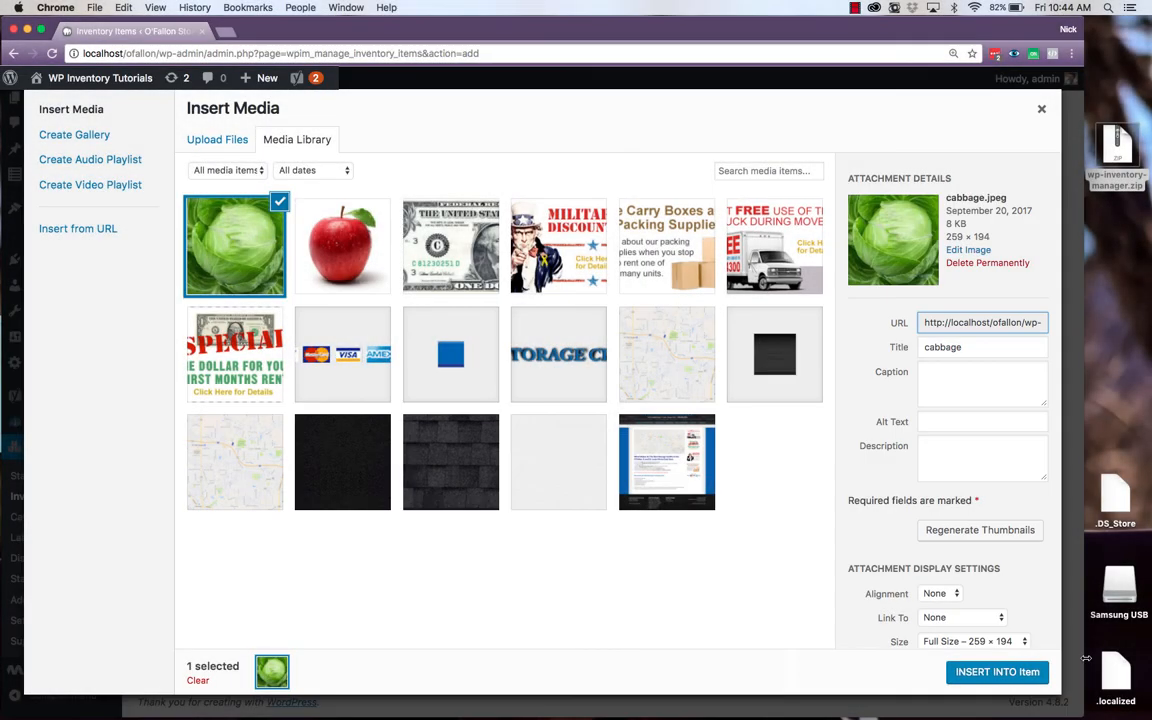
left_click(996, 672)
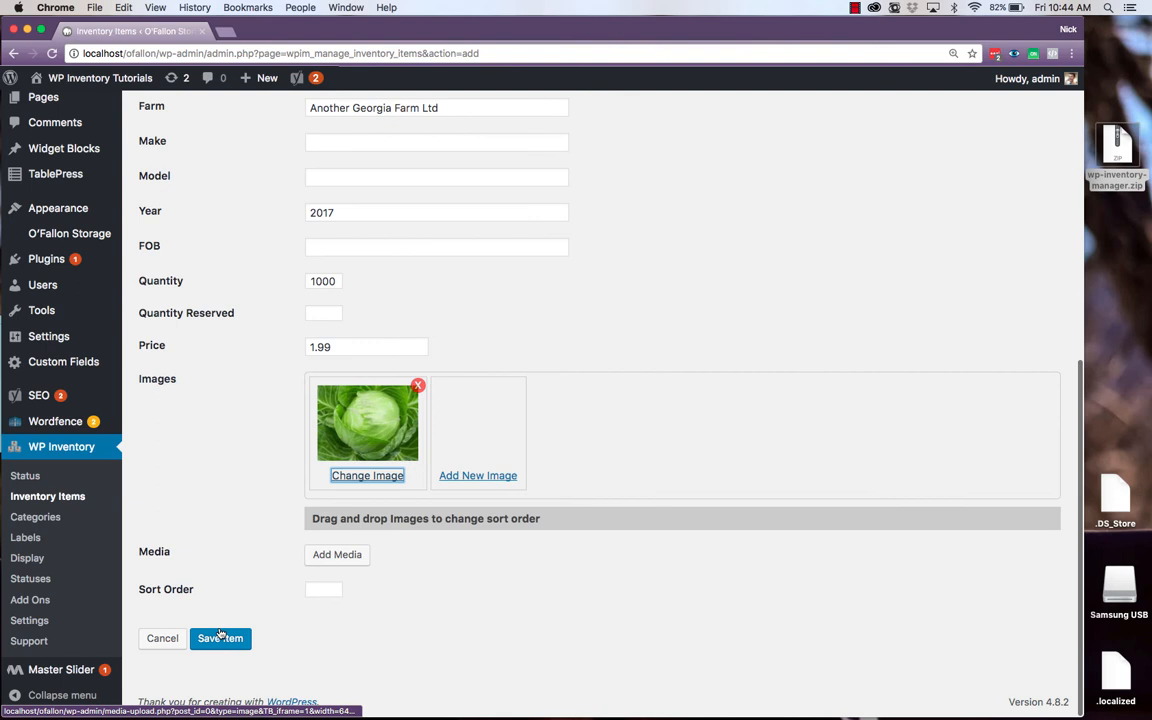
left_click(220, 638)
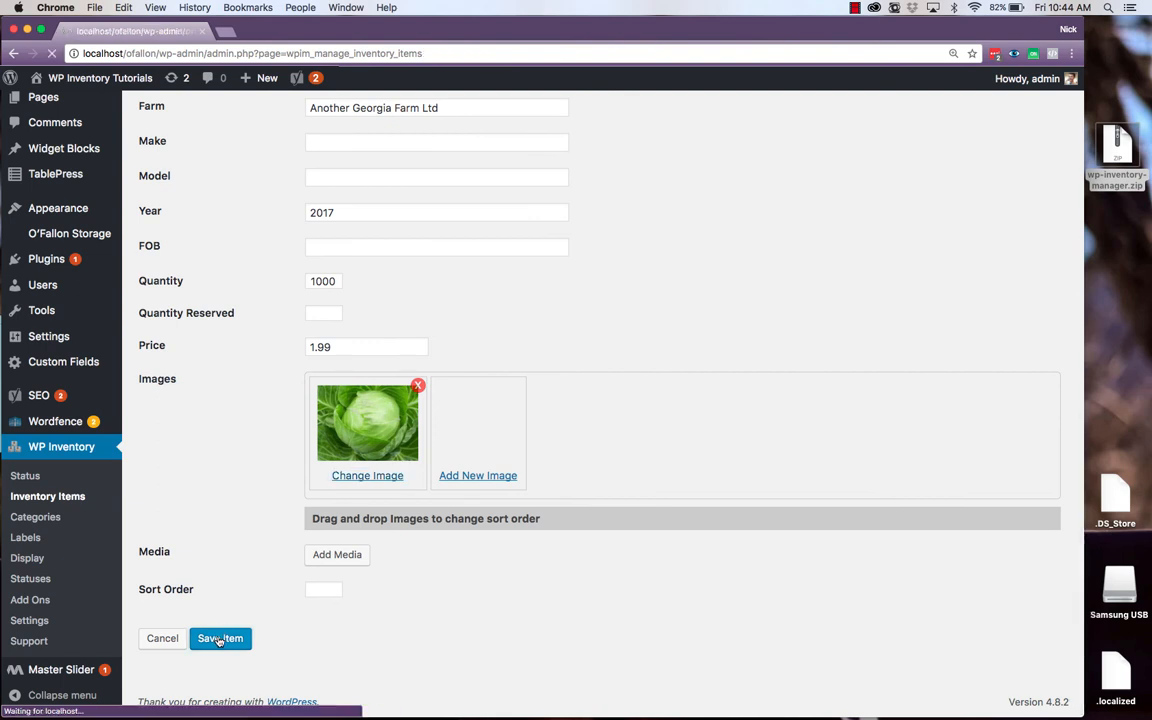
left_click(220, 638)
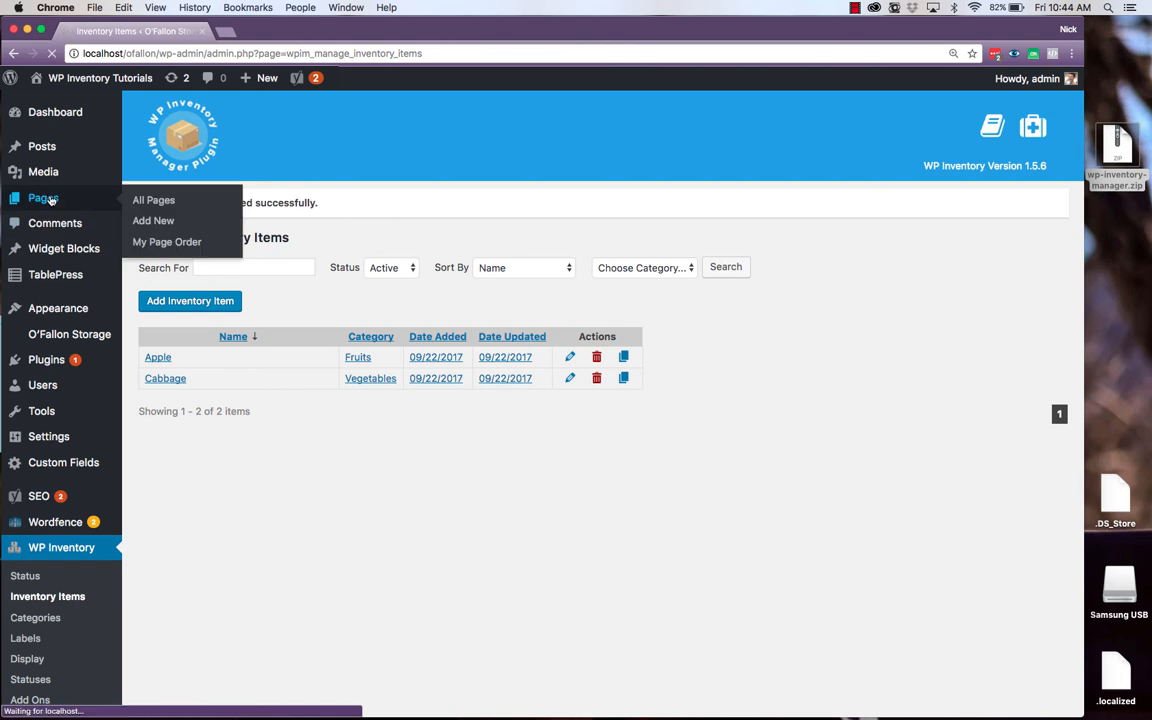
Locate the Product Inventory page in All Pages and load it in the editor
left_click(154, 200)
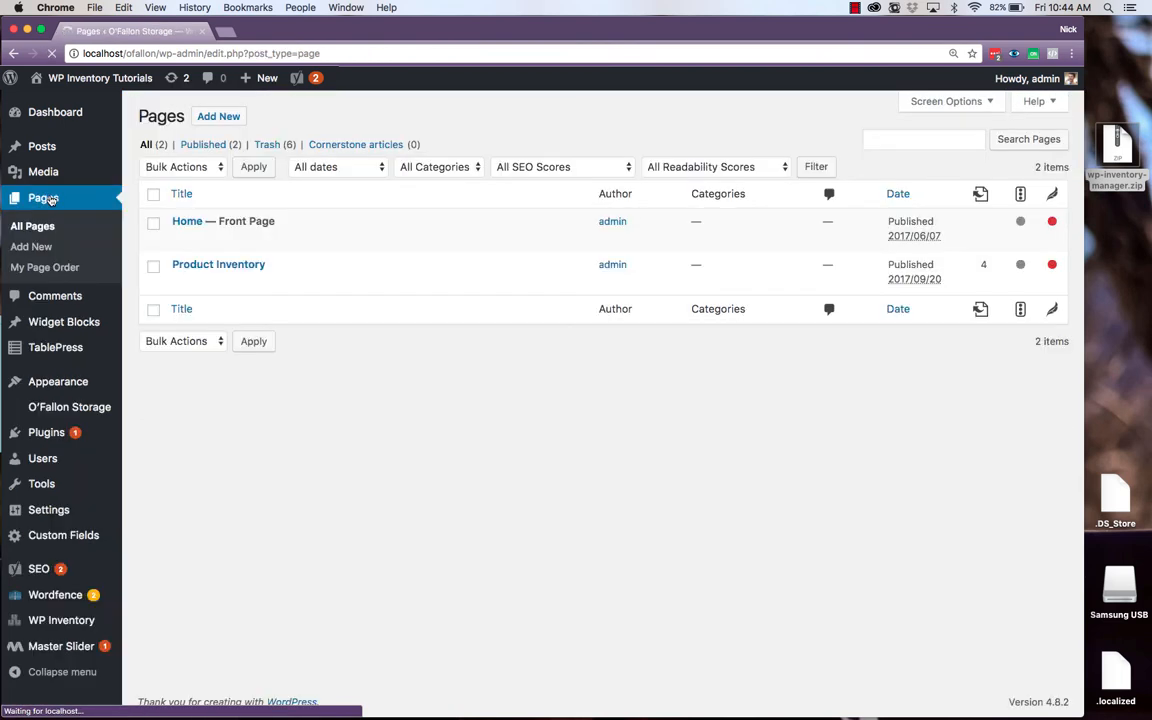
mouse_move(218, 264)
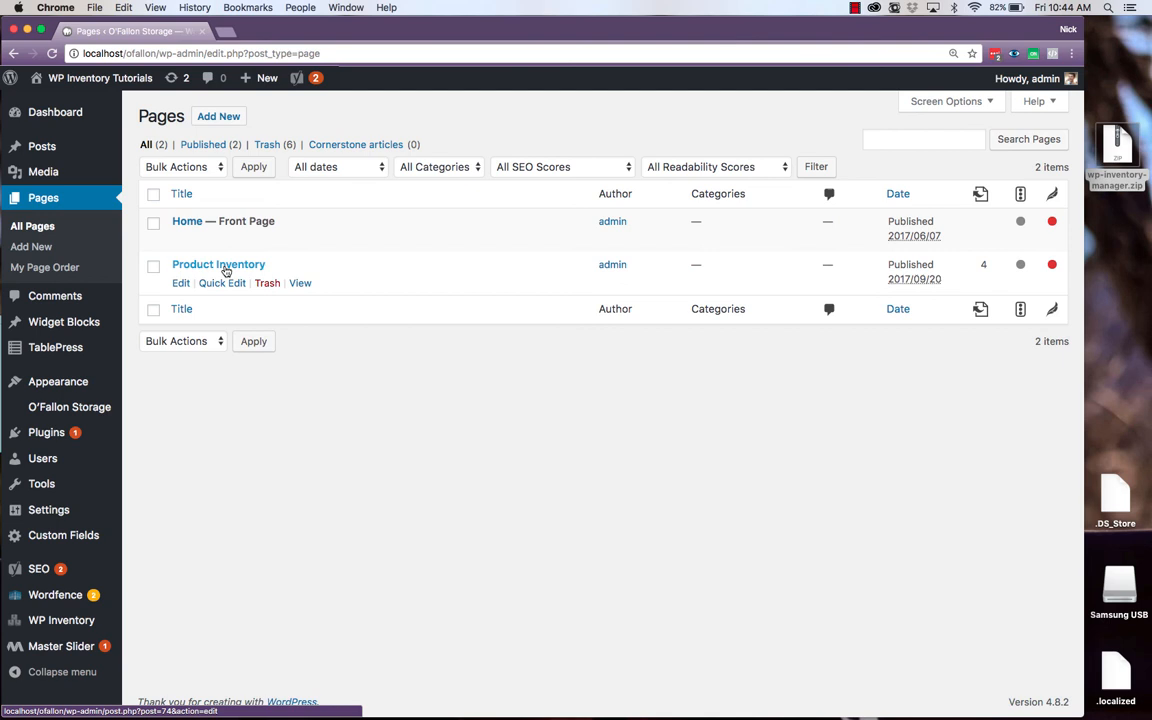
left_click(218, 264)
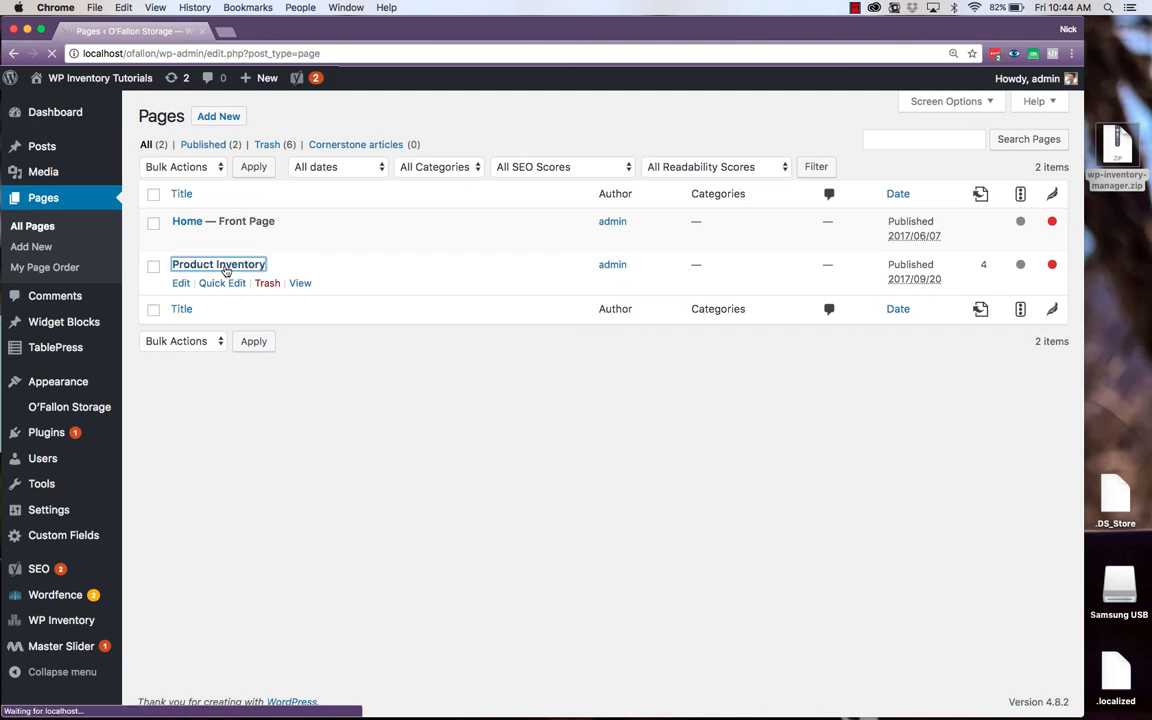
left_click(218, 264)
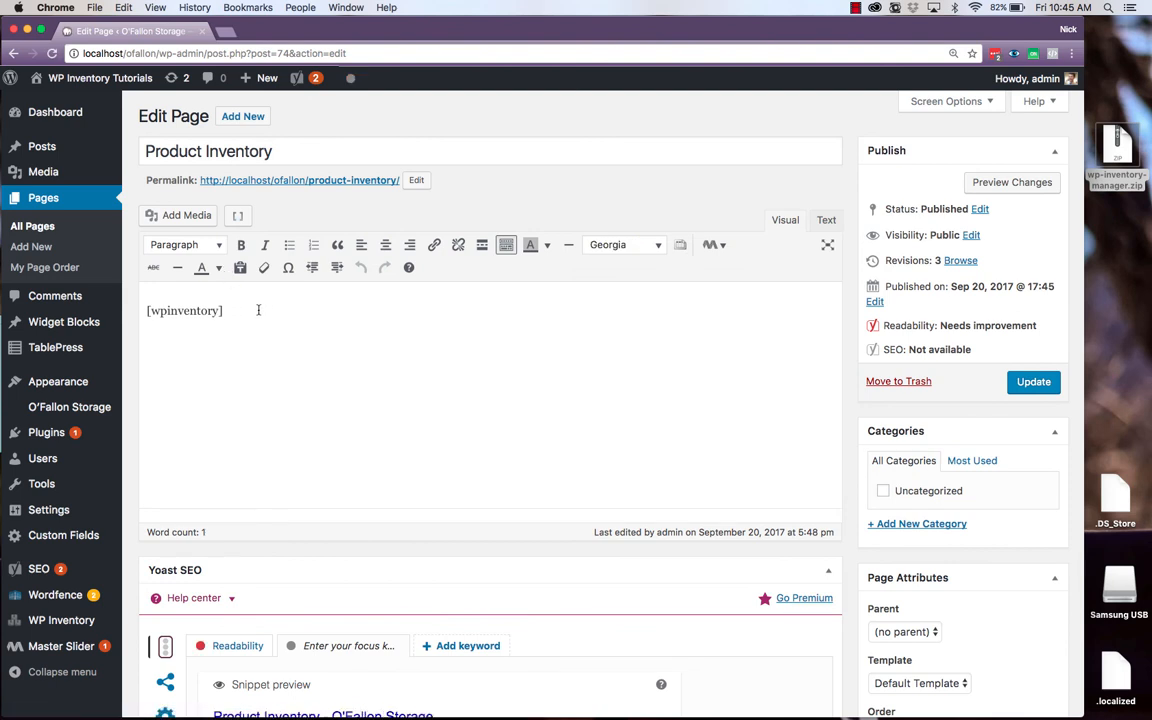
mouse_move(244, 312)
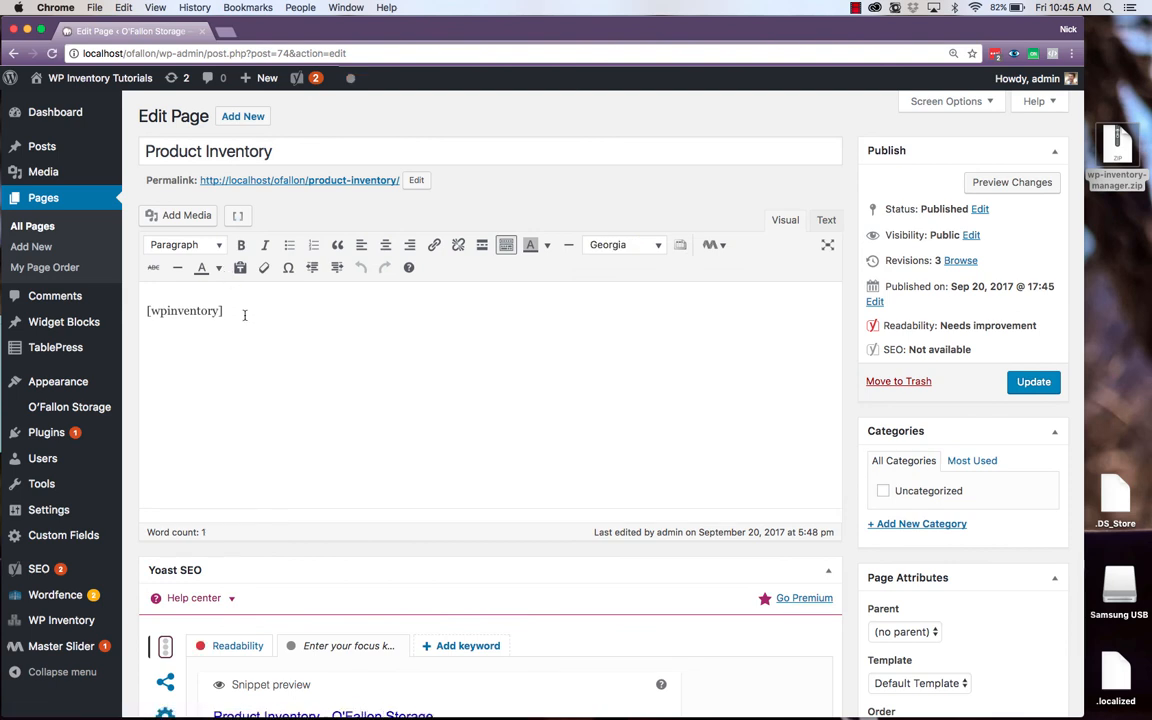
Update the Product Inventory page and view its live version listing Apple and Cabbage
left_click(1032, 380)
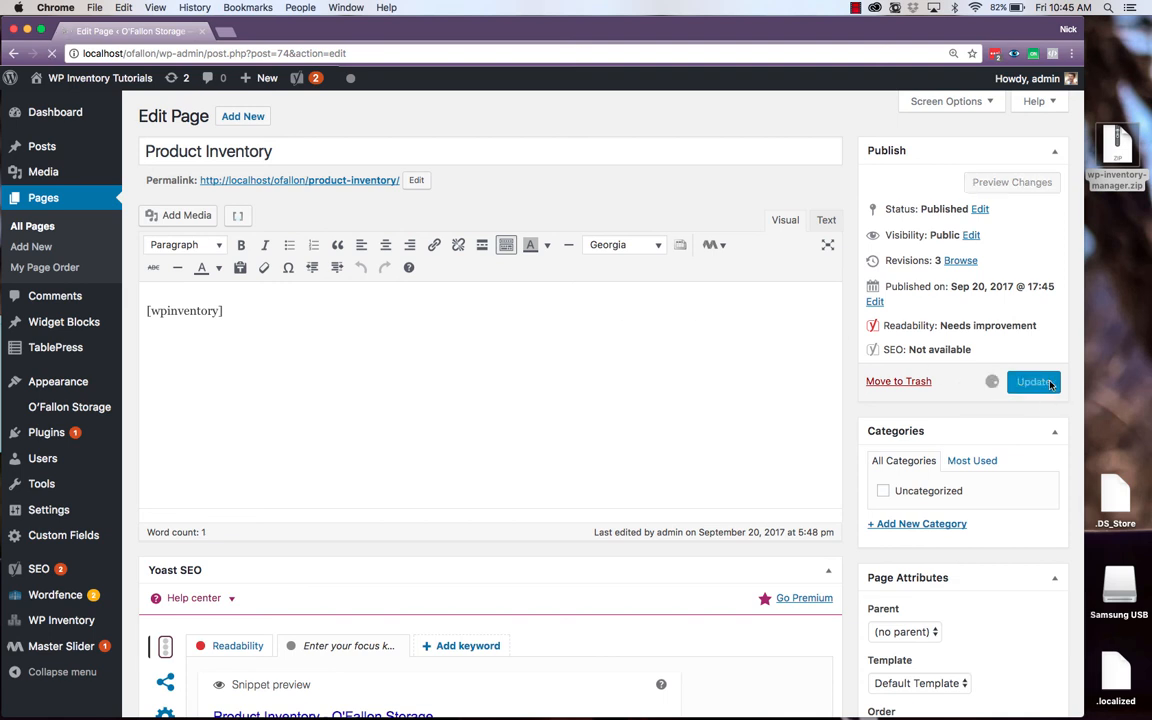
left_click(1032, 380)
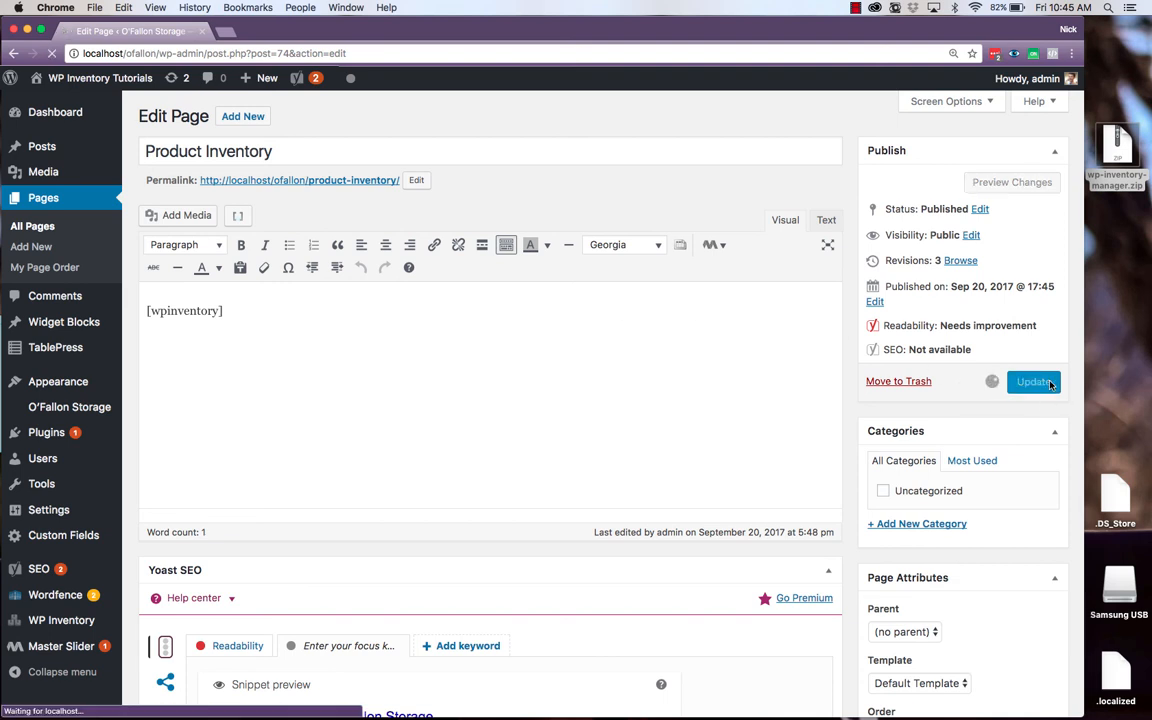
left_click(1034, 380)
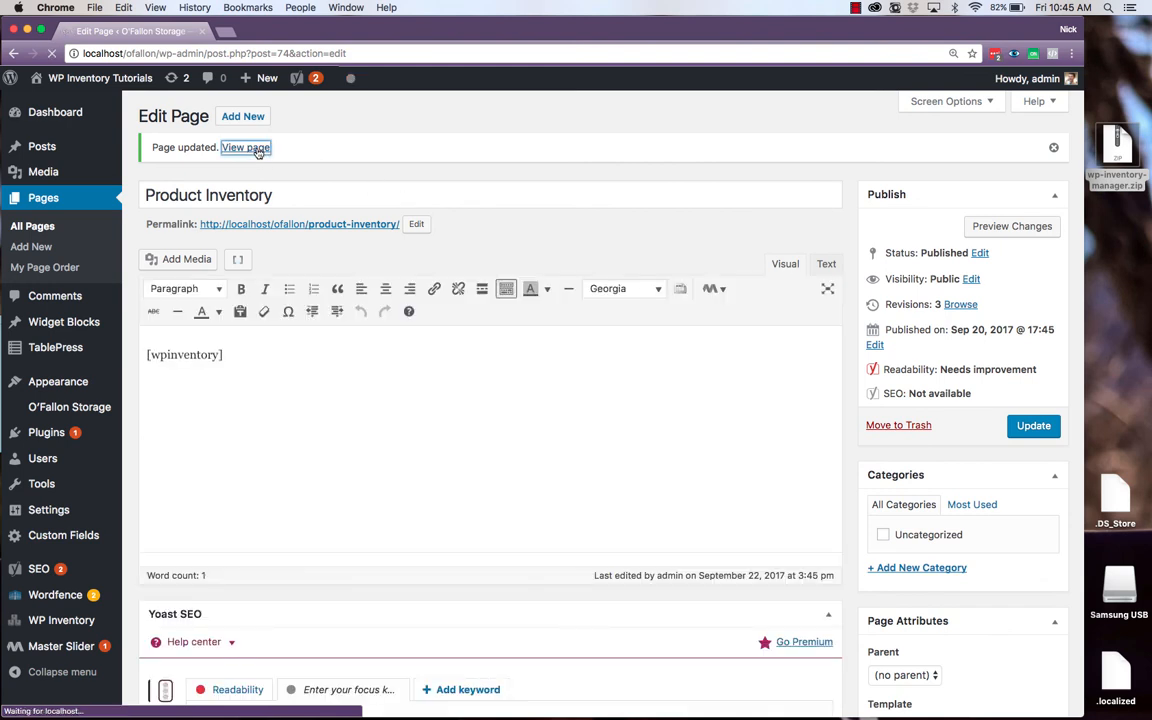
left_click(244, 148)
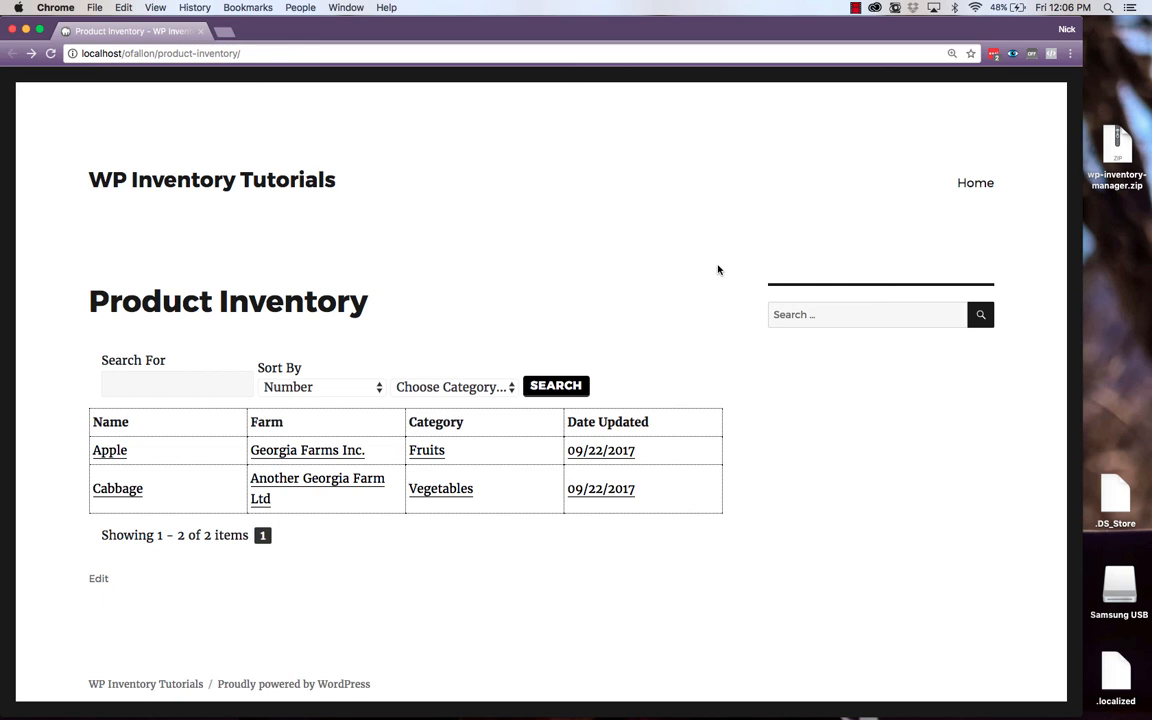
mouse_move(148, 464)
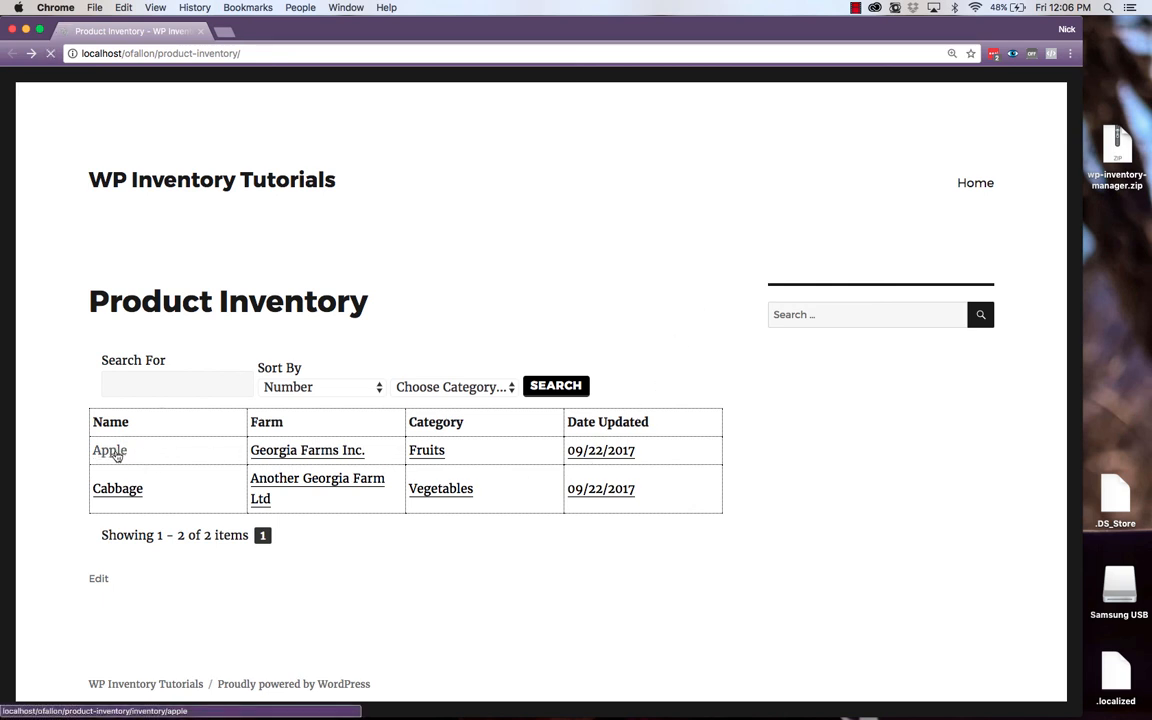
View Apple's detail page from the listing and scroll through its details to the Reserve form
left_click(108, 450)
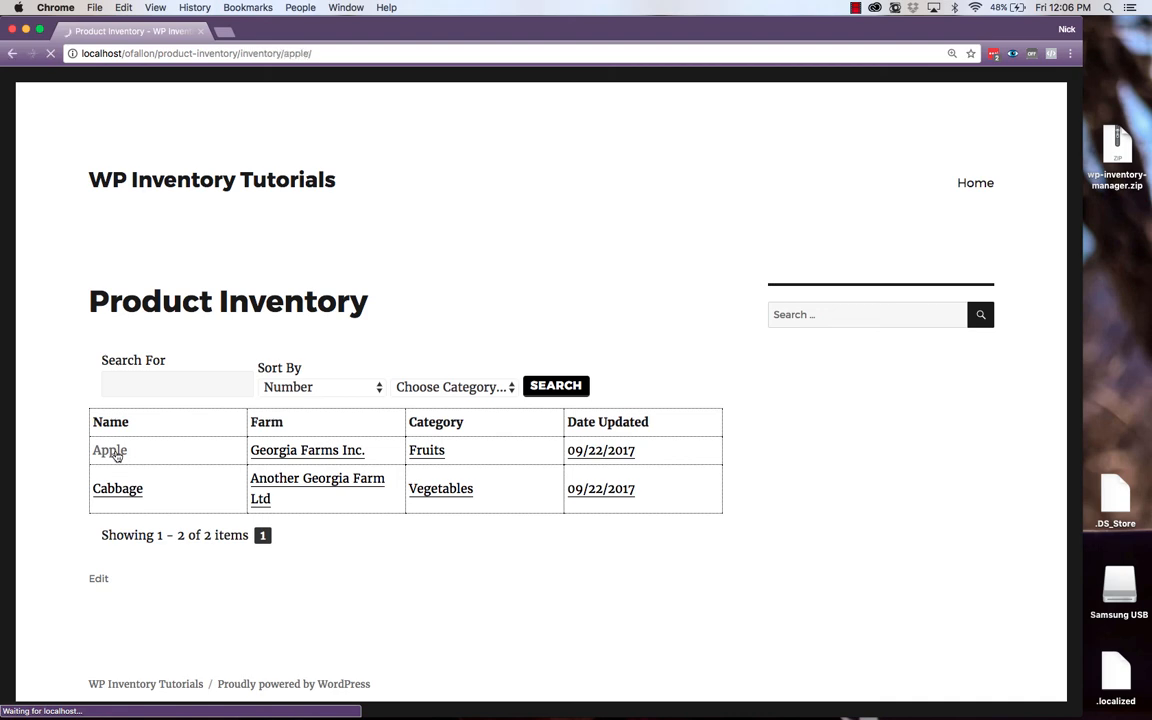
left_click(108, 450)
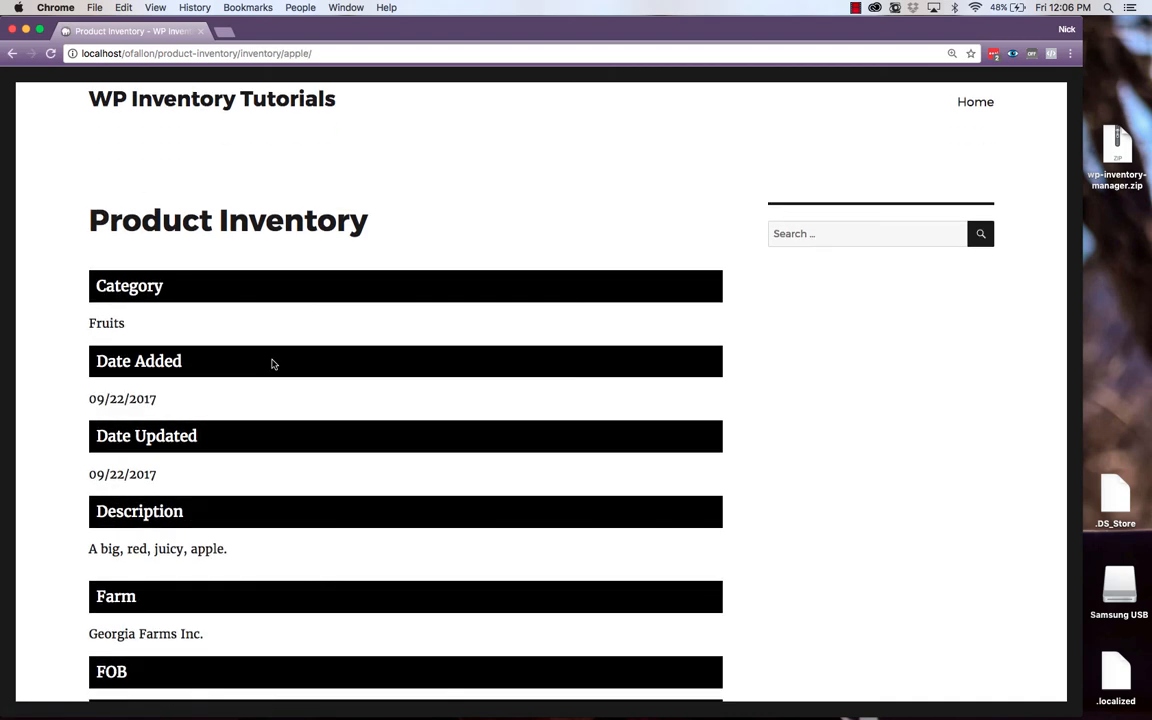
scroll("down", 3)
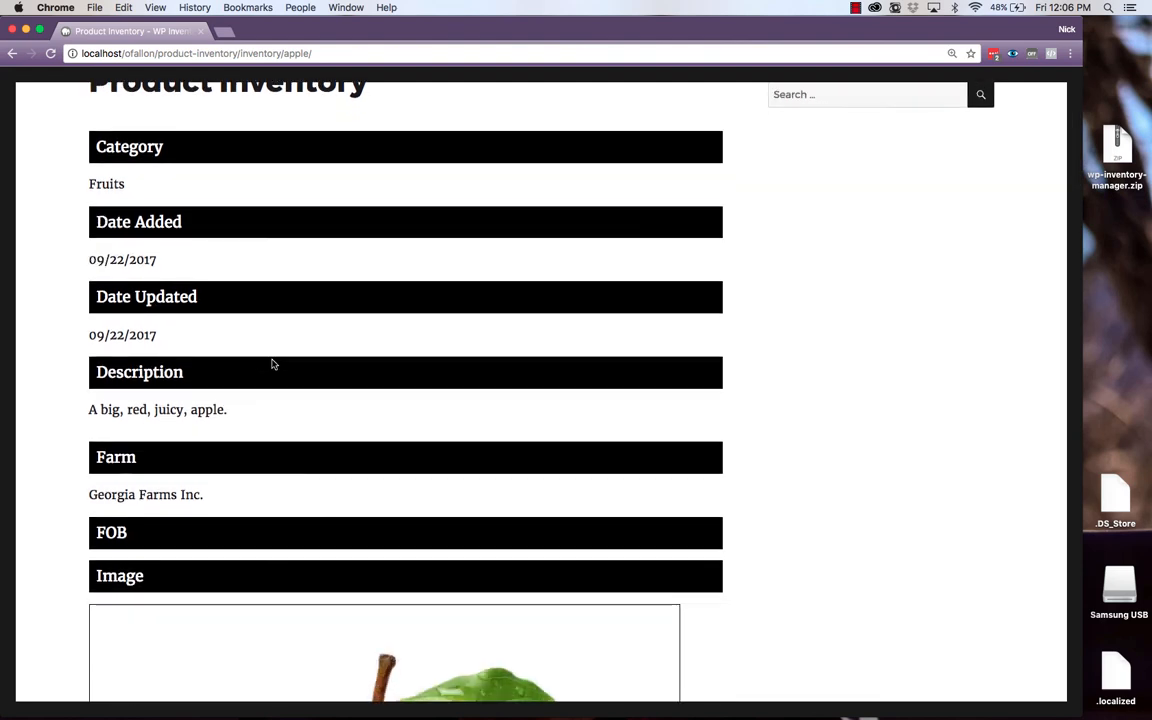
scroll("down", 3)
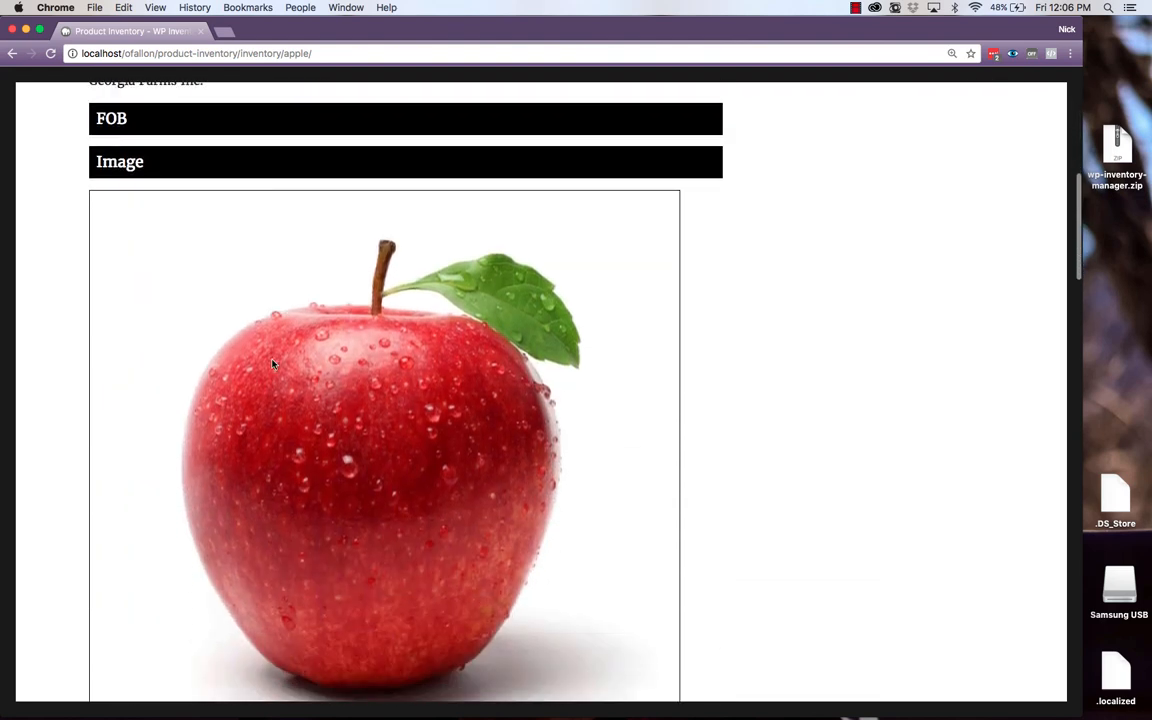
scroll("down", 3)
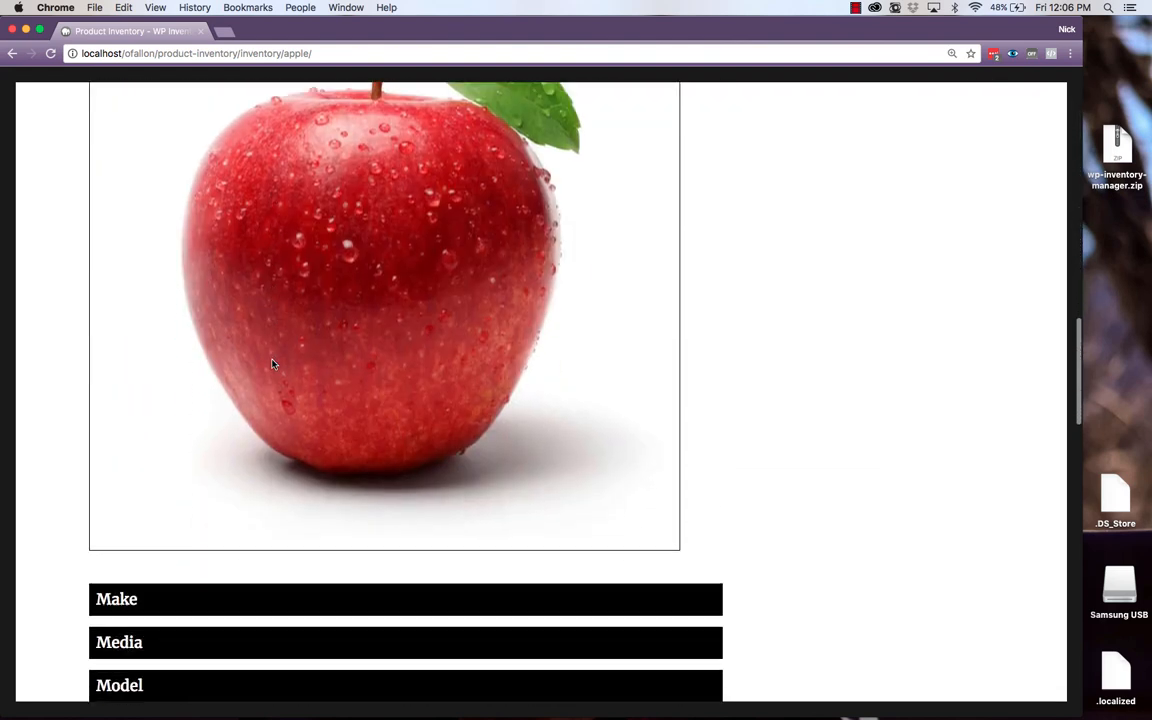
scroll("down", 3)
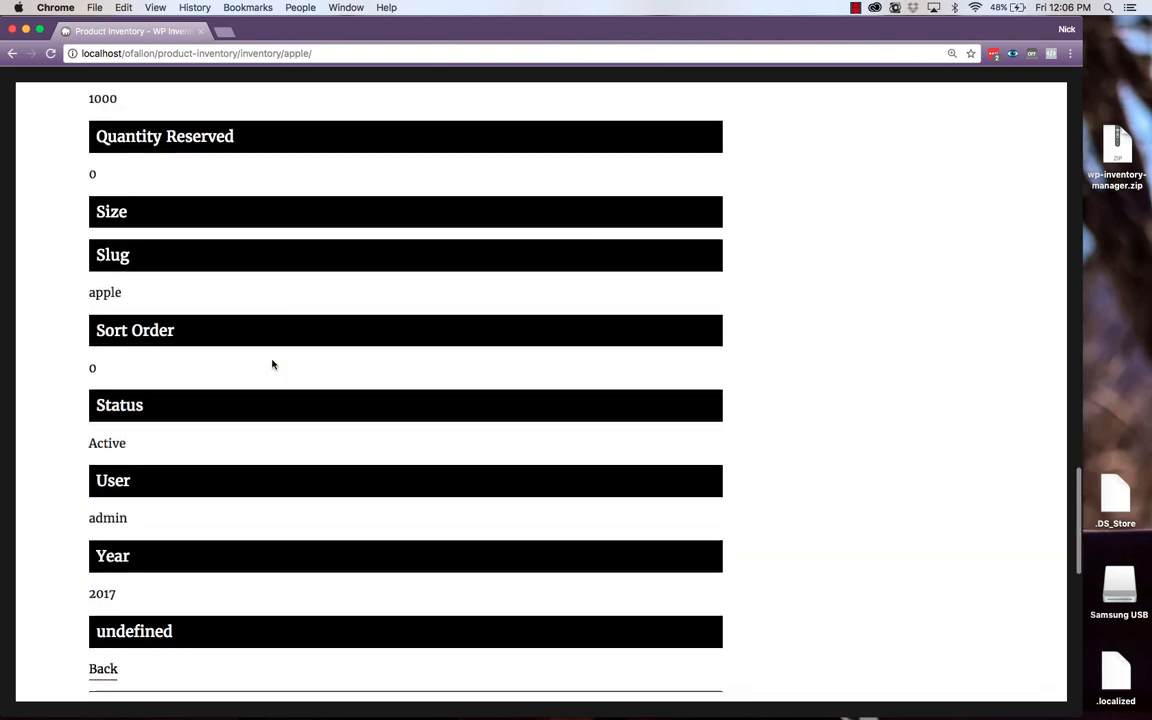
scroll("down", 3)
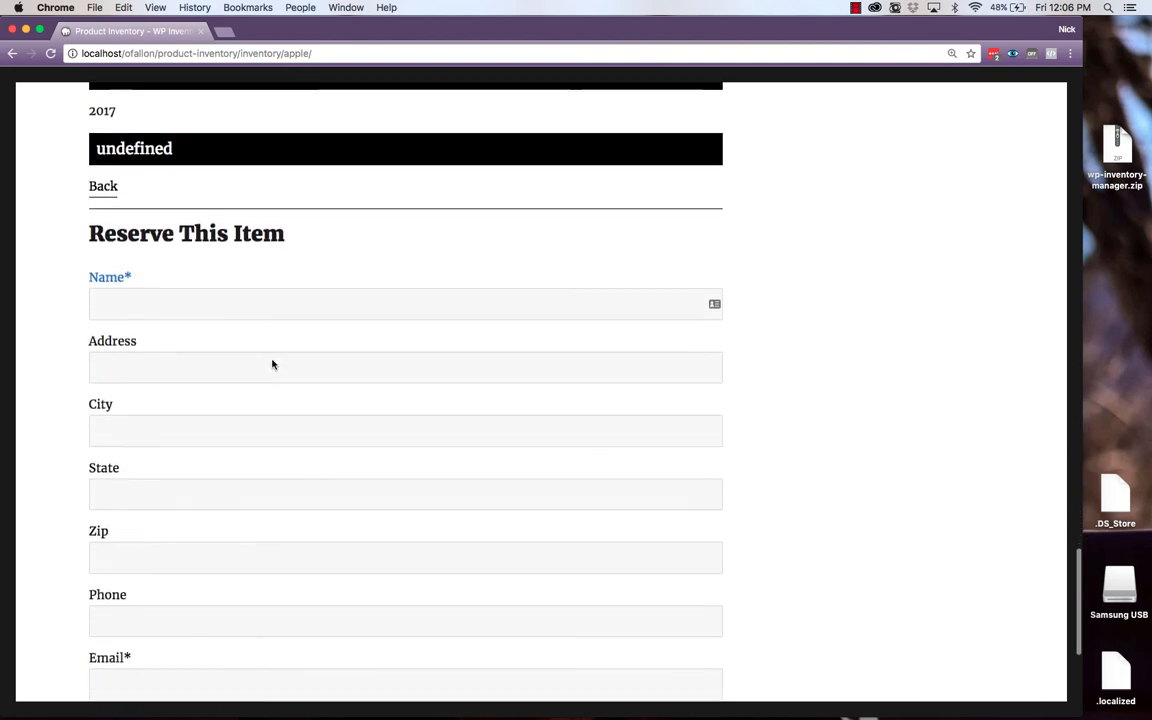
scroll("up", 3)
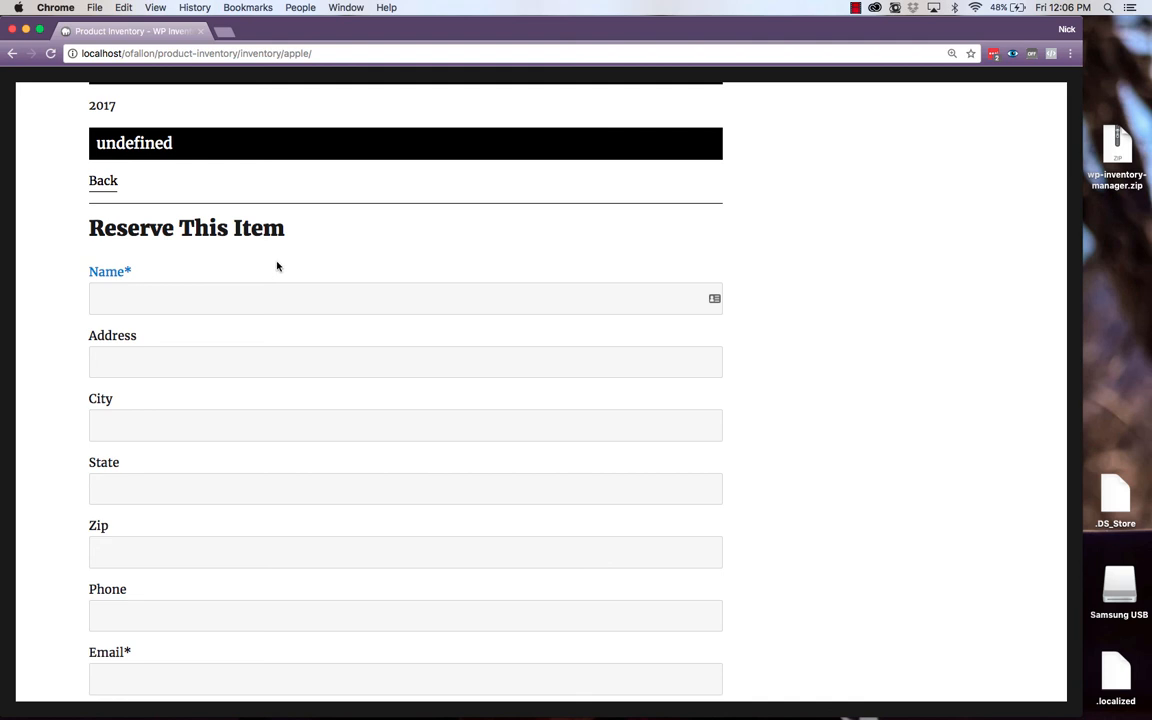
scroll("down", 3)
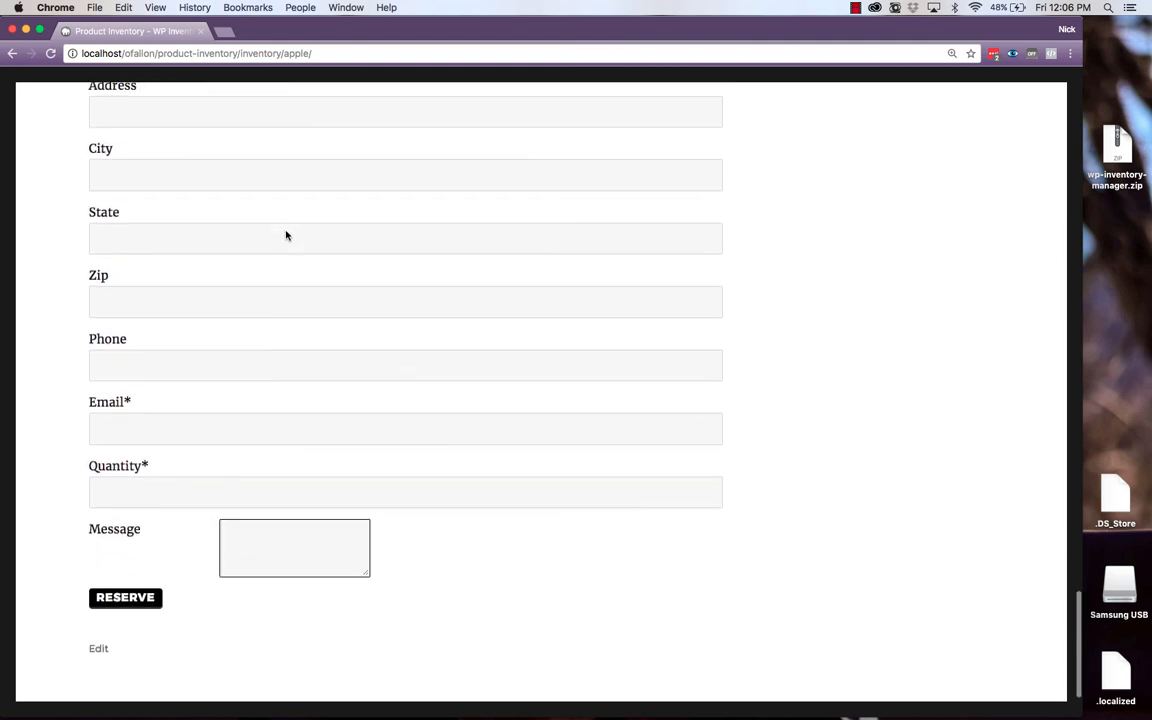
scroll("down", 3)
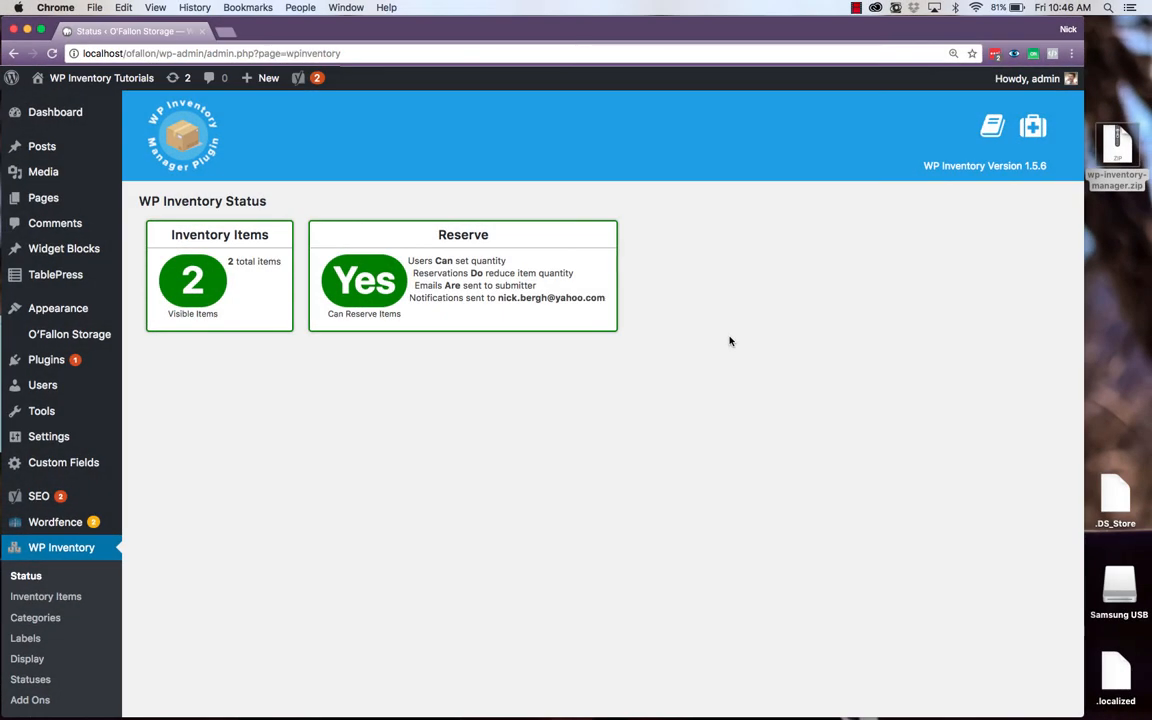
mouse_move(620, 352)
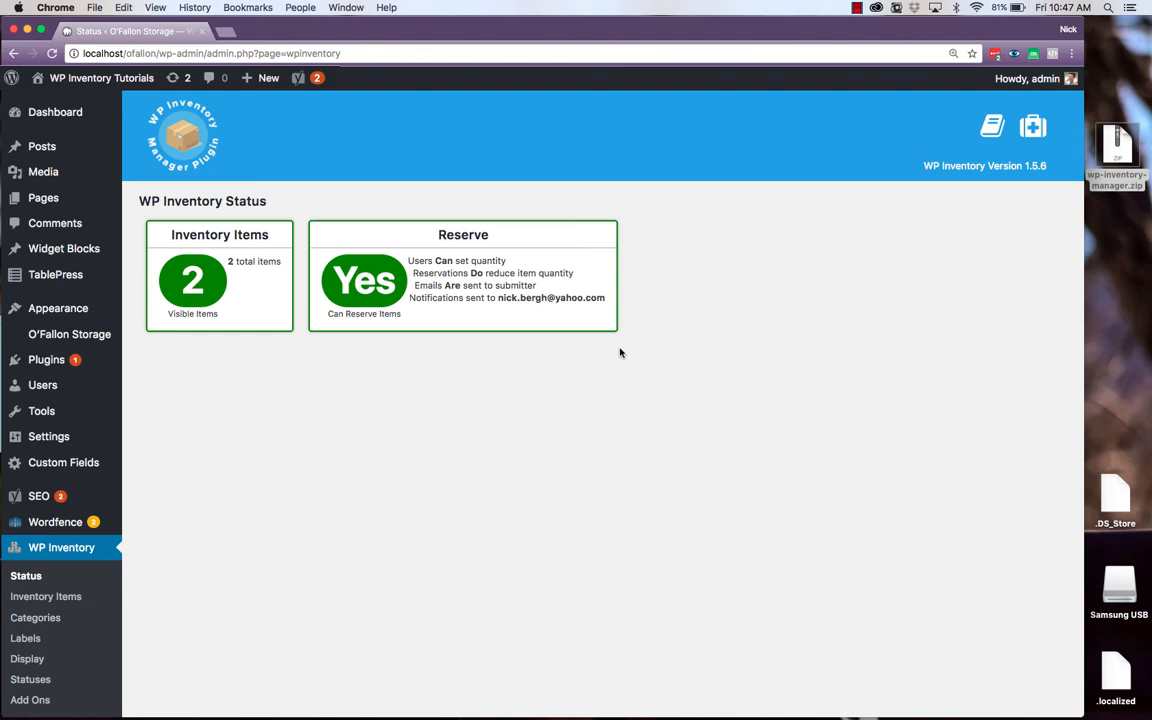
mouse_move(442, 374)
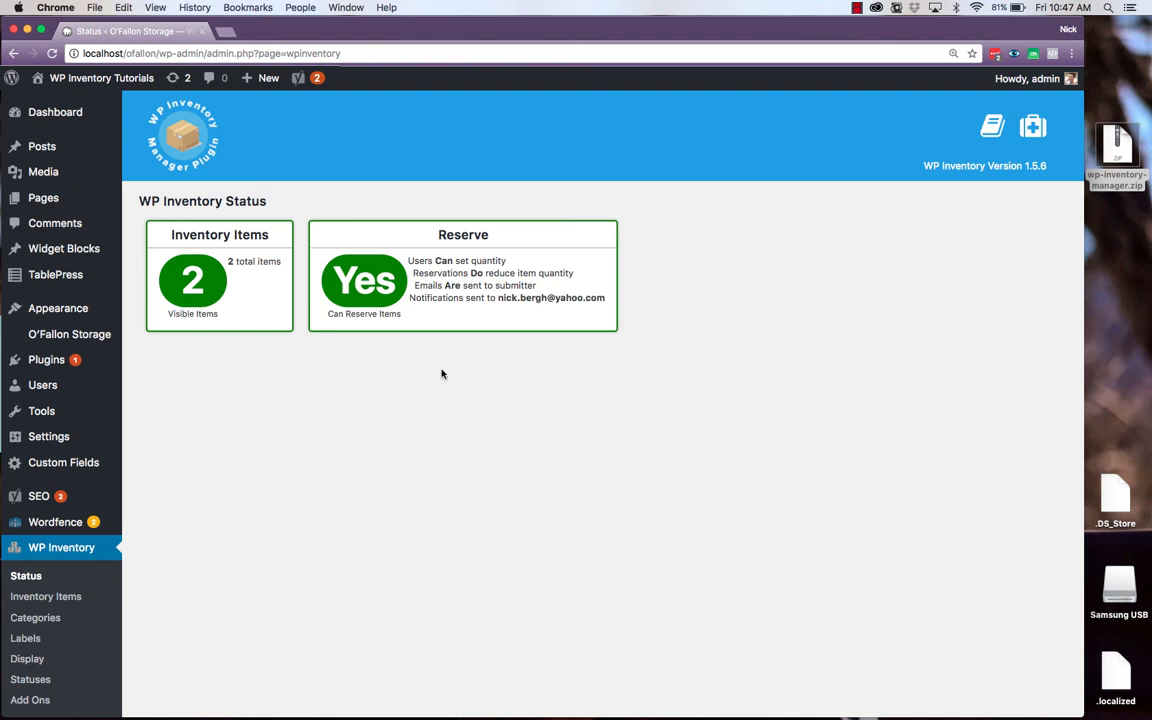
Go to WP Inventory > Support to show the support request form with email and issue fields
scroll("down", 3)
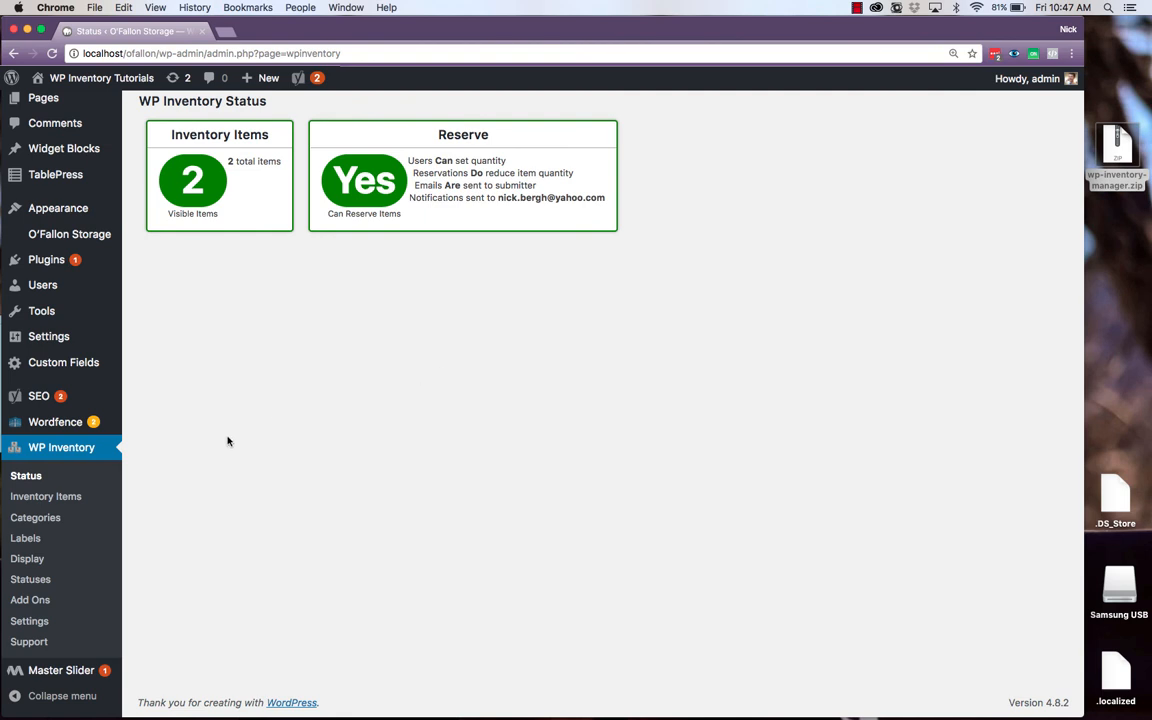
left_click(28, 640)
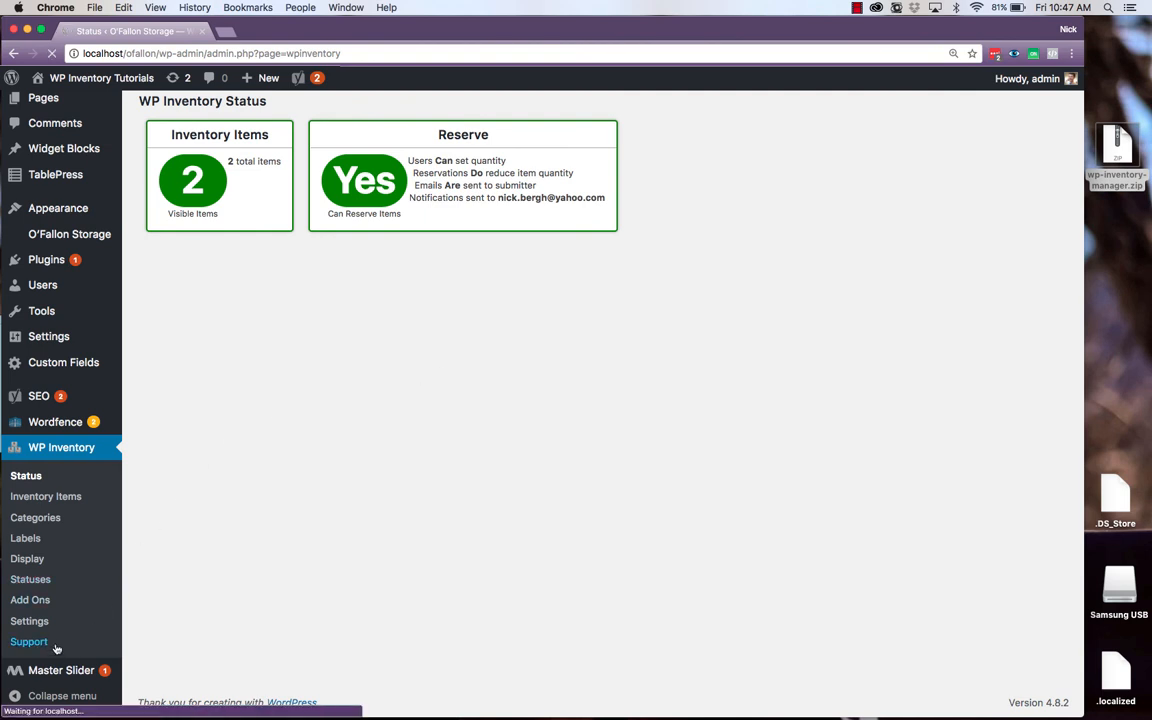
left_click(28, 640)
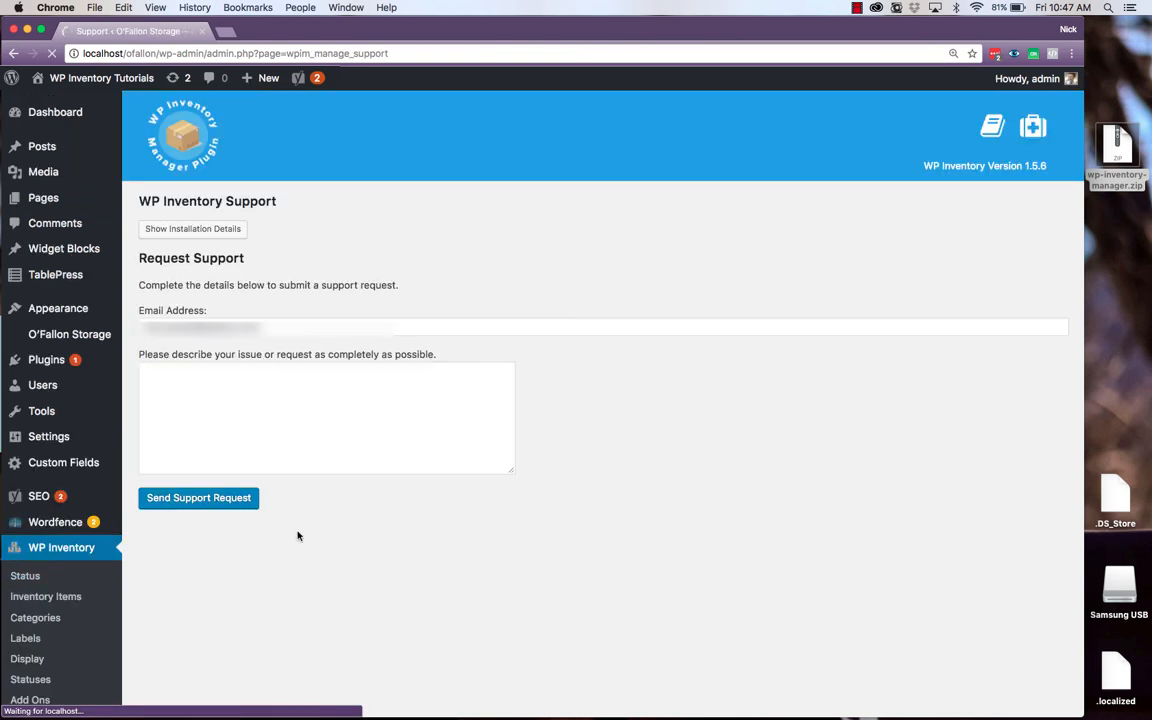